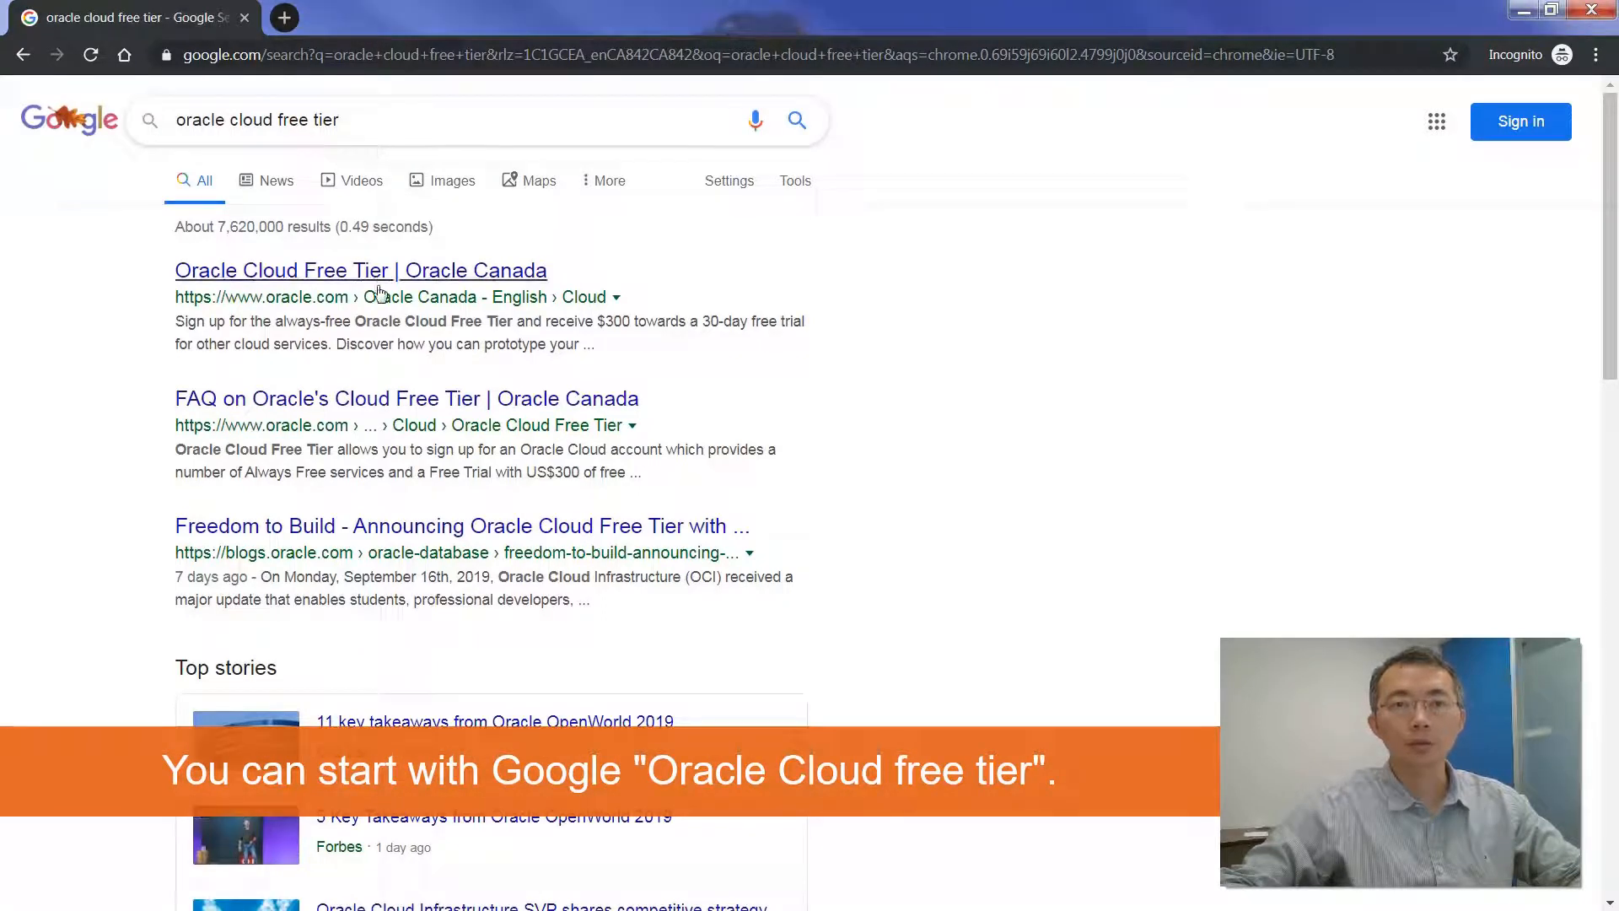
Step: Open the 'Oracle Cloud Free Tier | Oracle Canada' result and start the free sign-up
left_click(360, 270)
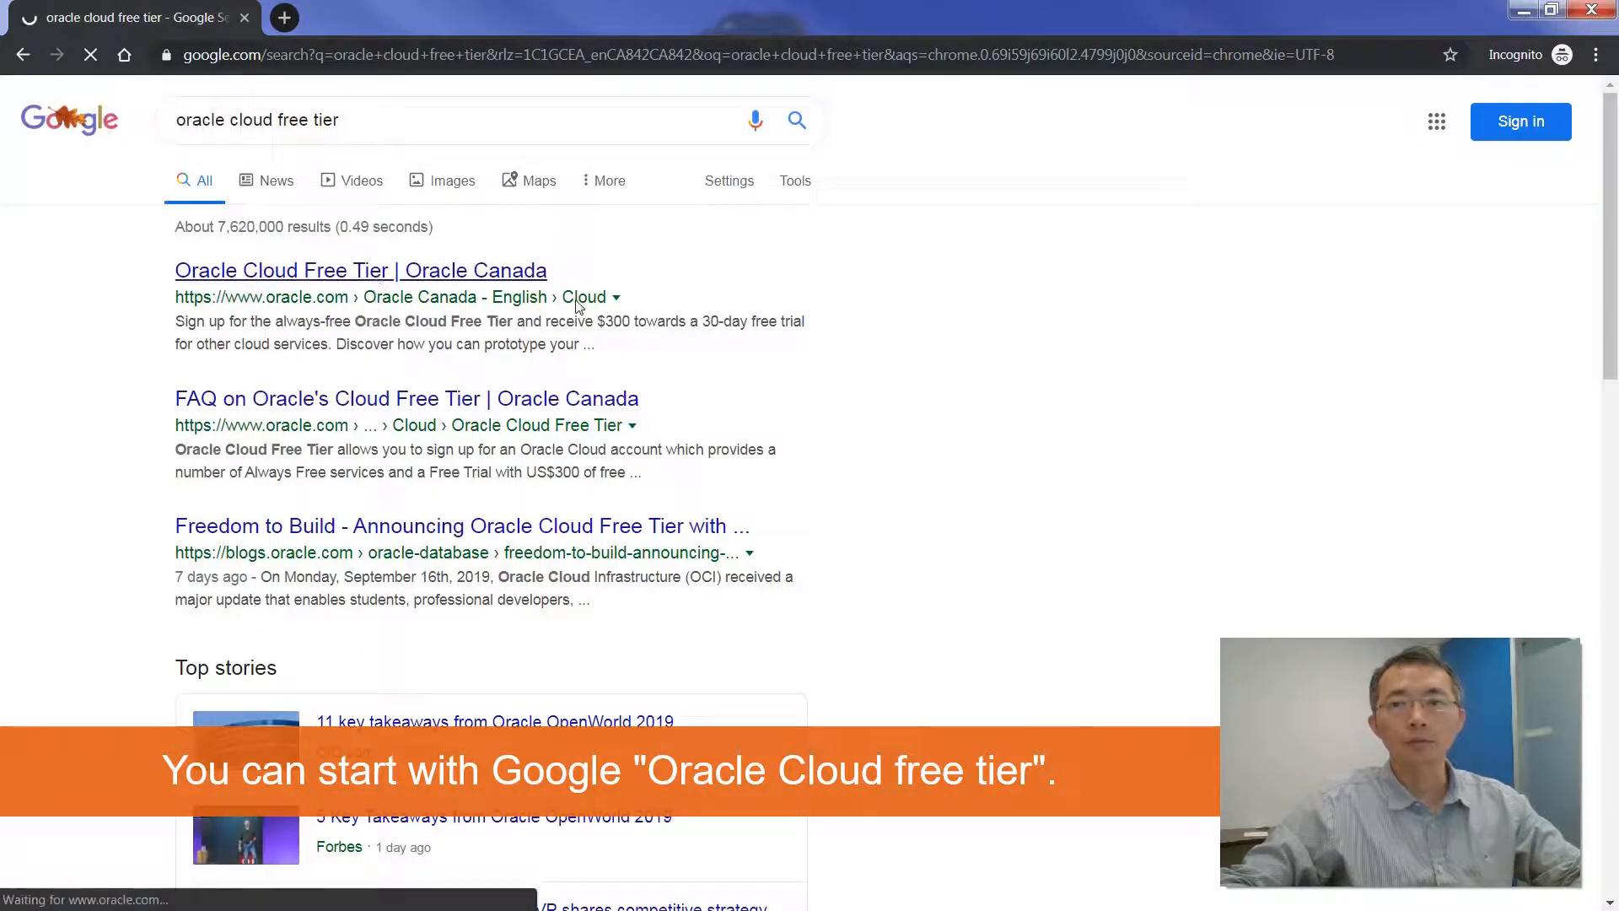
left_click(359, 270)
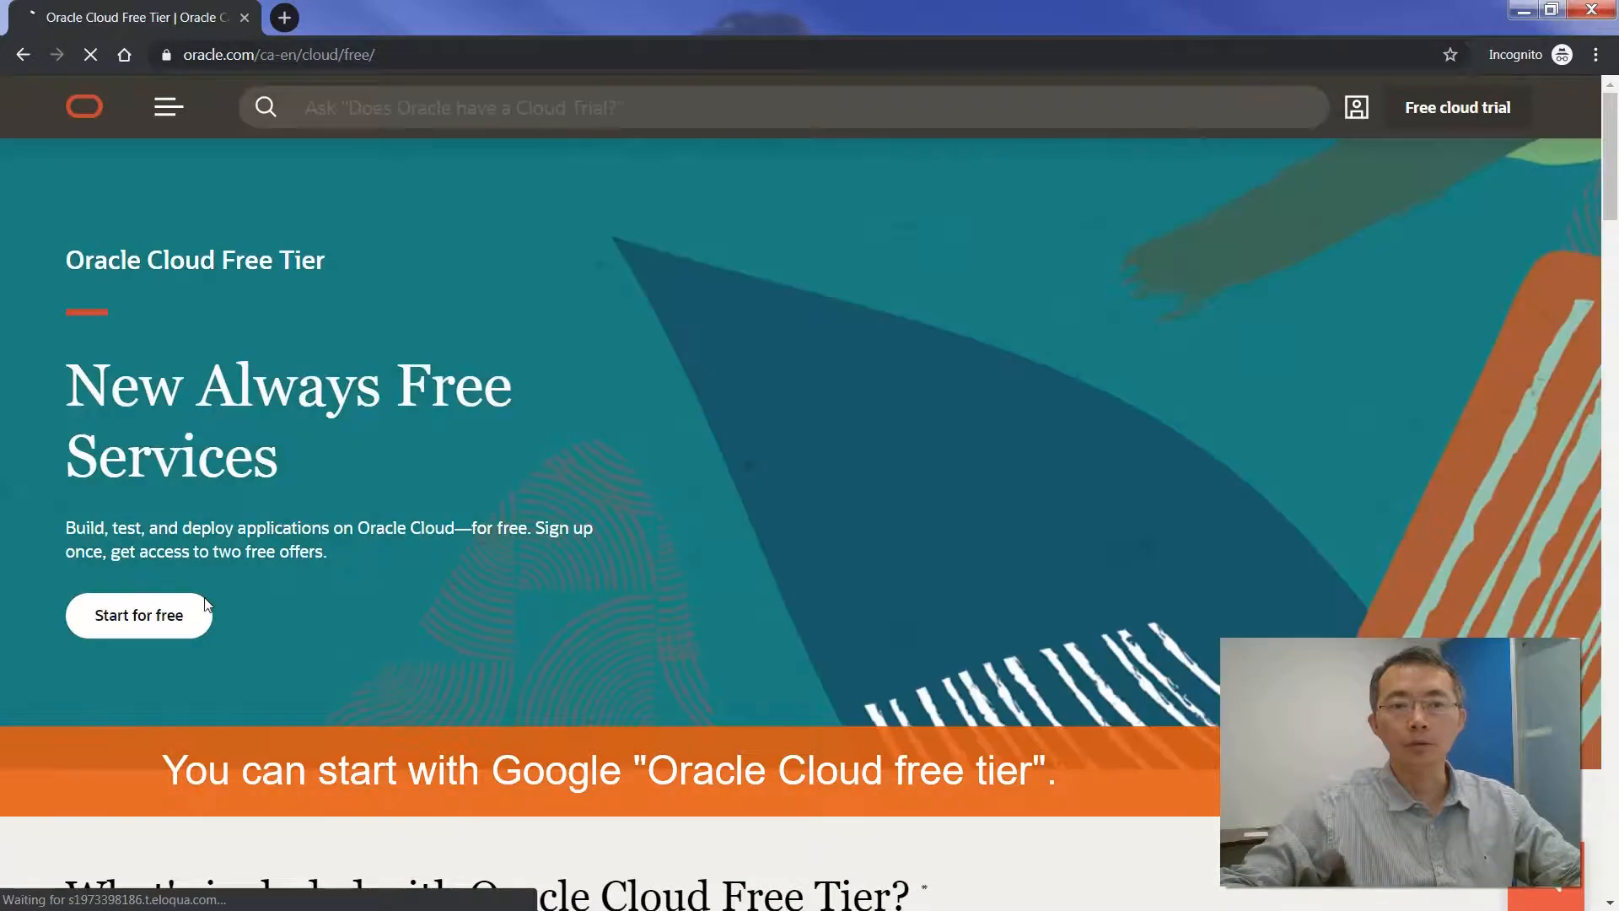
left_click(137, 615)
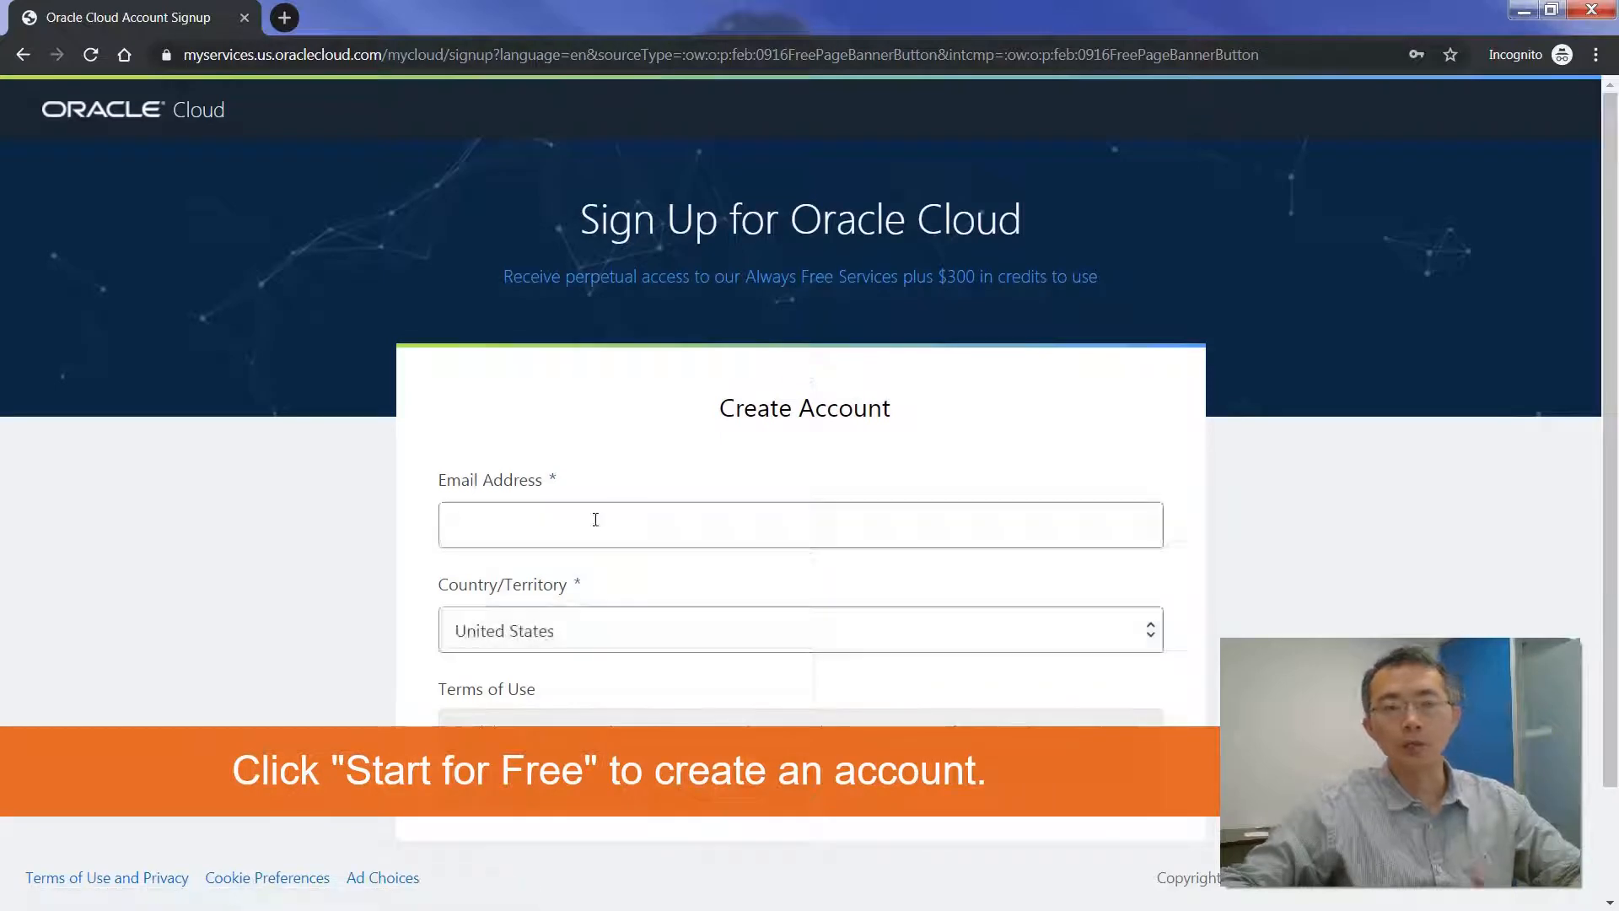
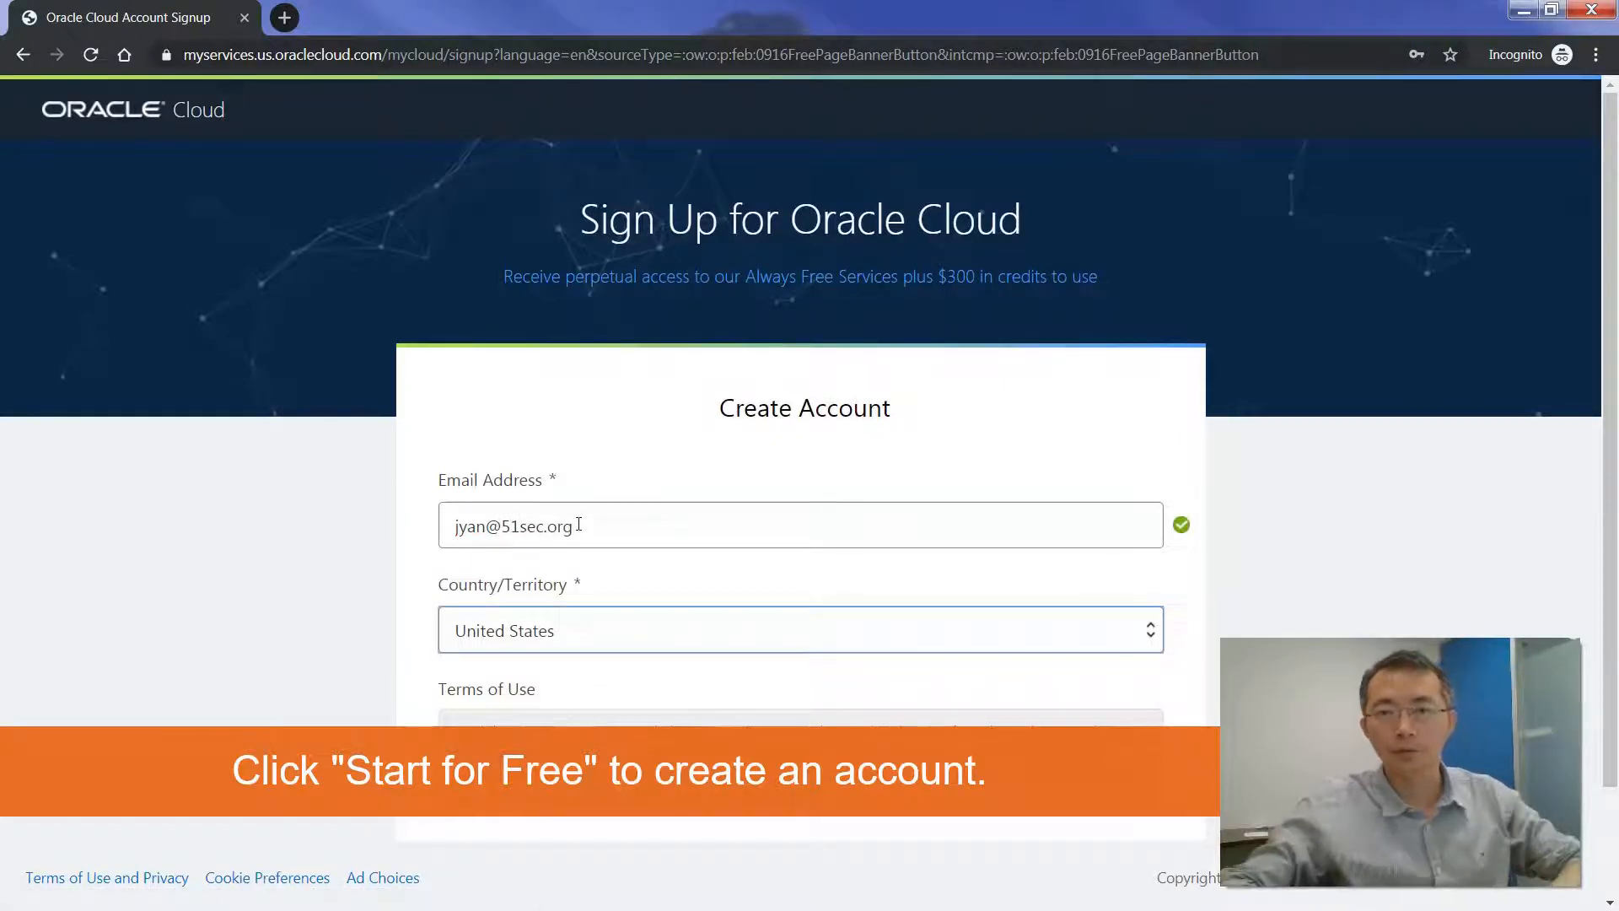
Step: Enter the sign-up email address and choose Canada as the country/territory
left_click(799, 630)
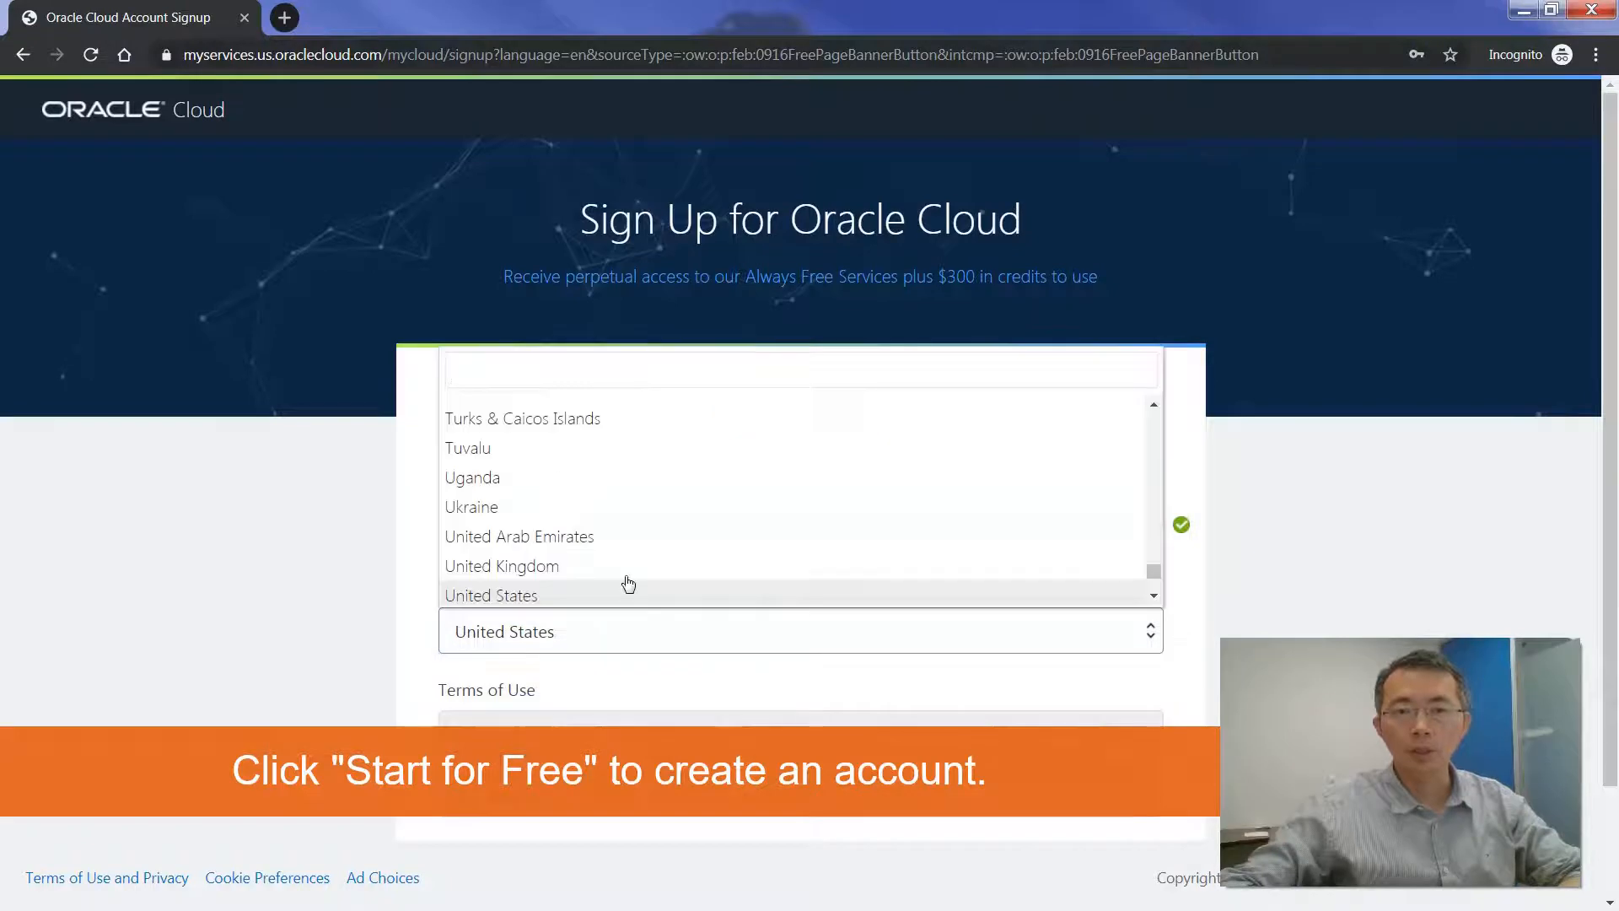
type("c")
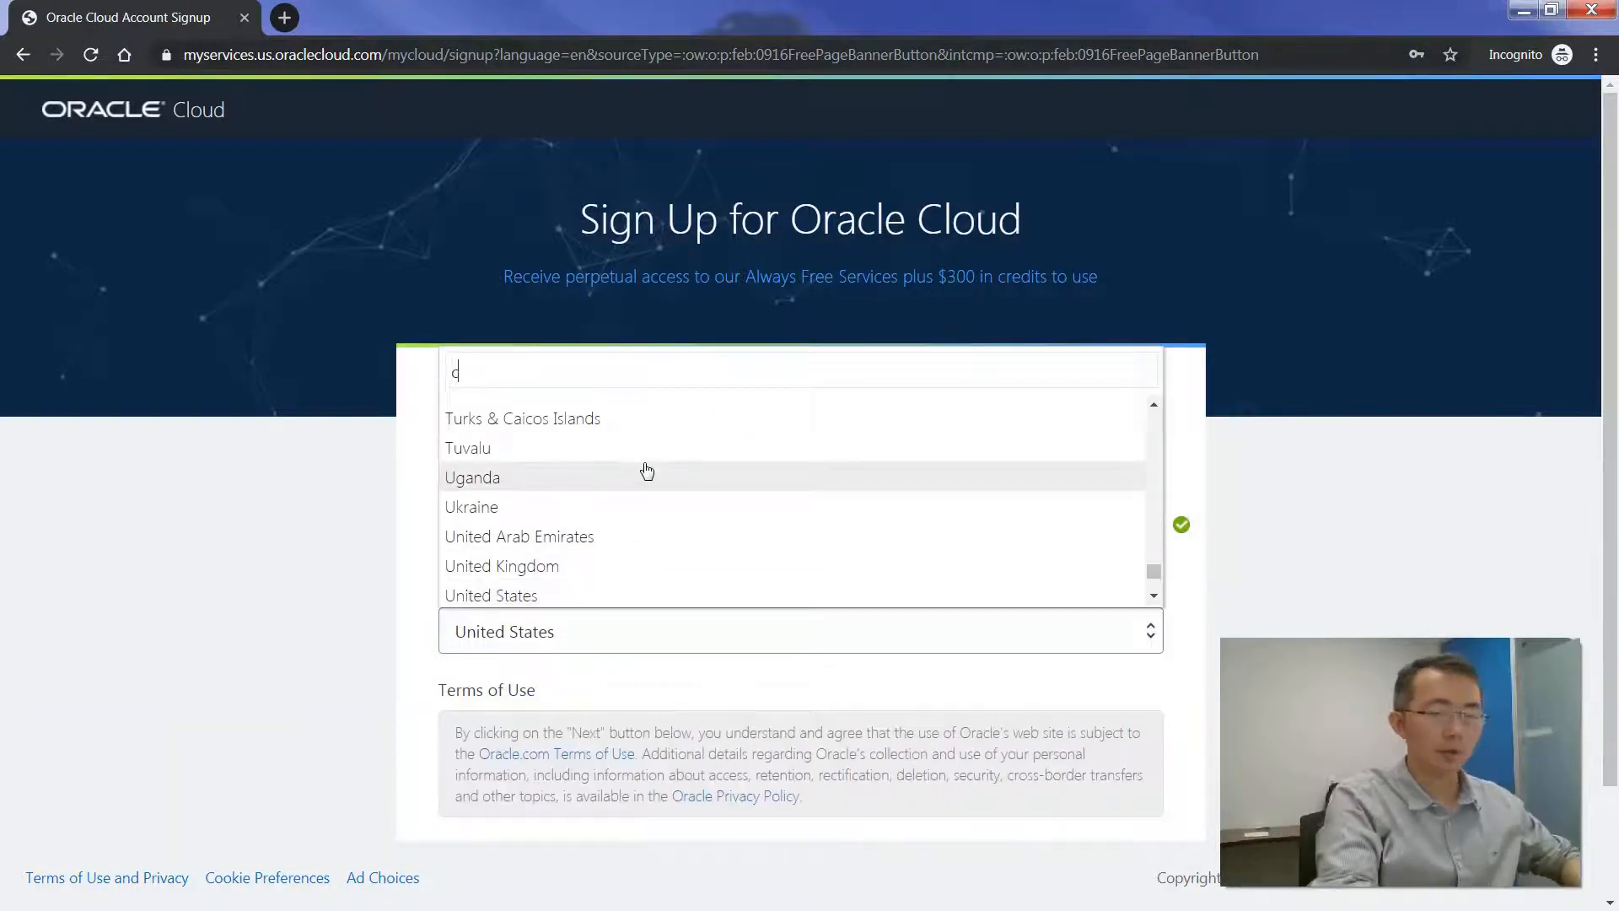
type("anada")
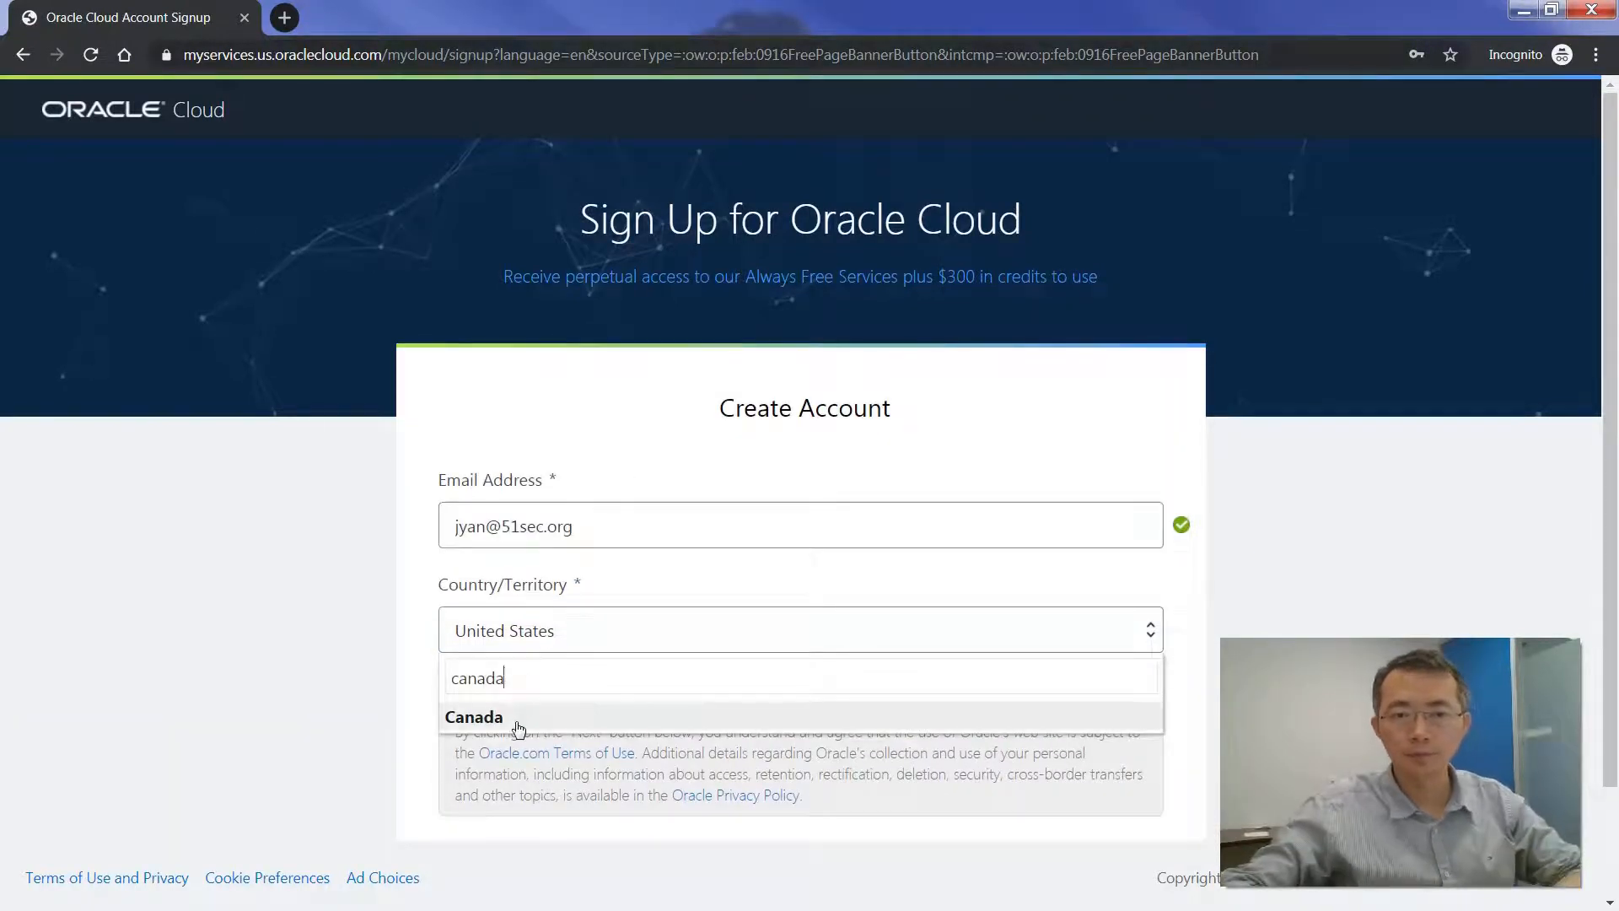
left_click(474, 717)
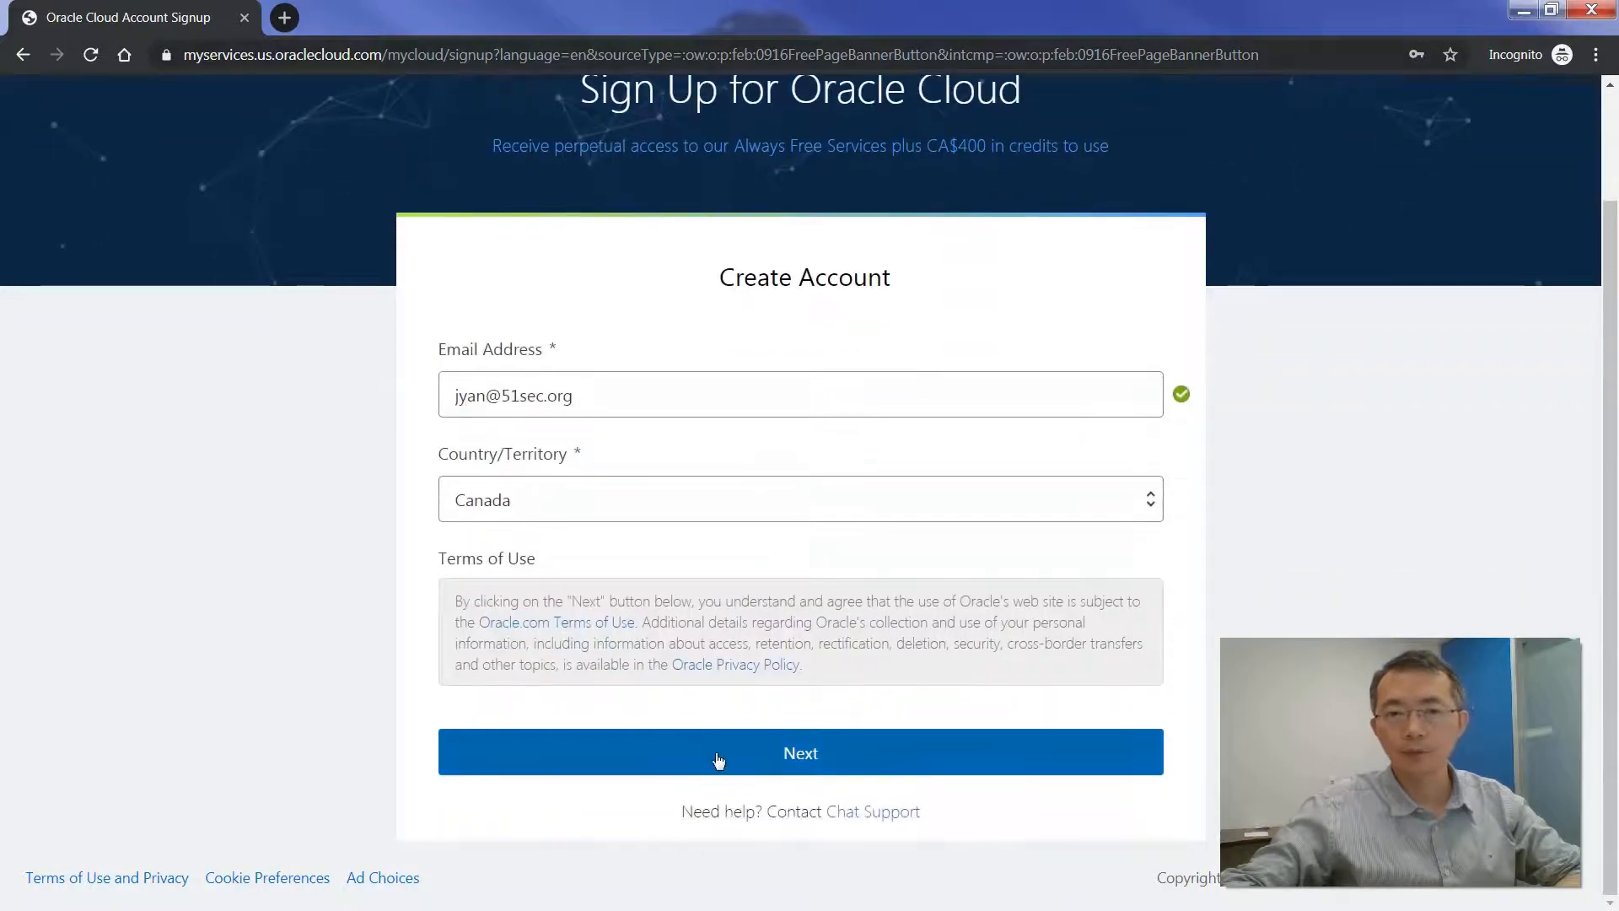
Step: Continue to account details, choose Company Use and name the cloud account security51
left_click(801, 751)
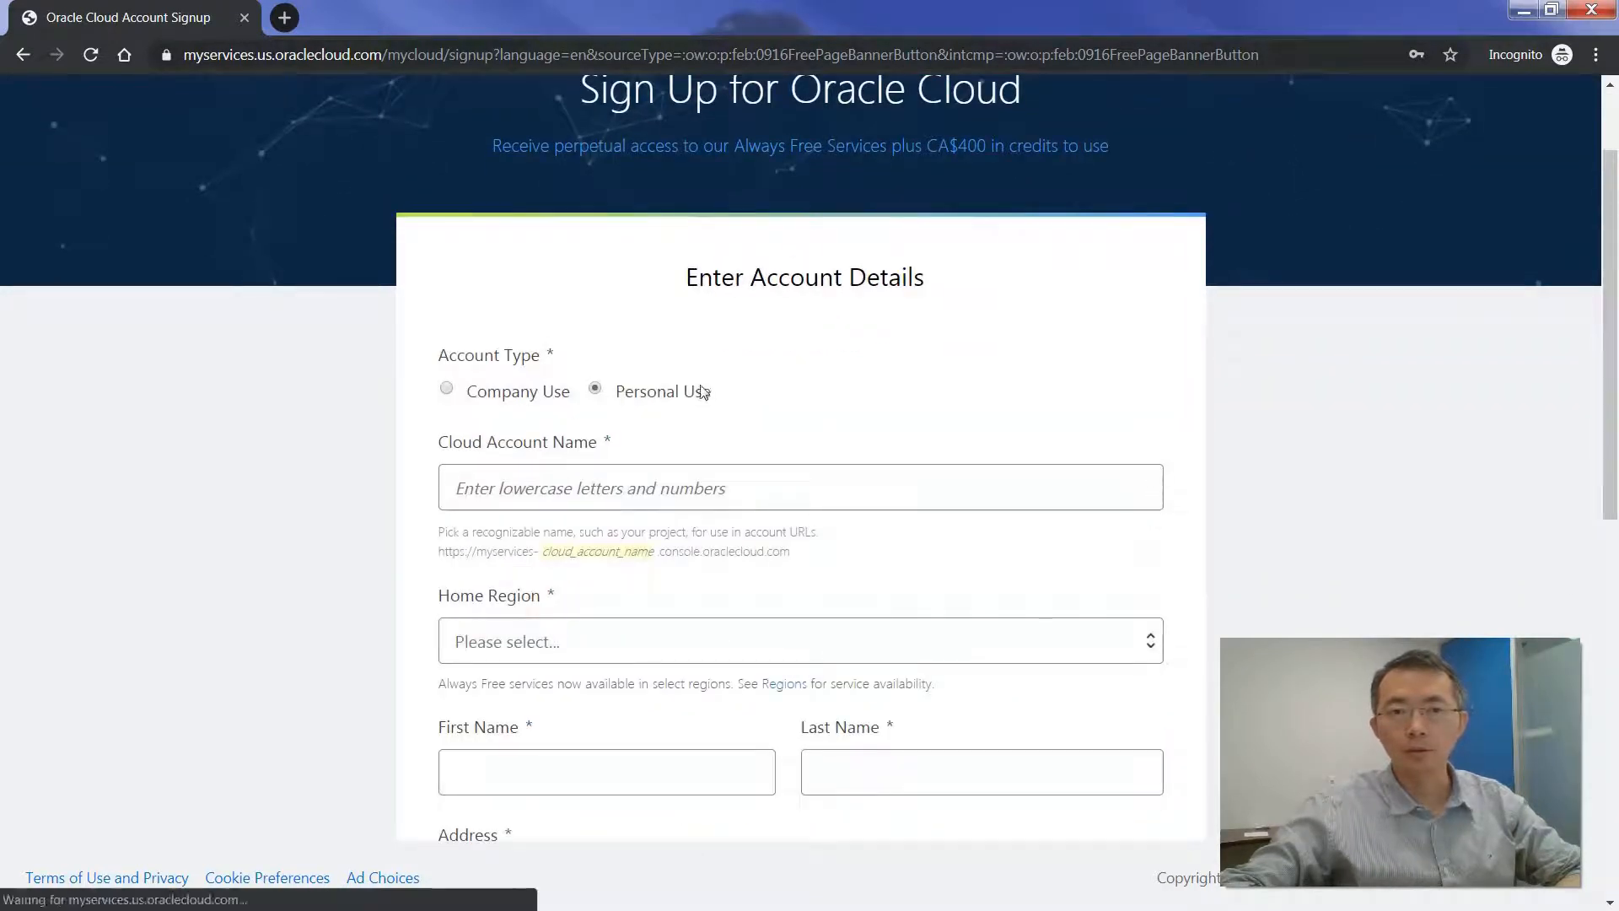
left_click(446, 387)
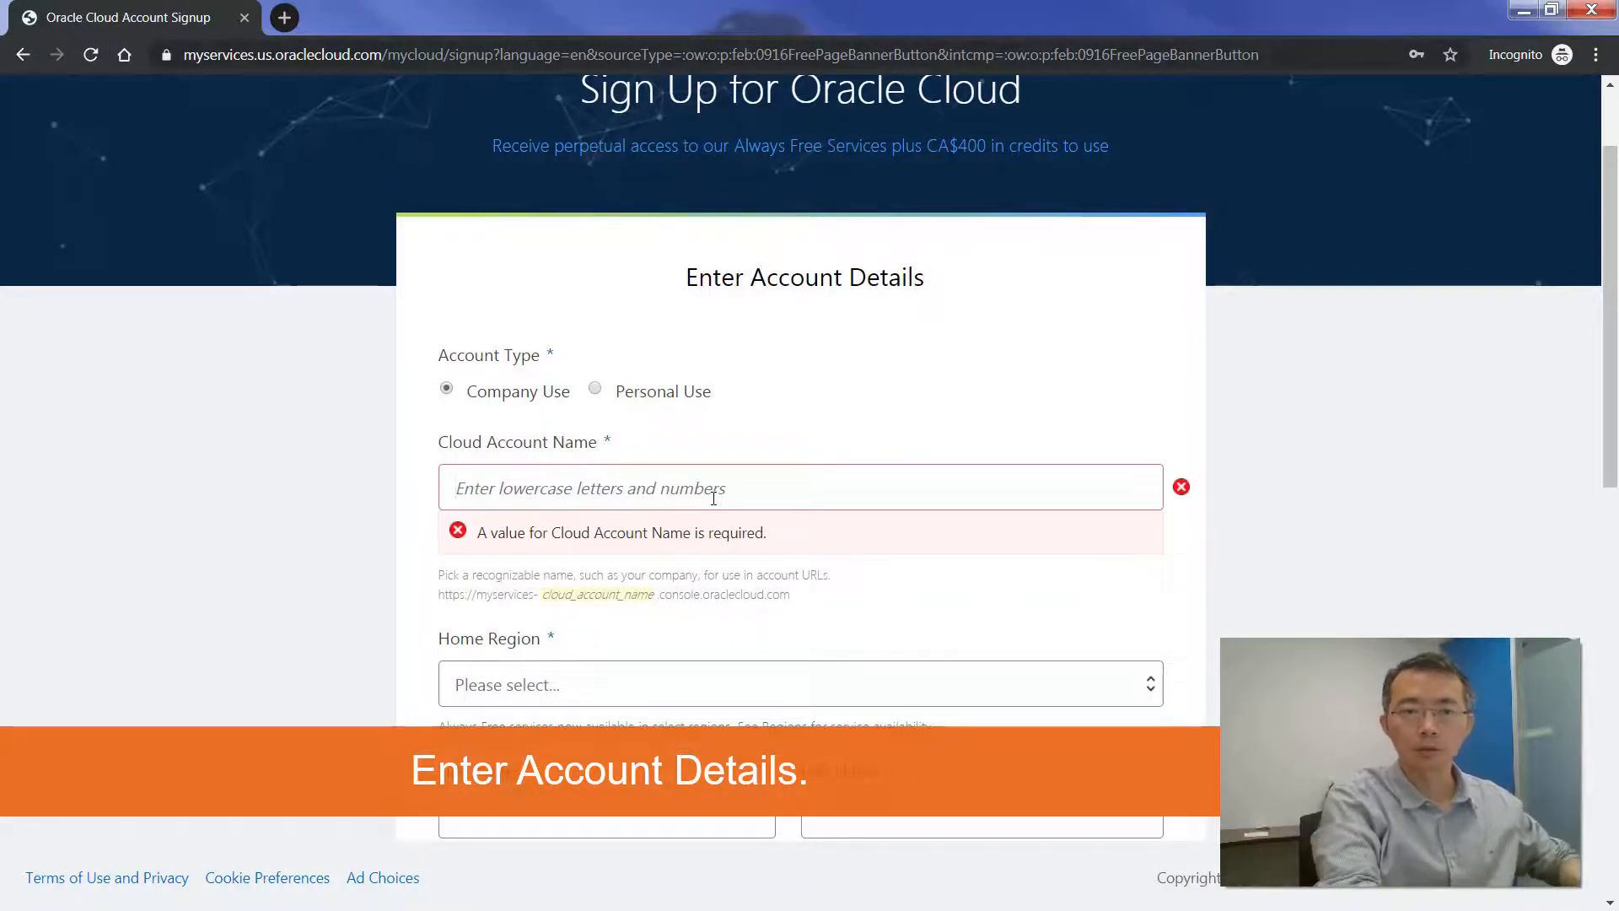
type("51sec")
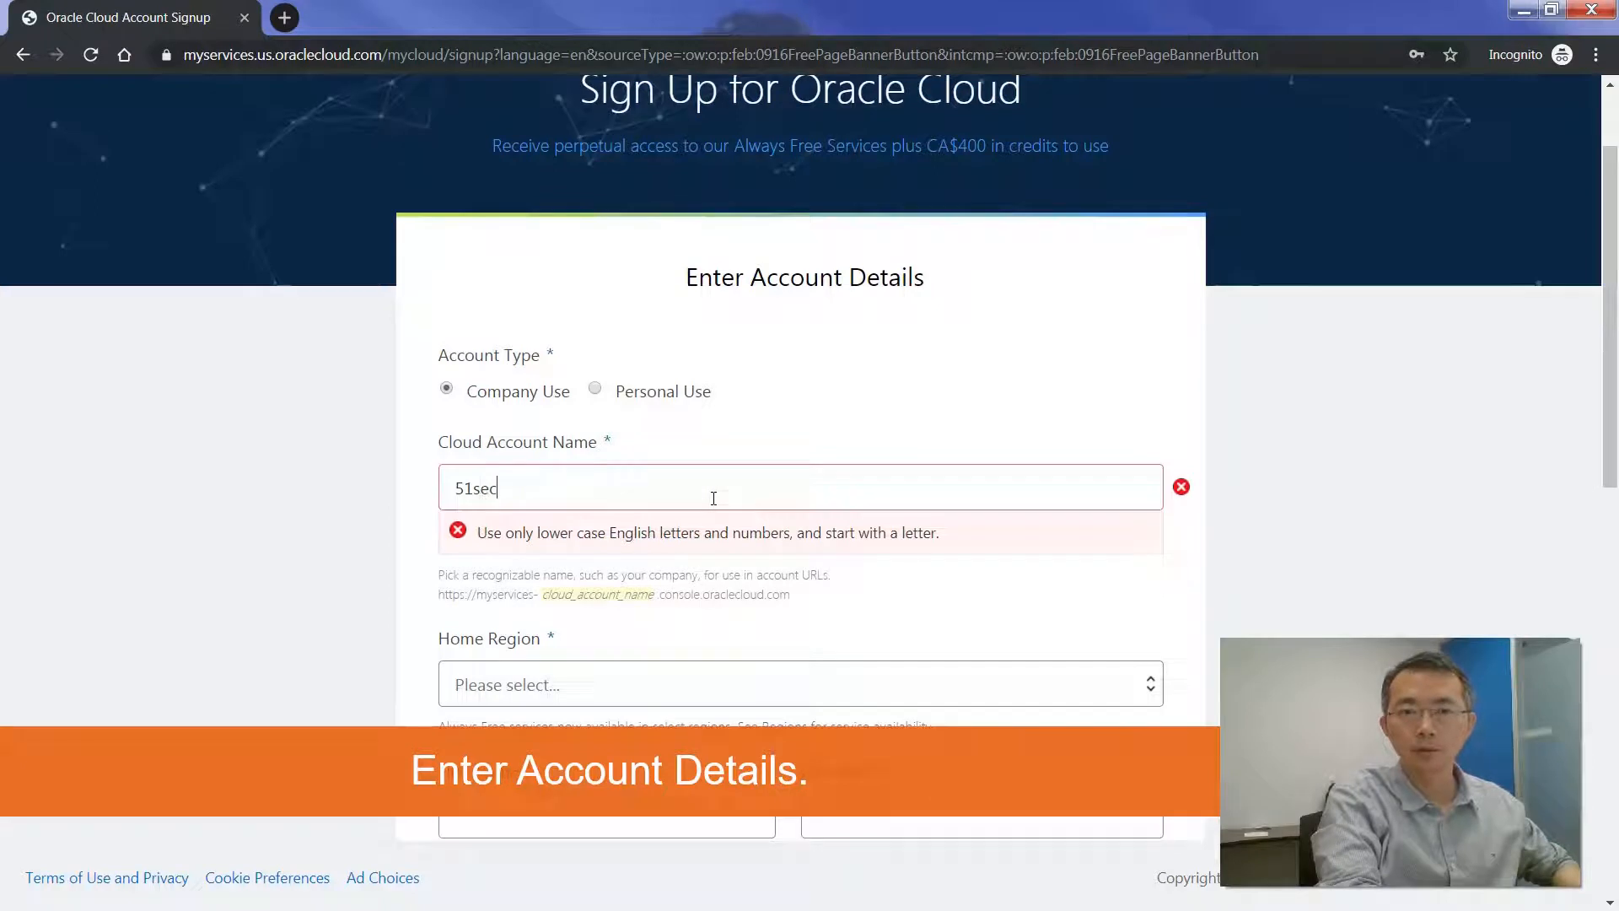
key("Backspace")
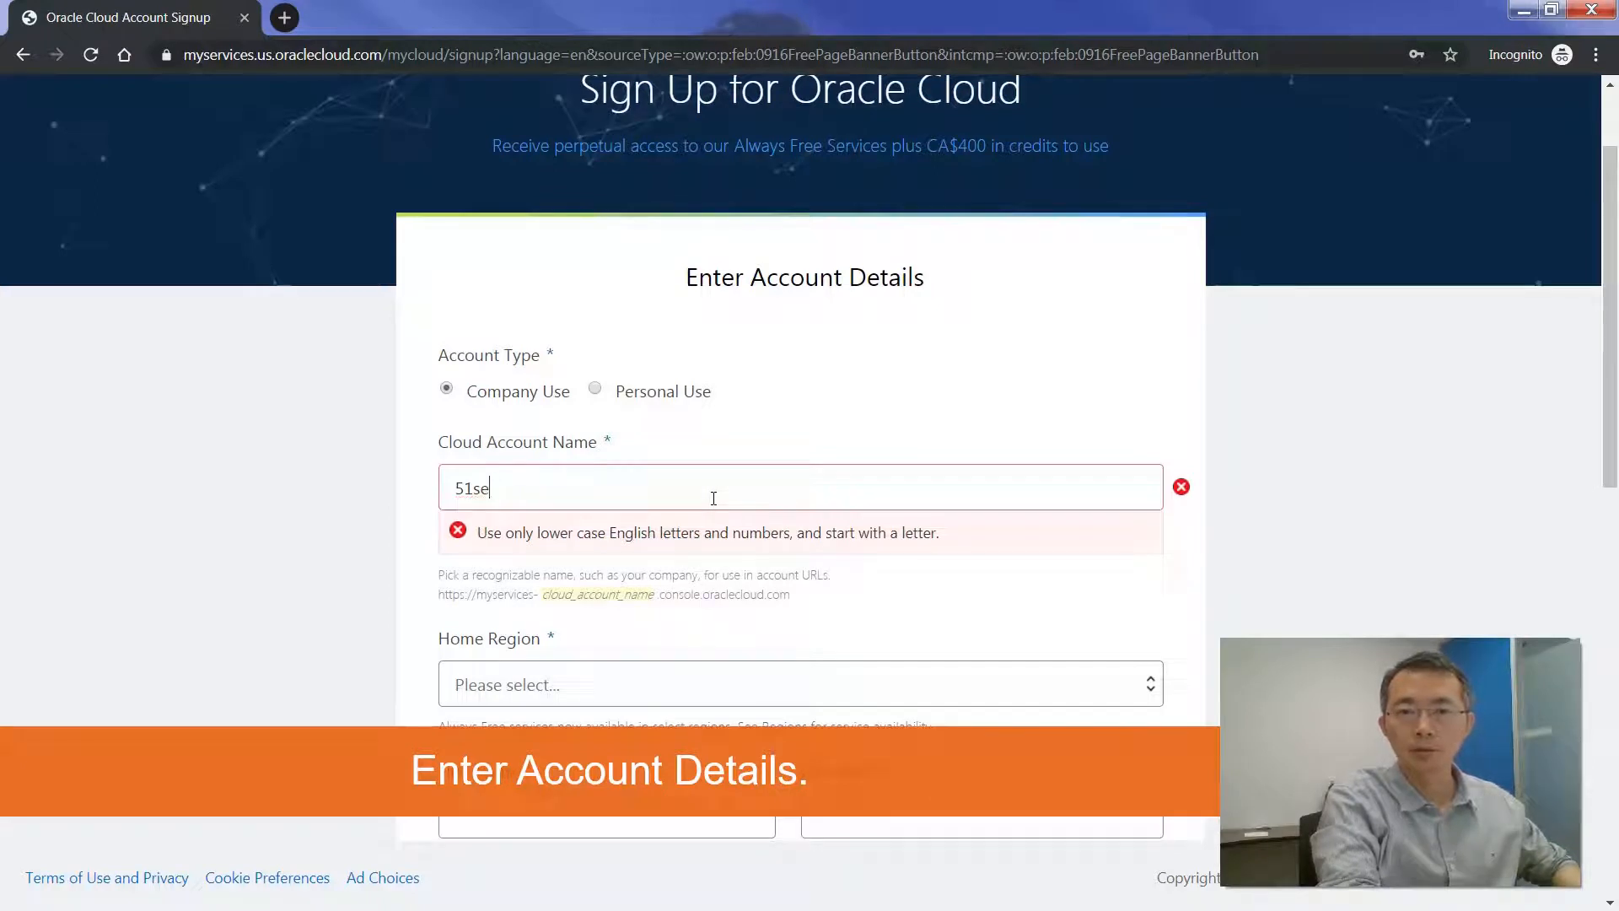
type("security")
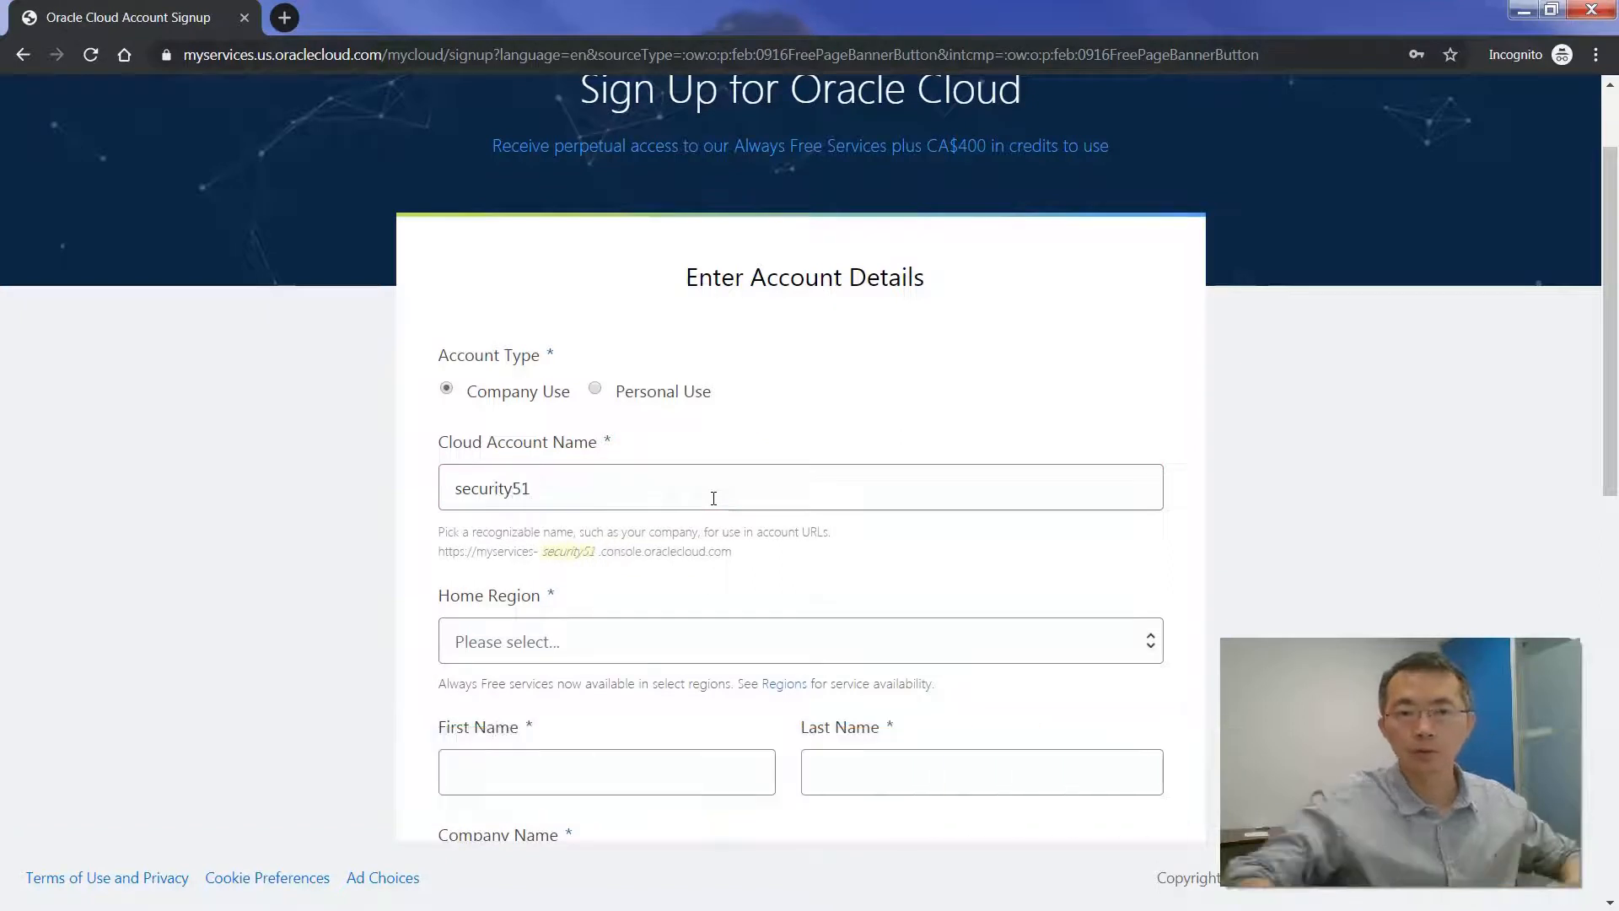
Step: Pick the Canada Southeast (Toronto) home region and enter company name 51Sec Inc
scroll("down", 3)
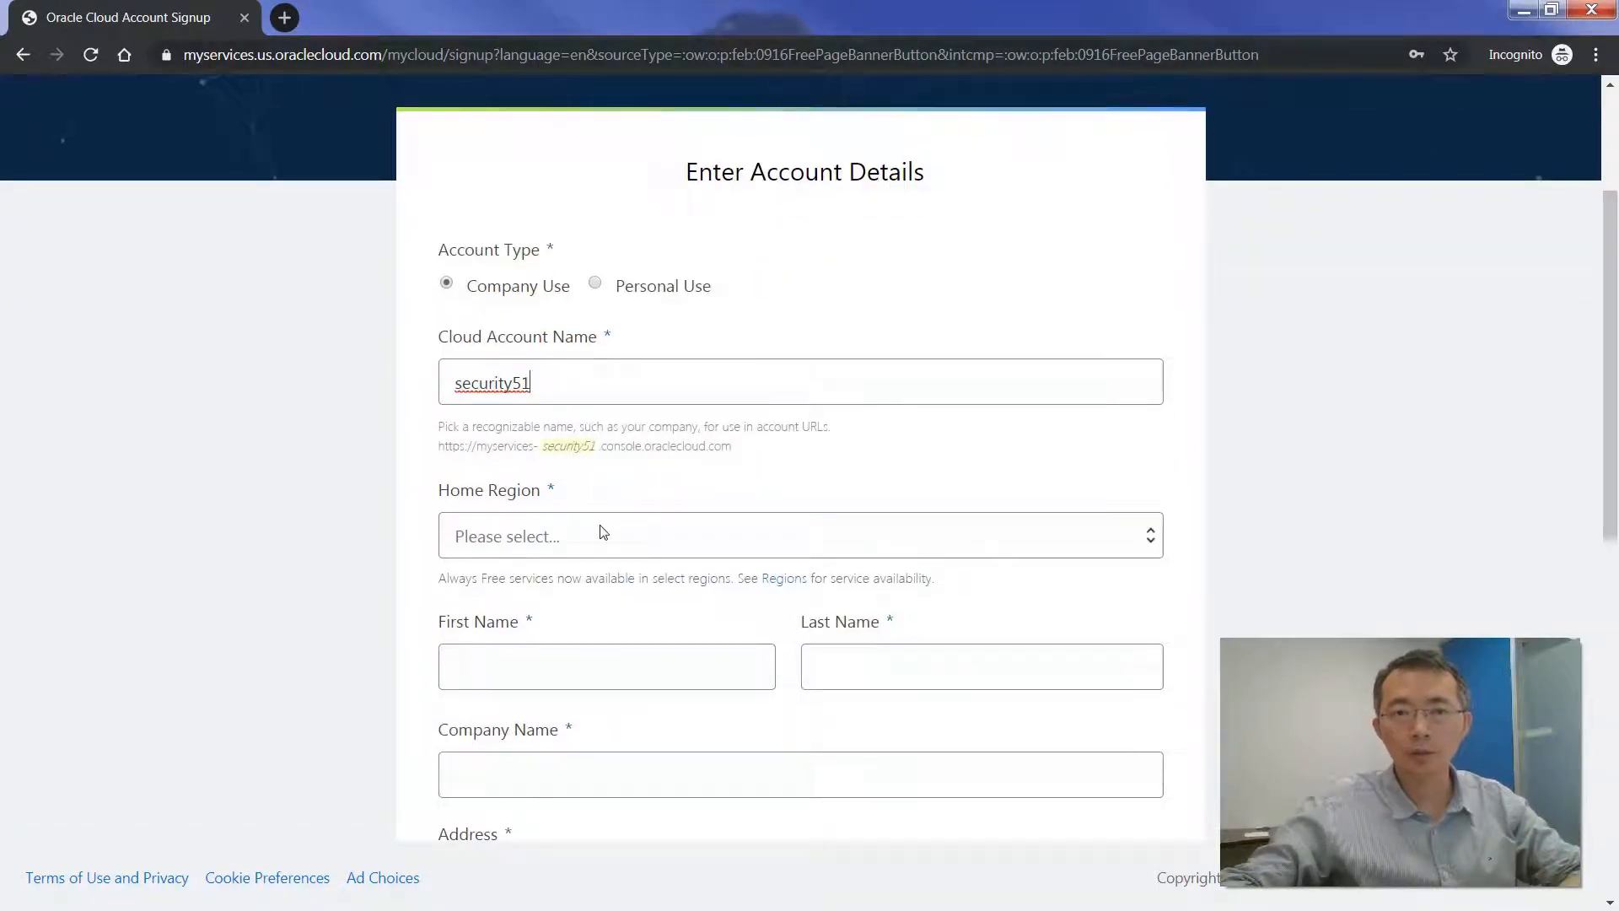
left_click(801, 535)
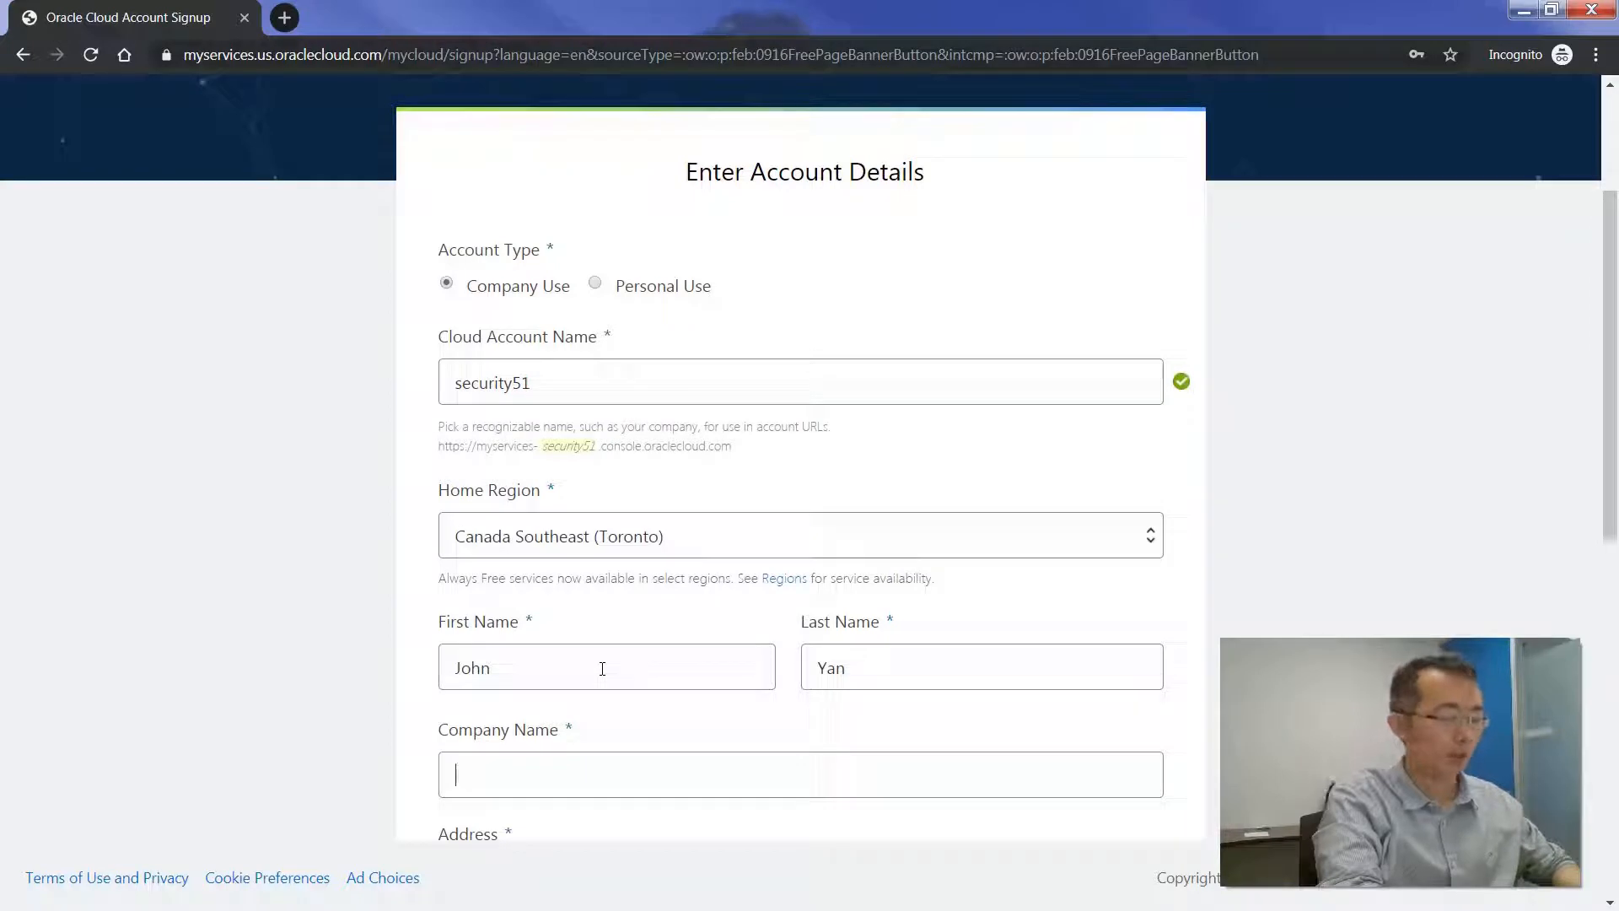
type("51Sec Inc.")
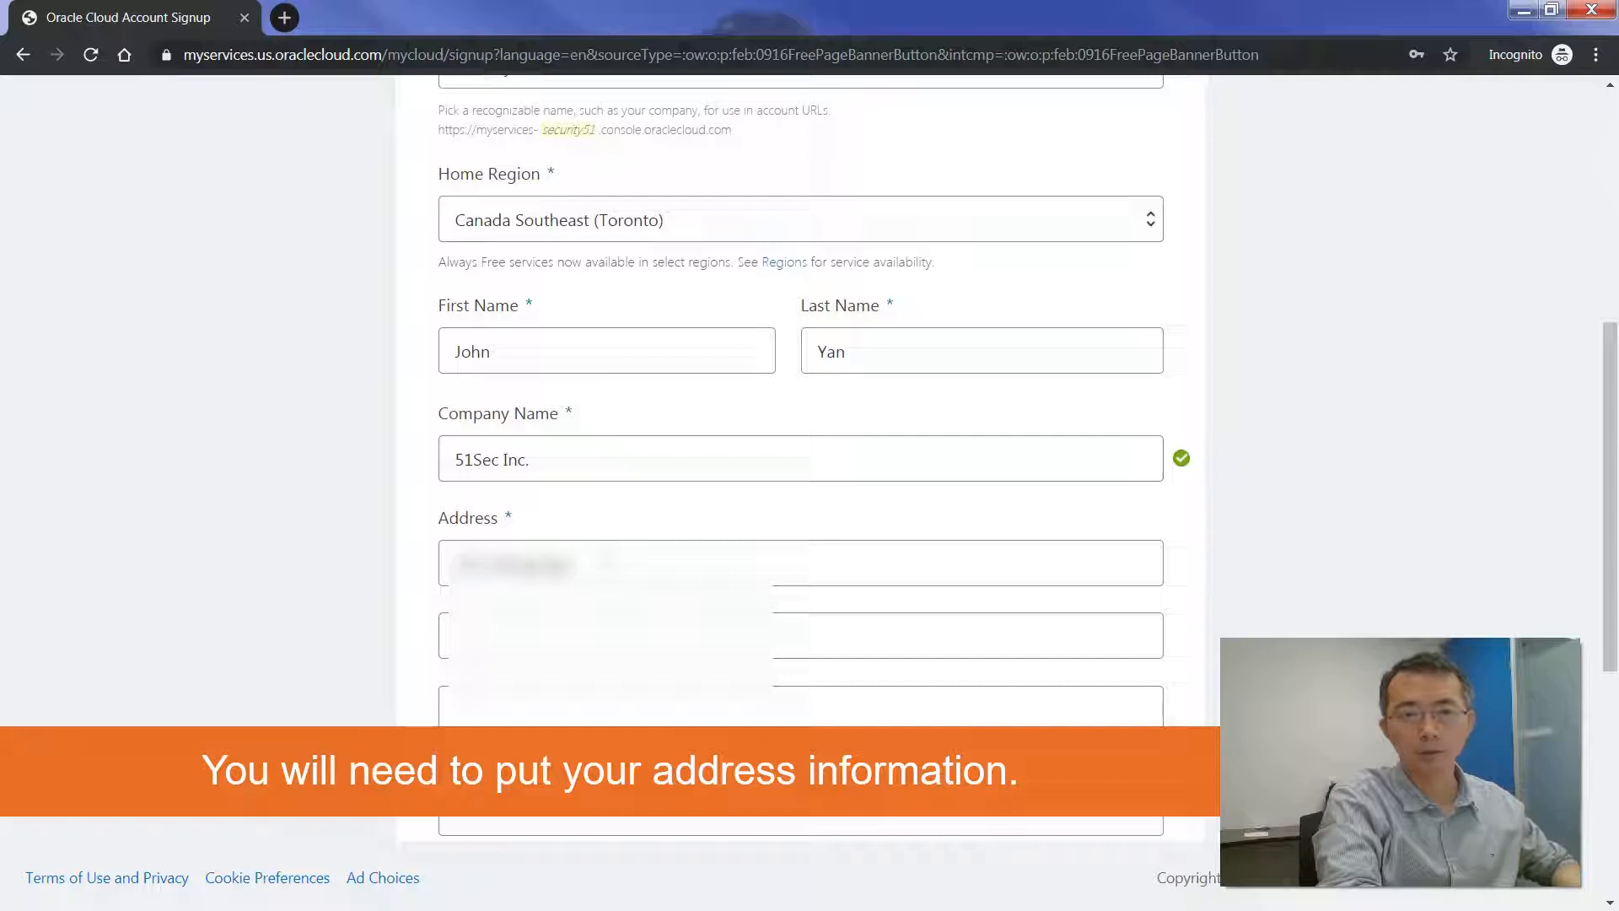
Step: Fill in the address with city Toronto, province ON and postal code L4S1
scroll("down", 3)
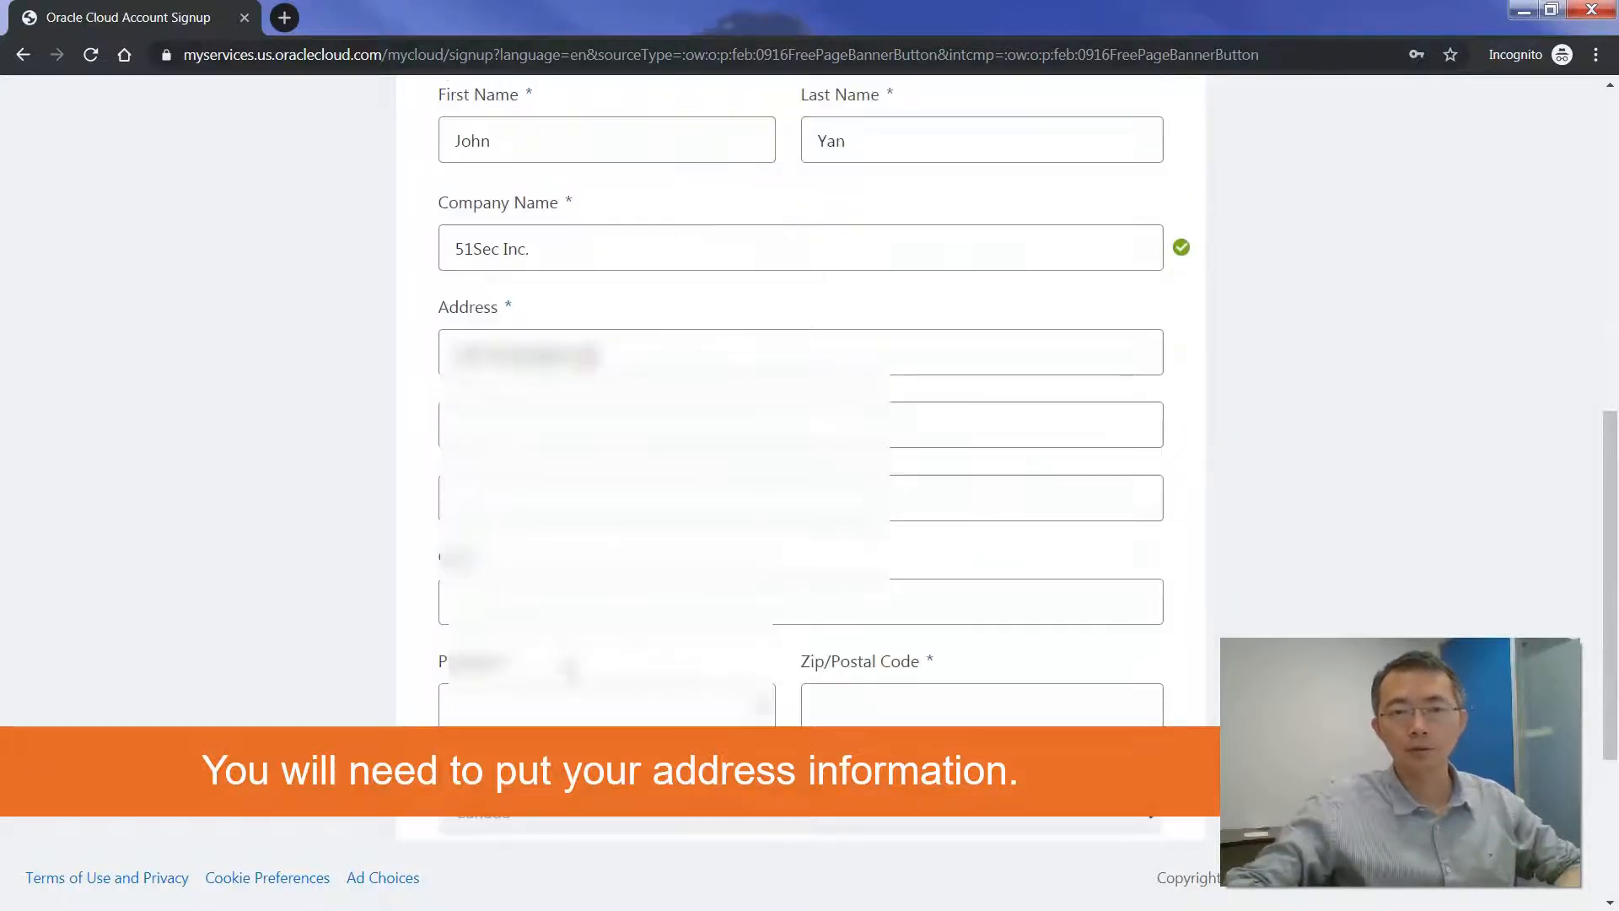
left_click(800, 601)
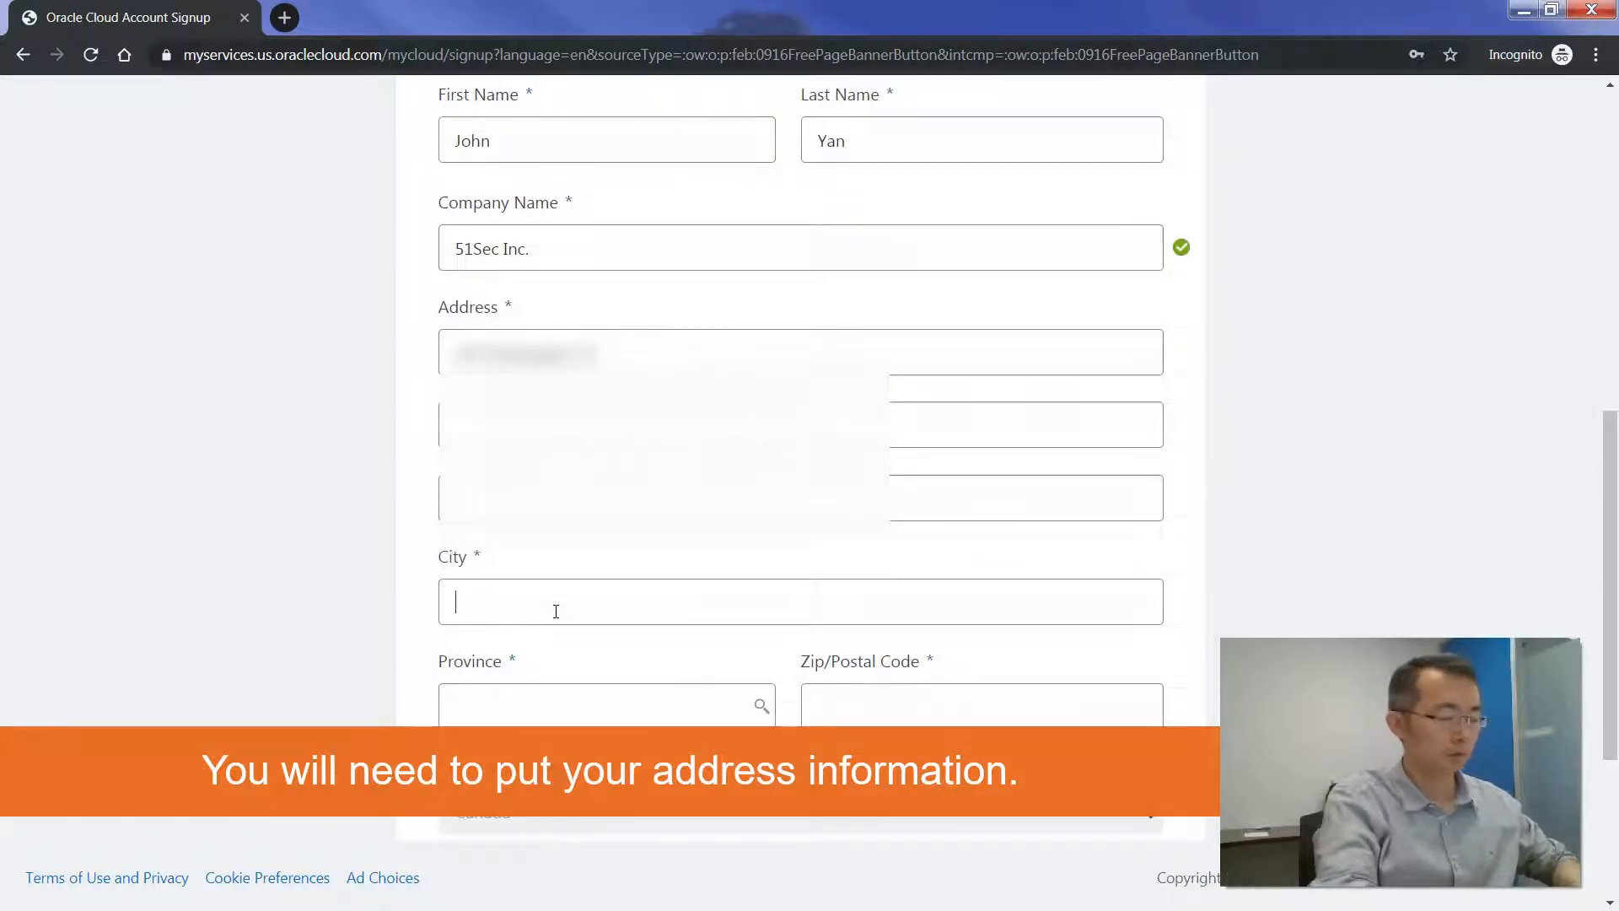
type("Toronto")
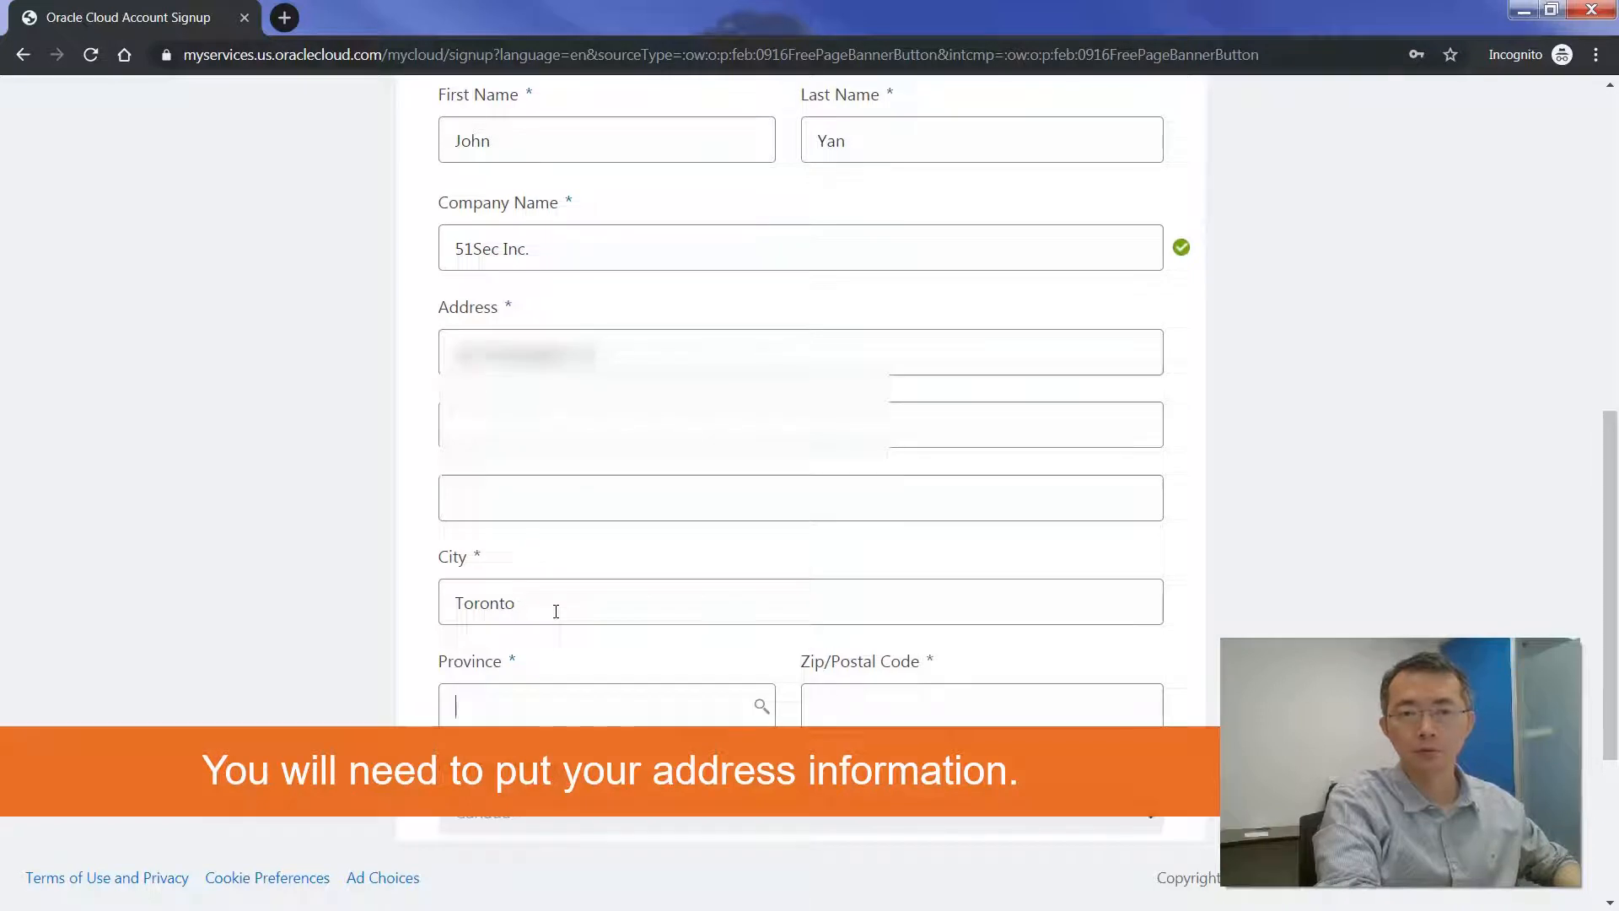
type("ON")
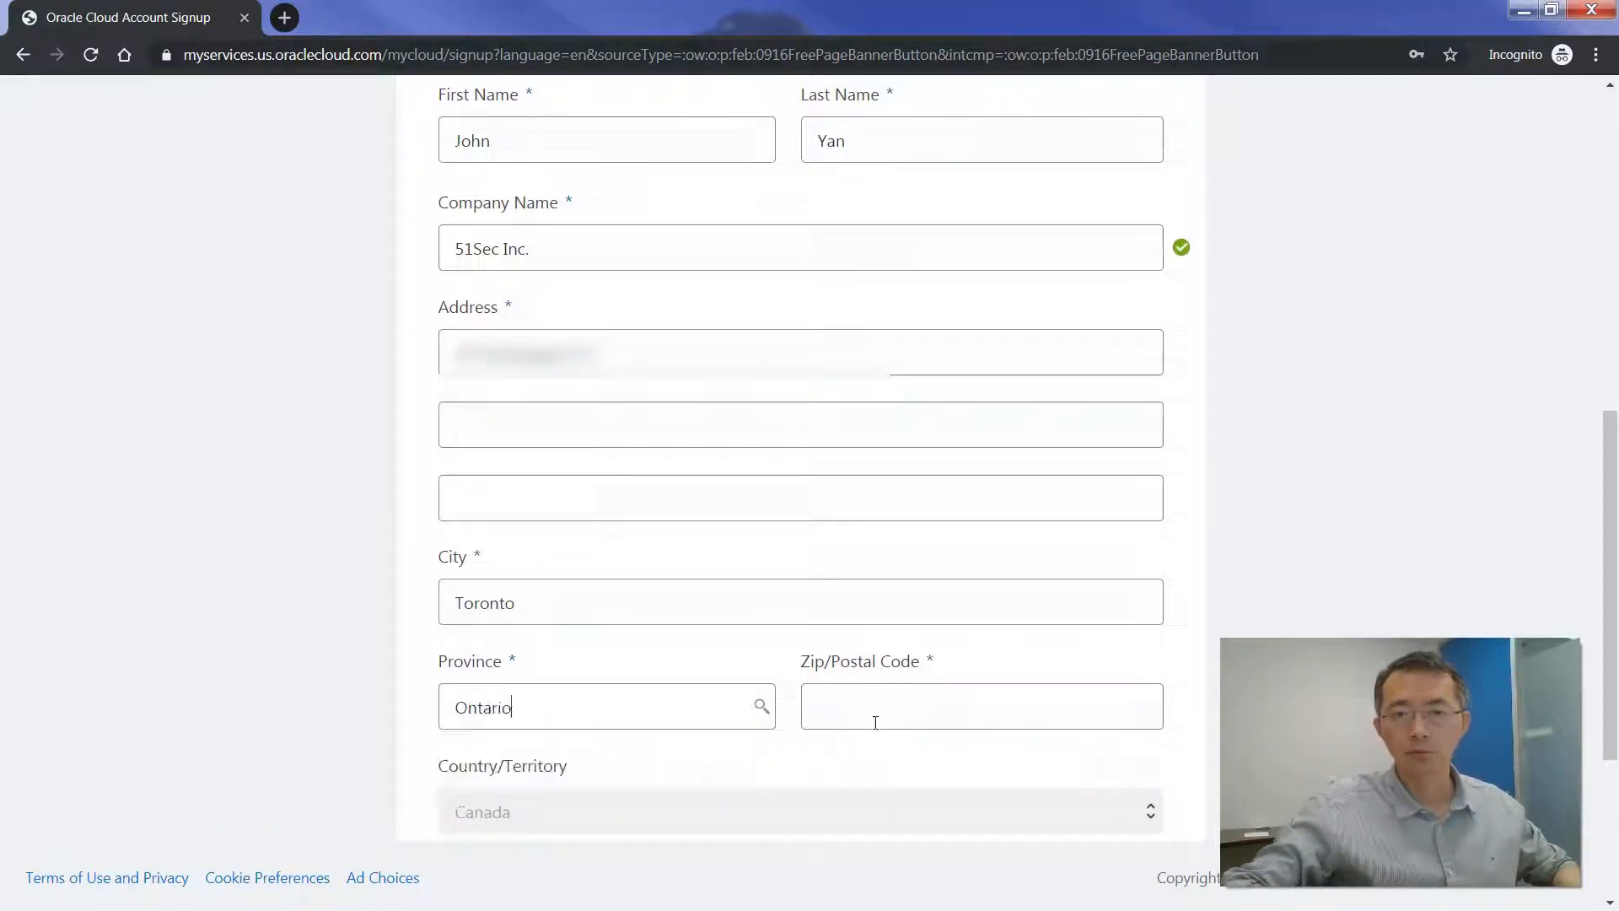
type("L4S1")
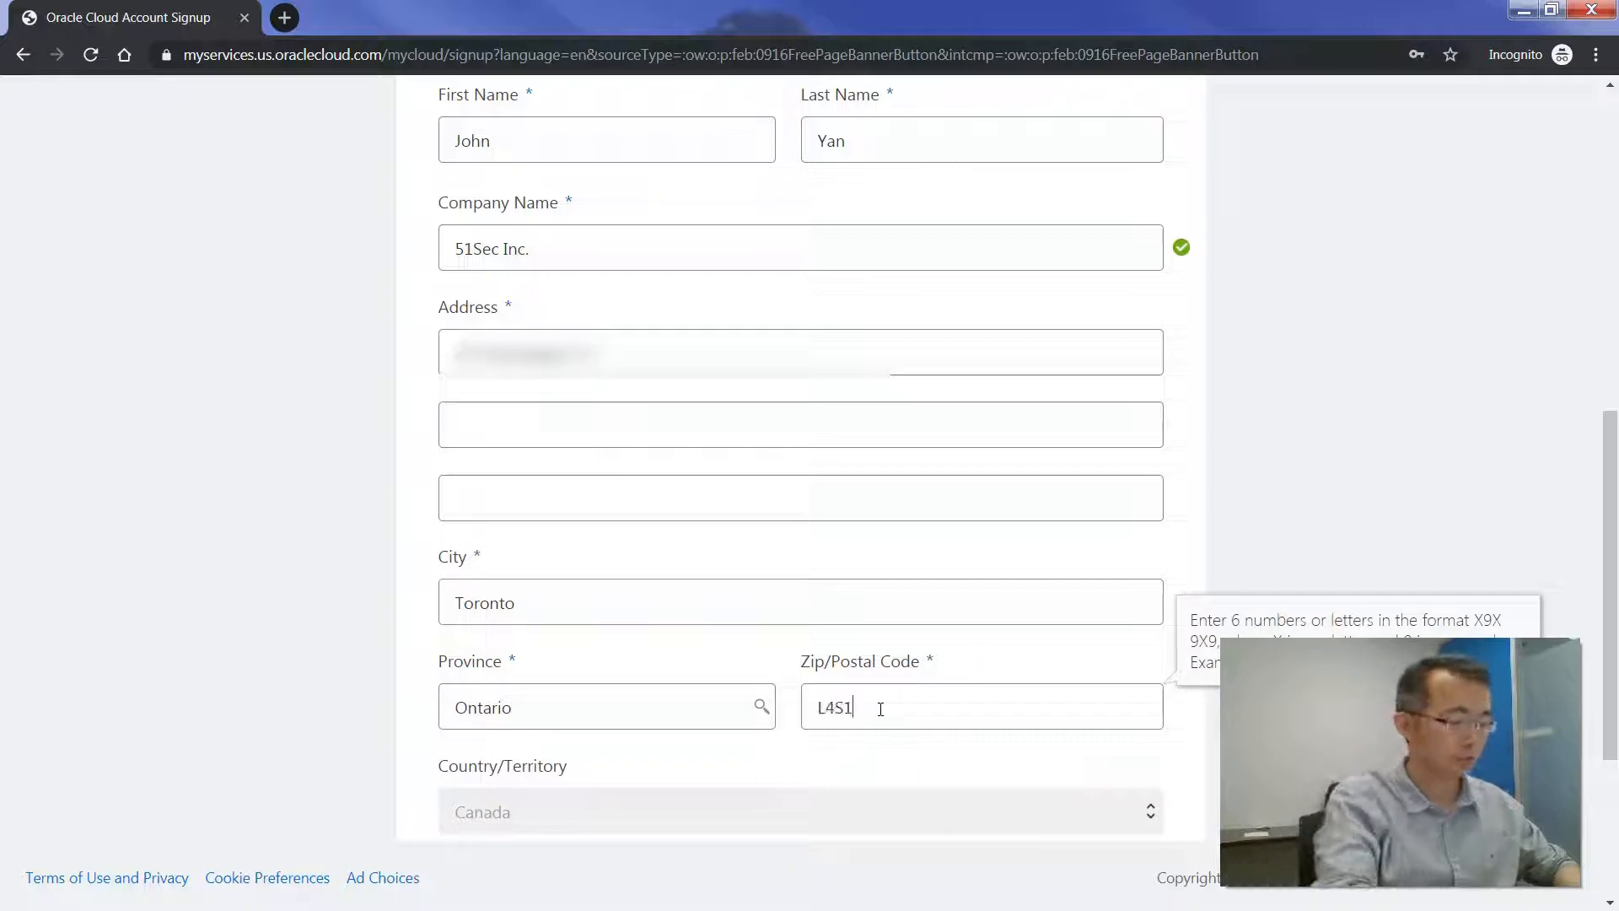
scroll("down", 3)
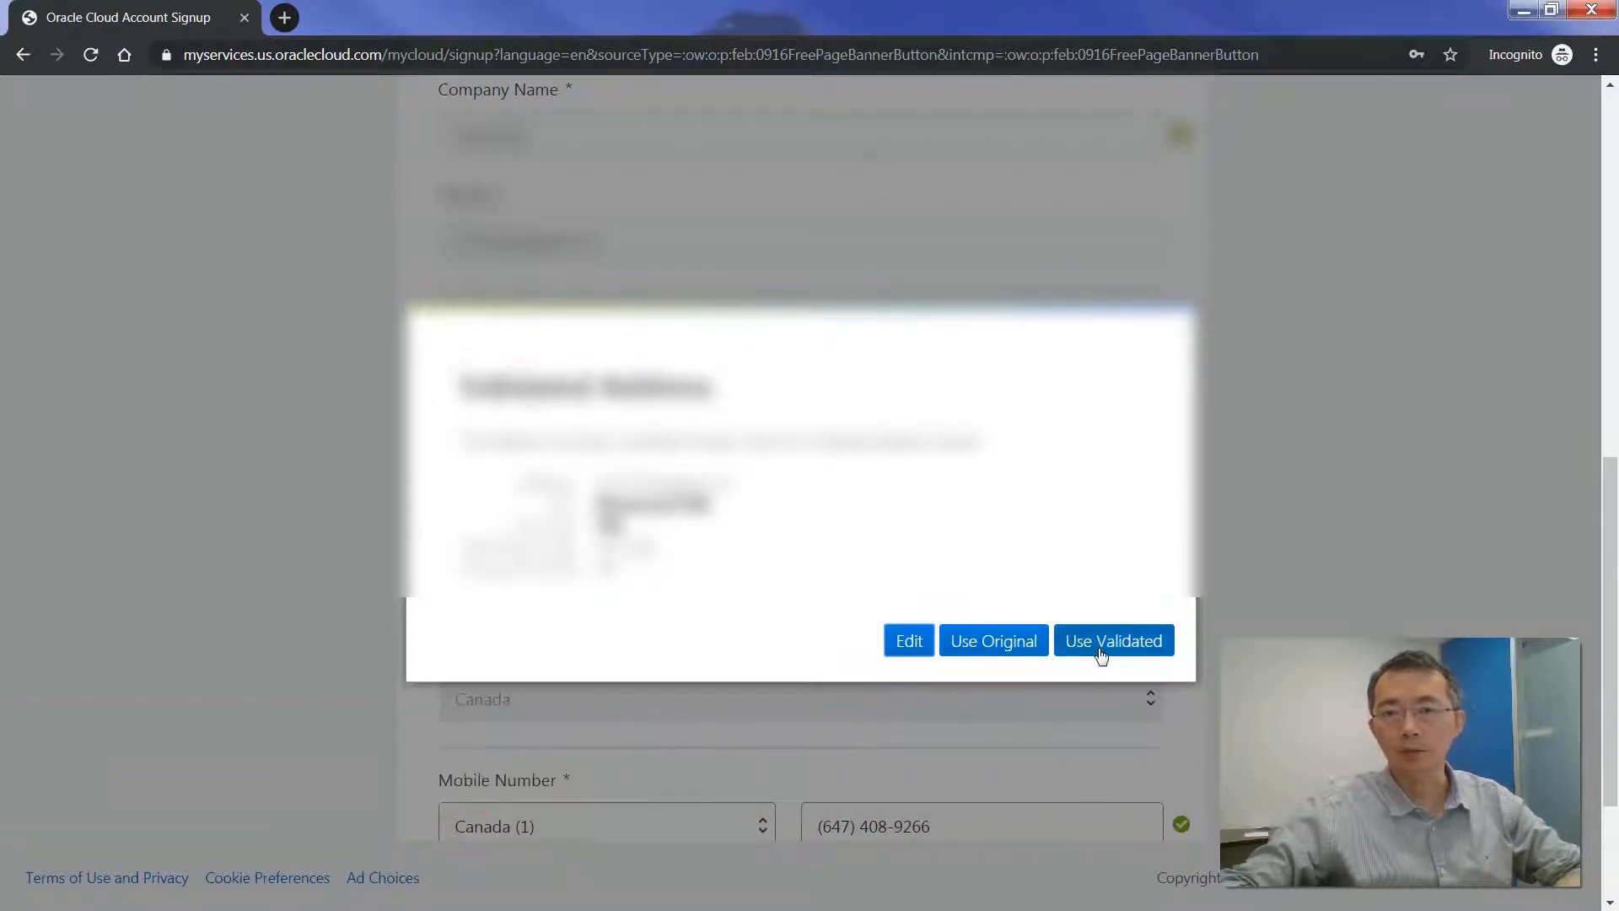
left_click(1113, 640)
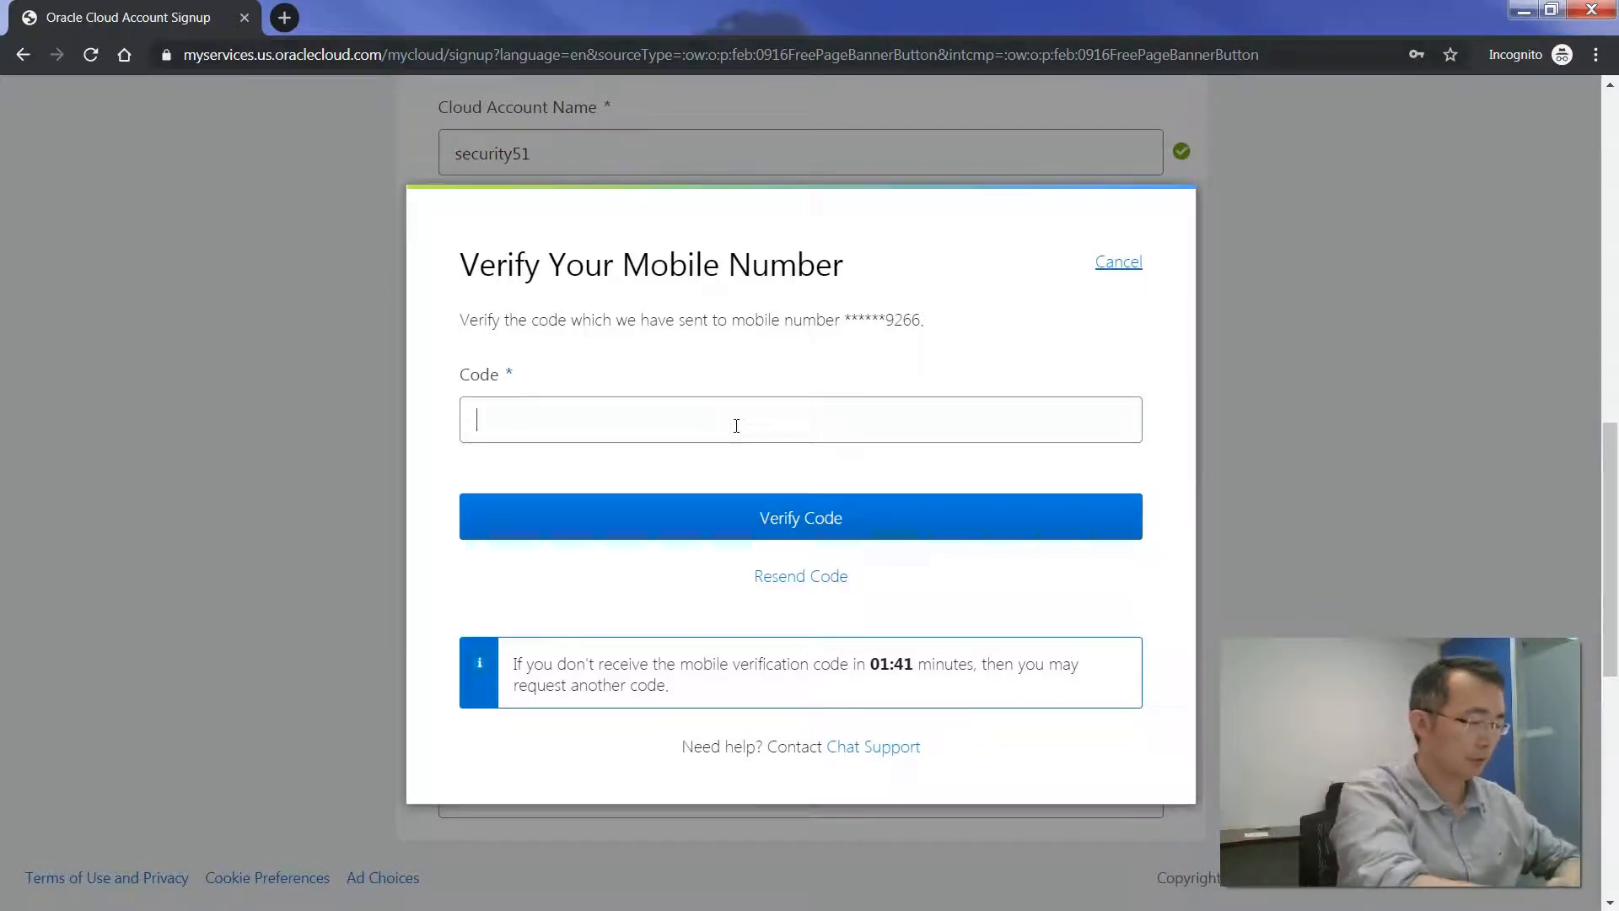
type("3411504")
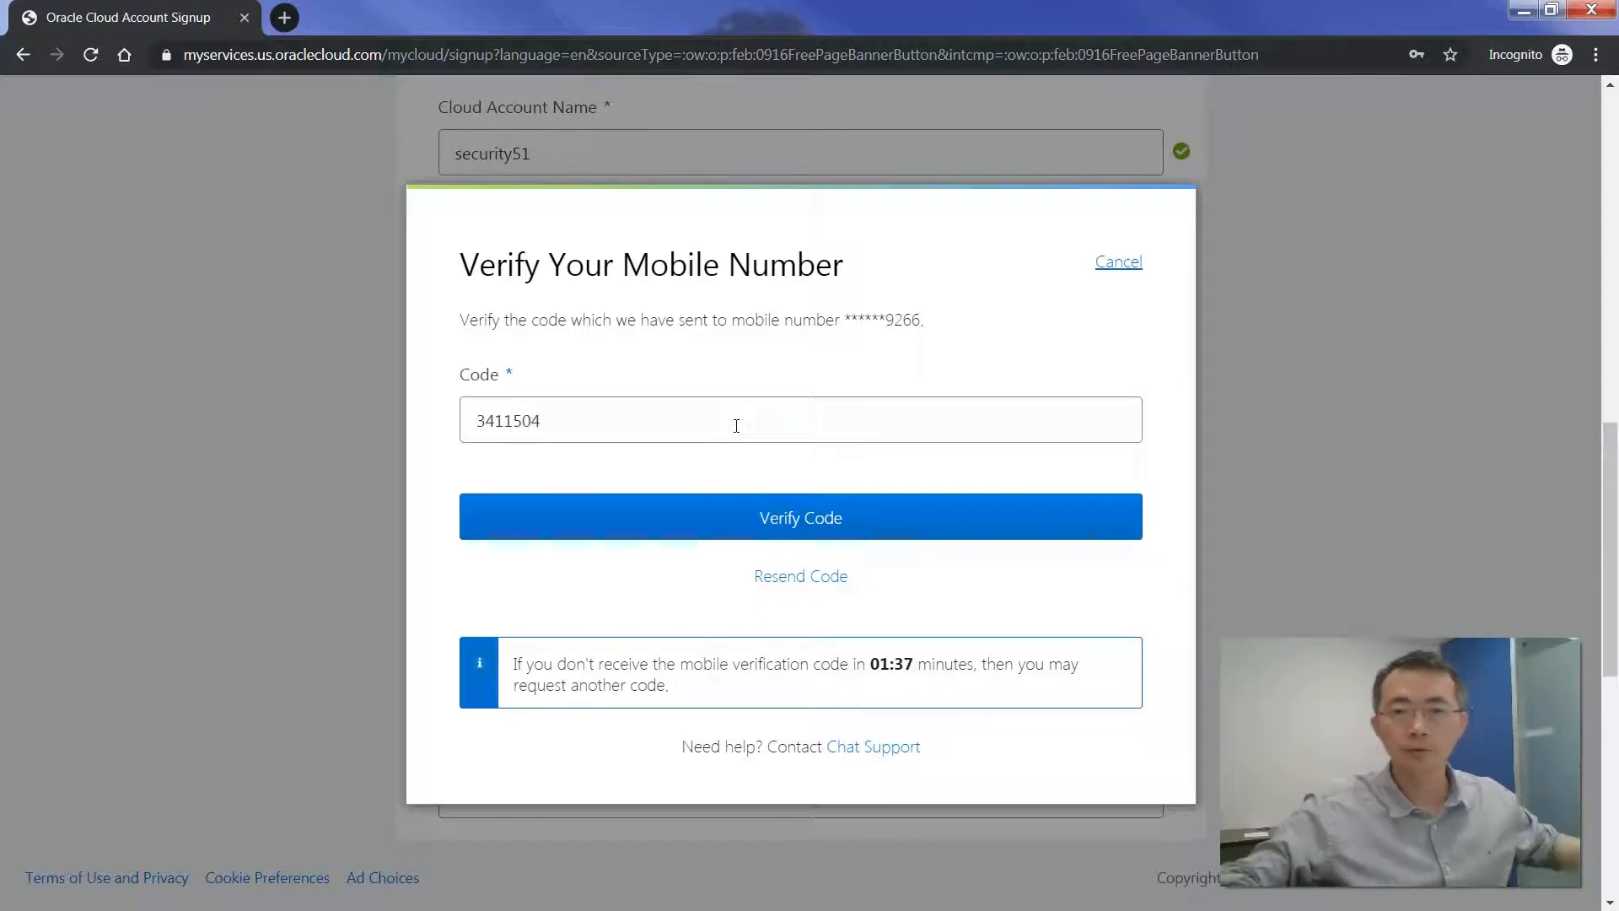
left_click(800, 517)
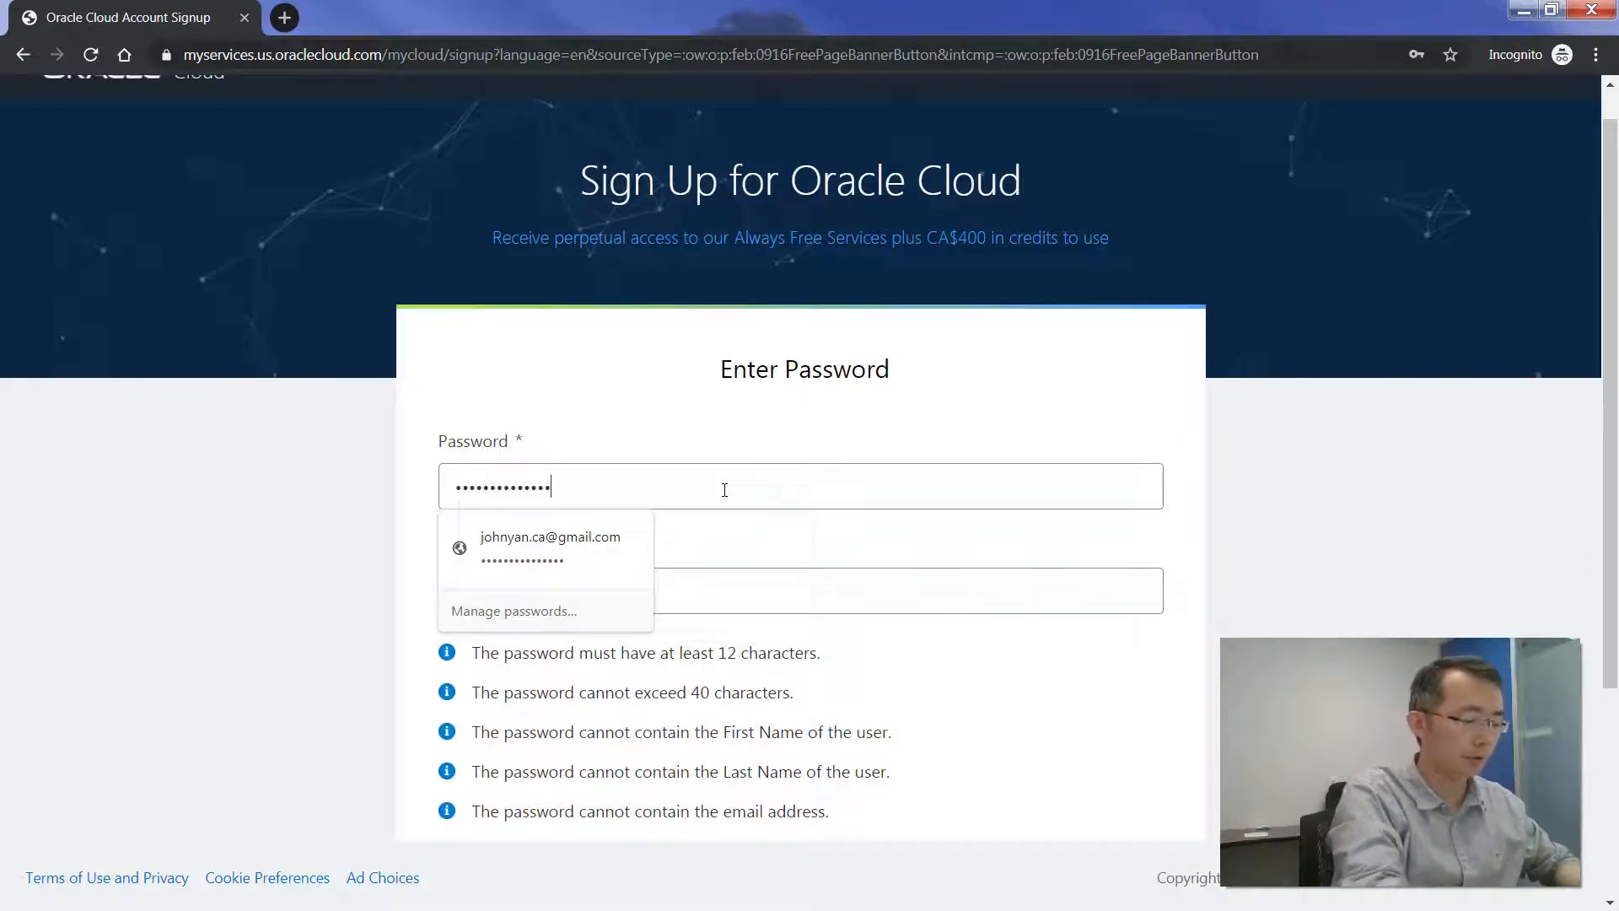
Step: Enter the account password and continue to Payment Information
type("••••")
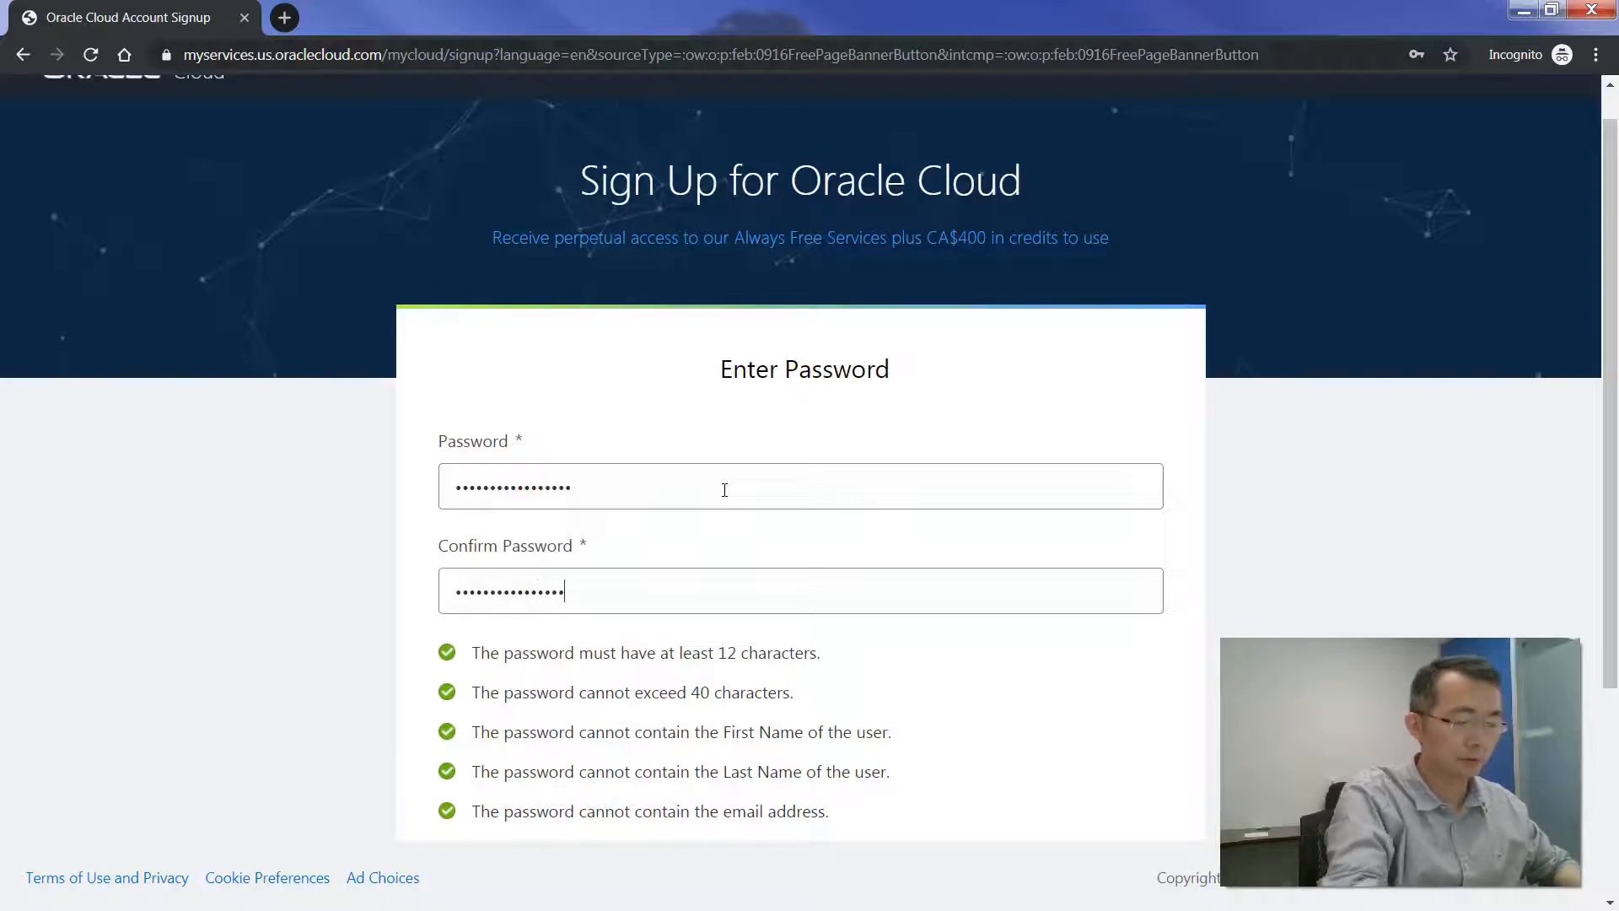
scroll("down", 3)
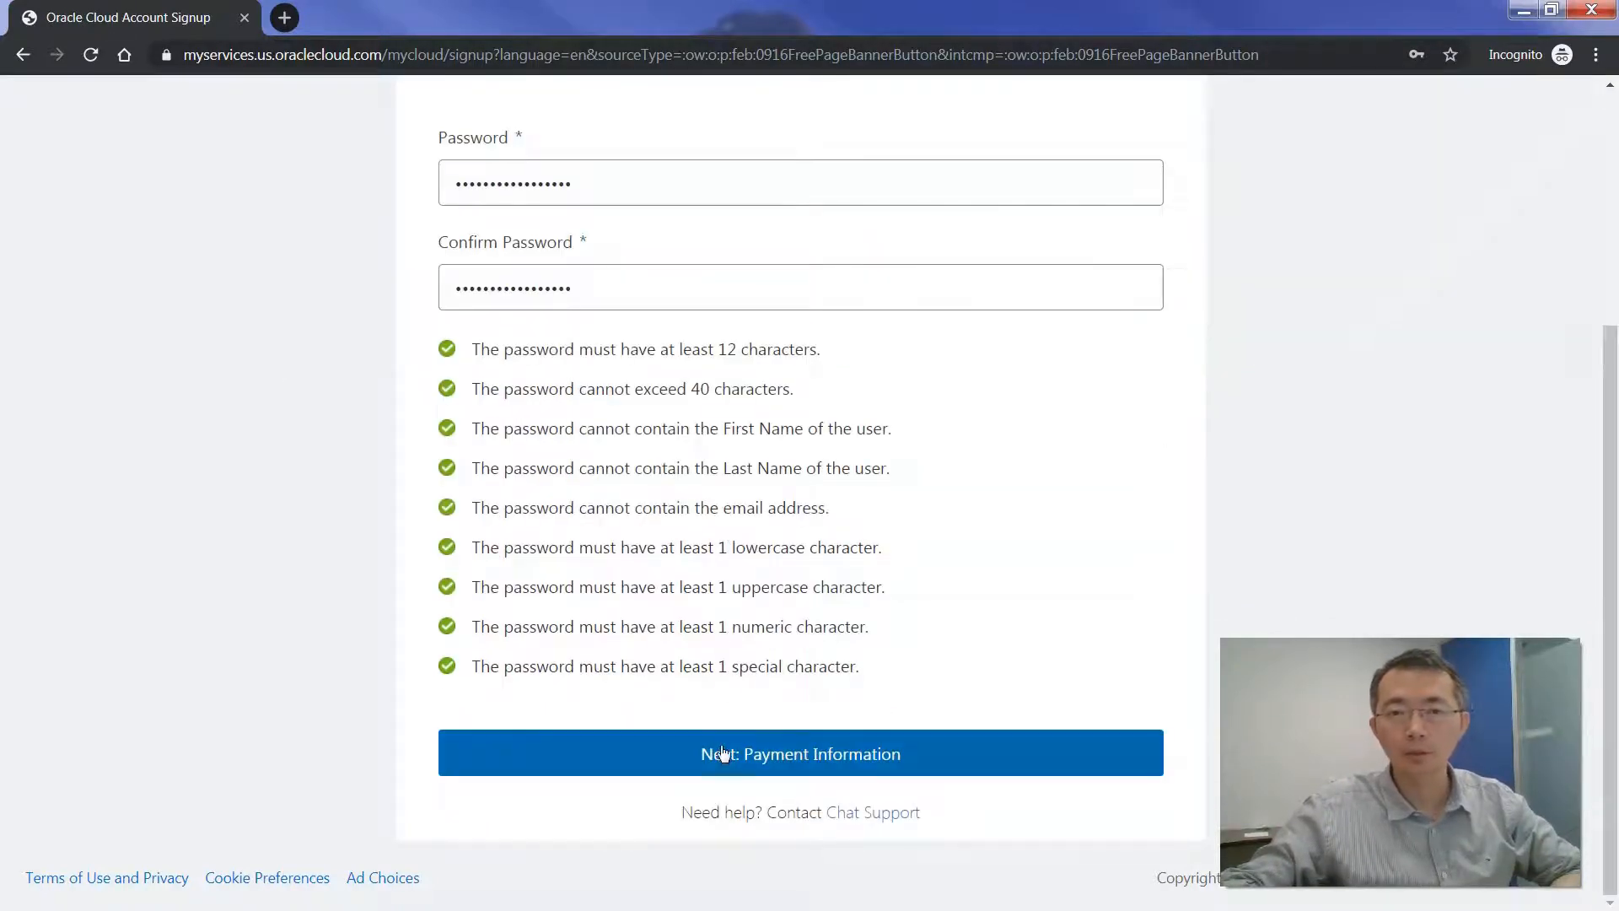
left_click(800, 753)
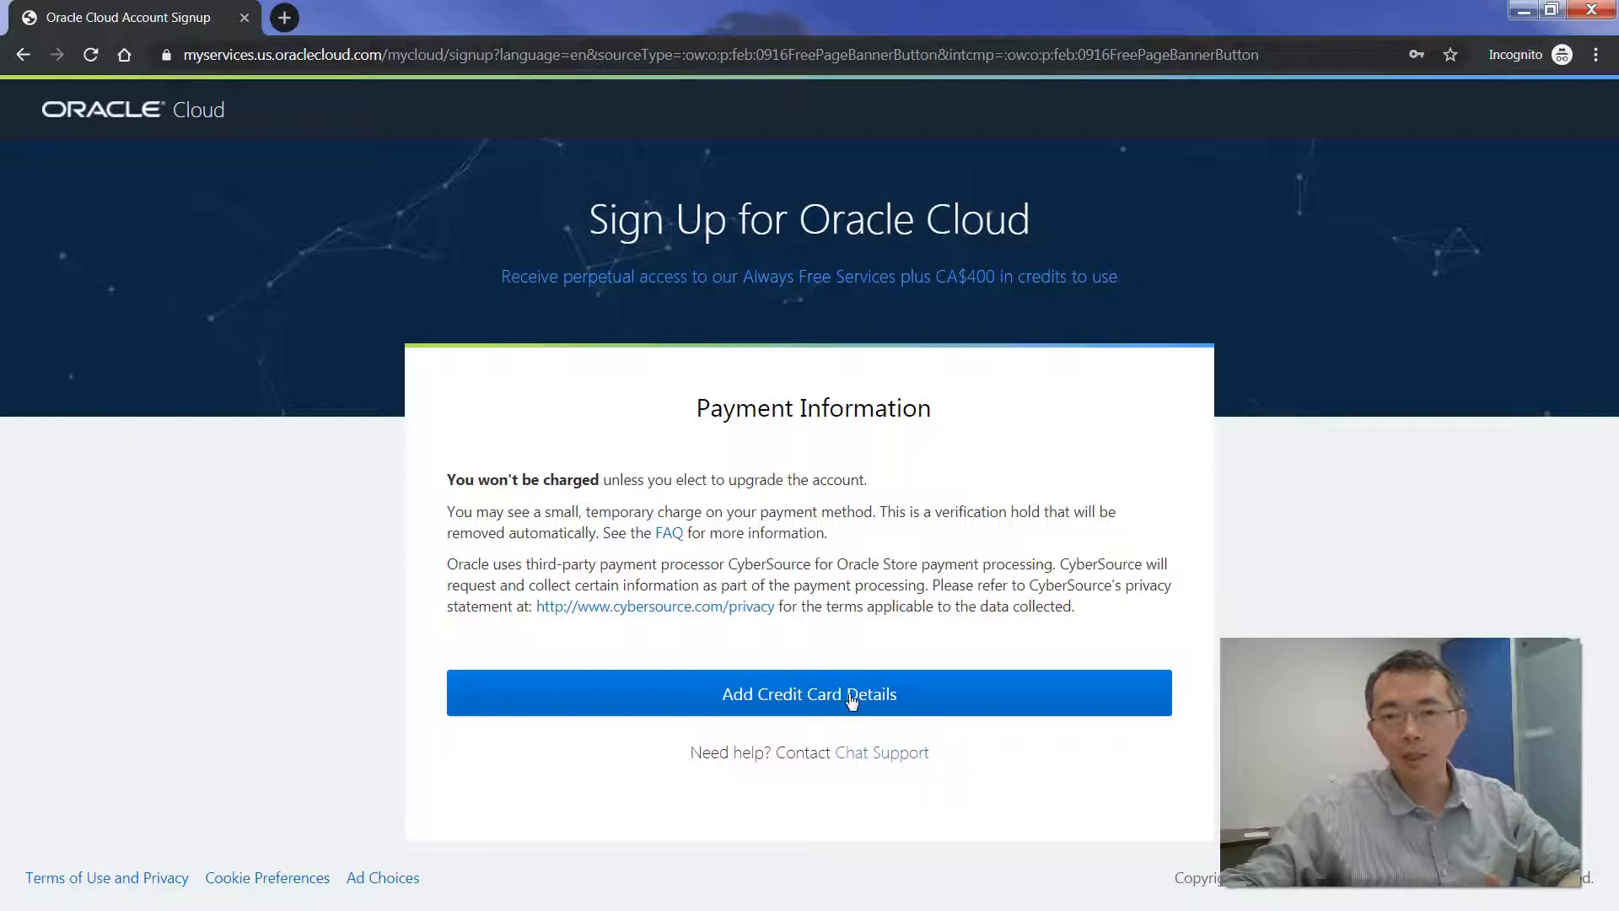
left_click(808, 693)
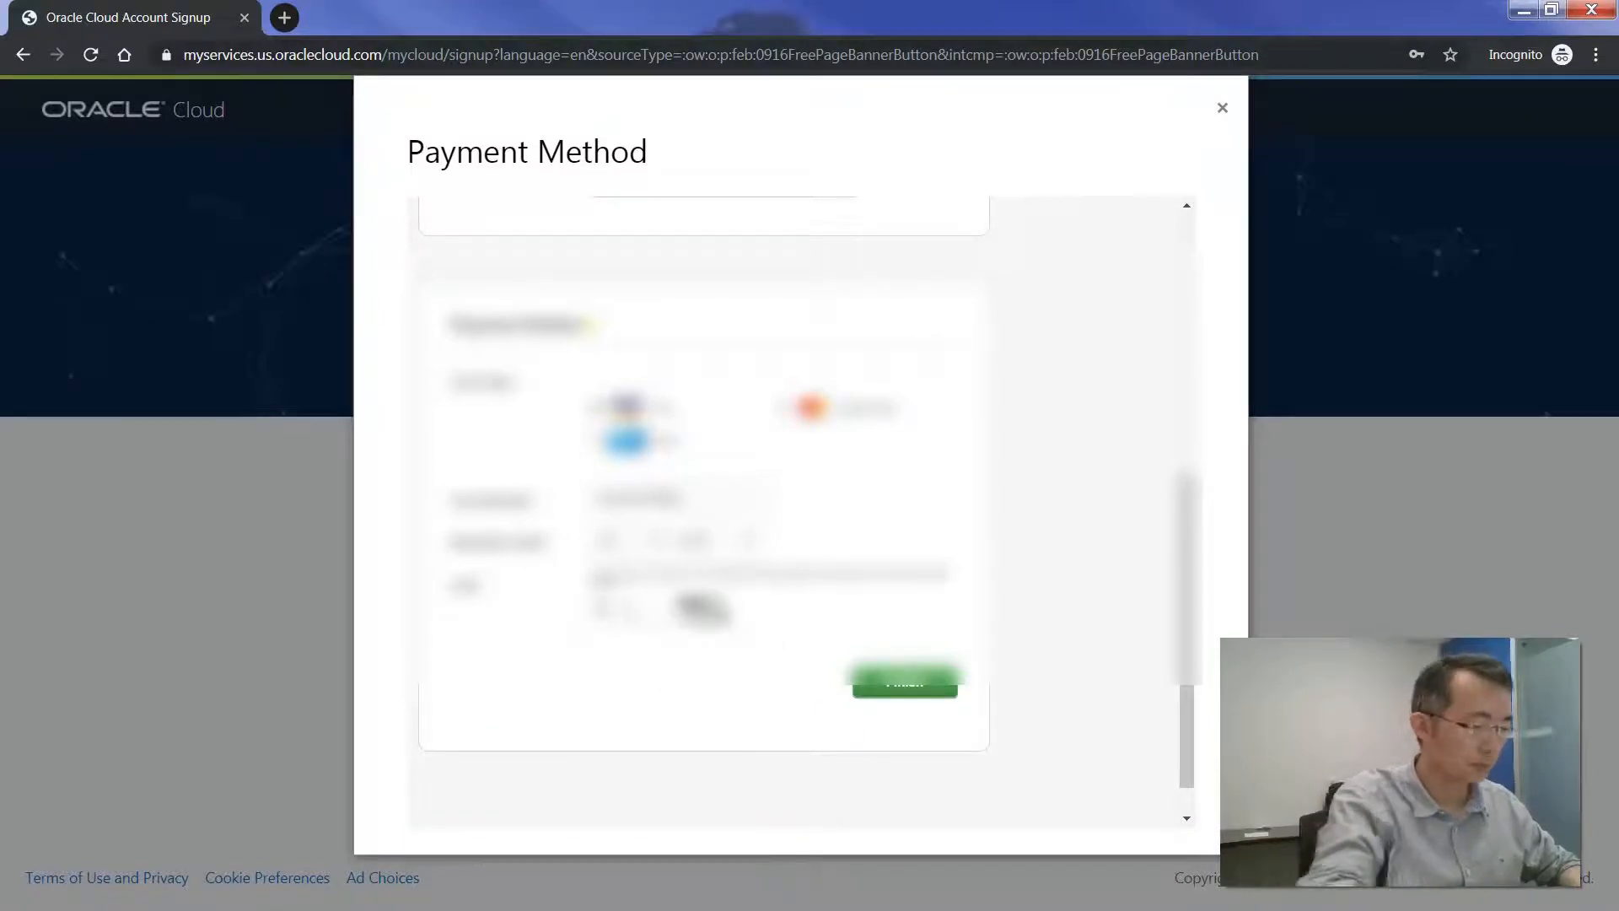
left_click(903, 680)
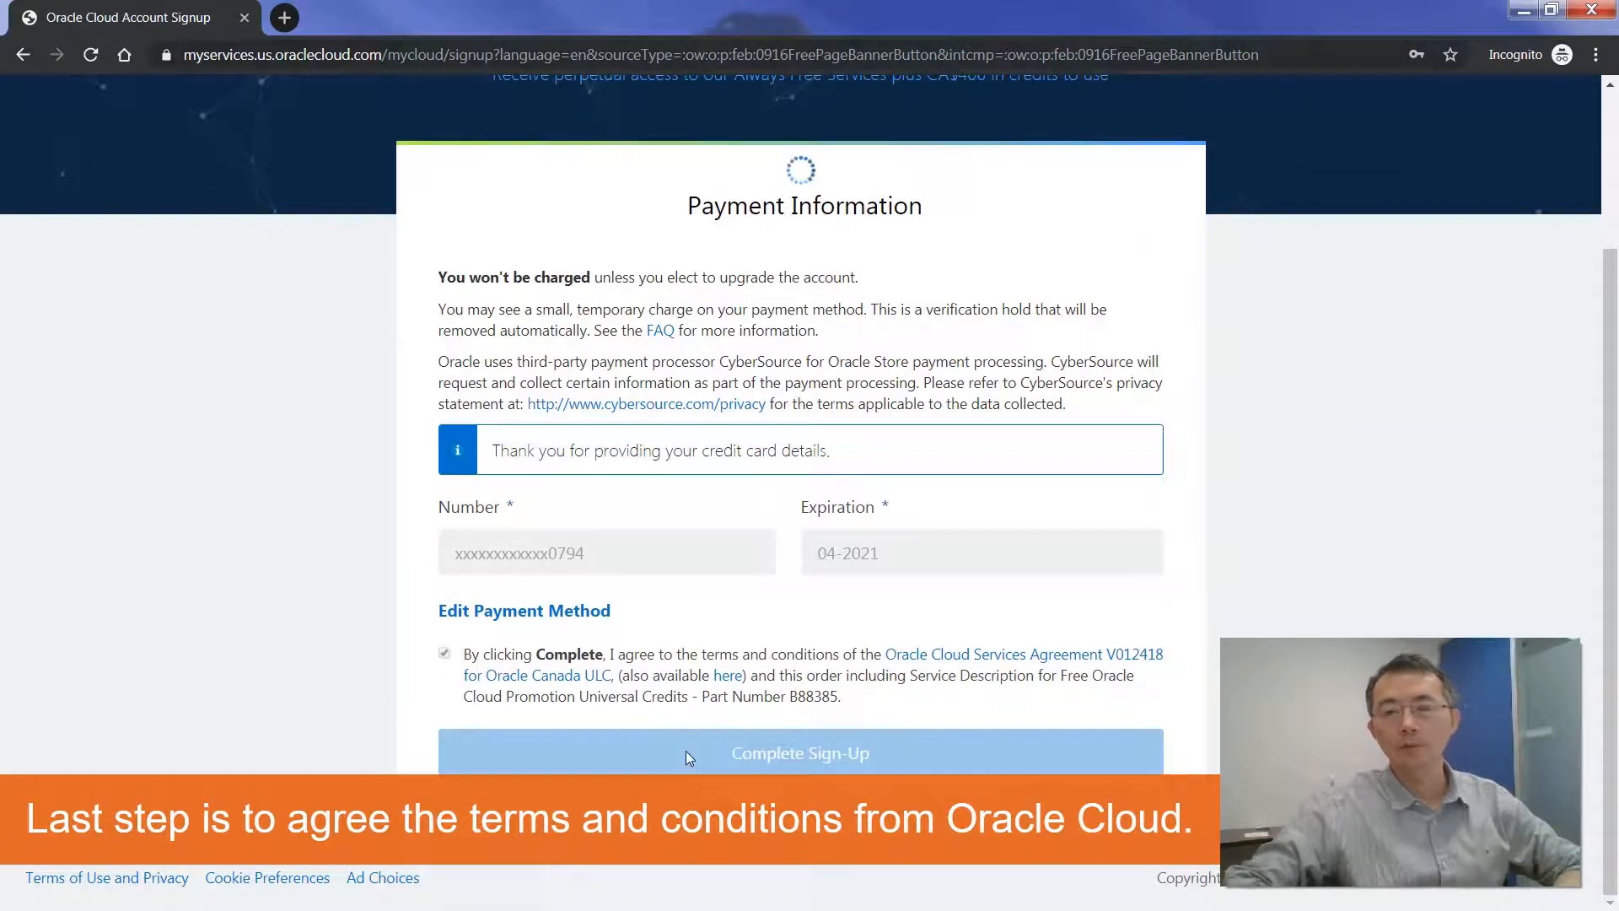
Step: Accept the terms, complete sign-up, and read the declined-card message
left_click(799, 752)
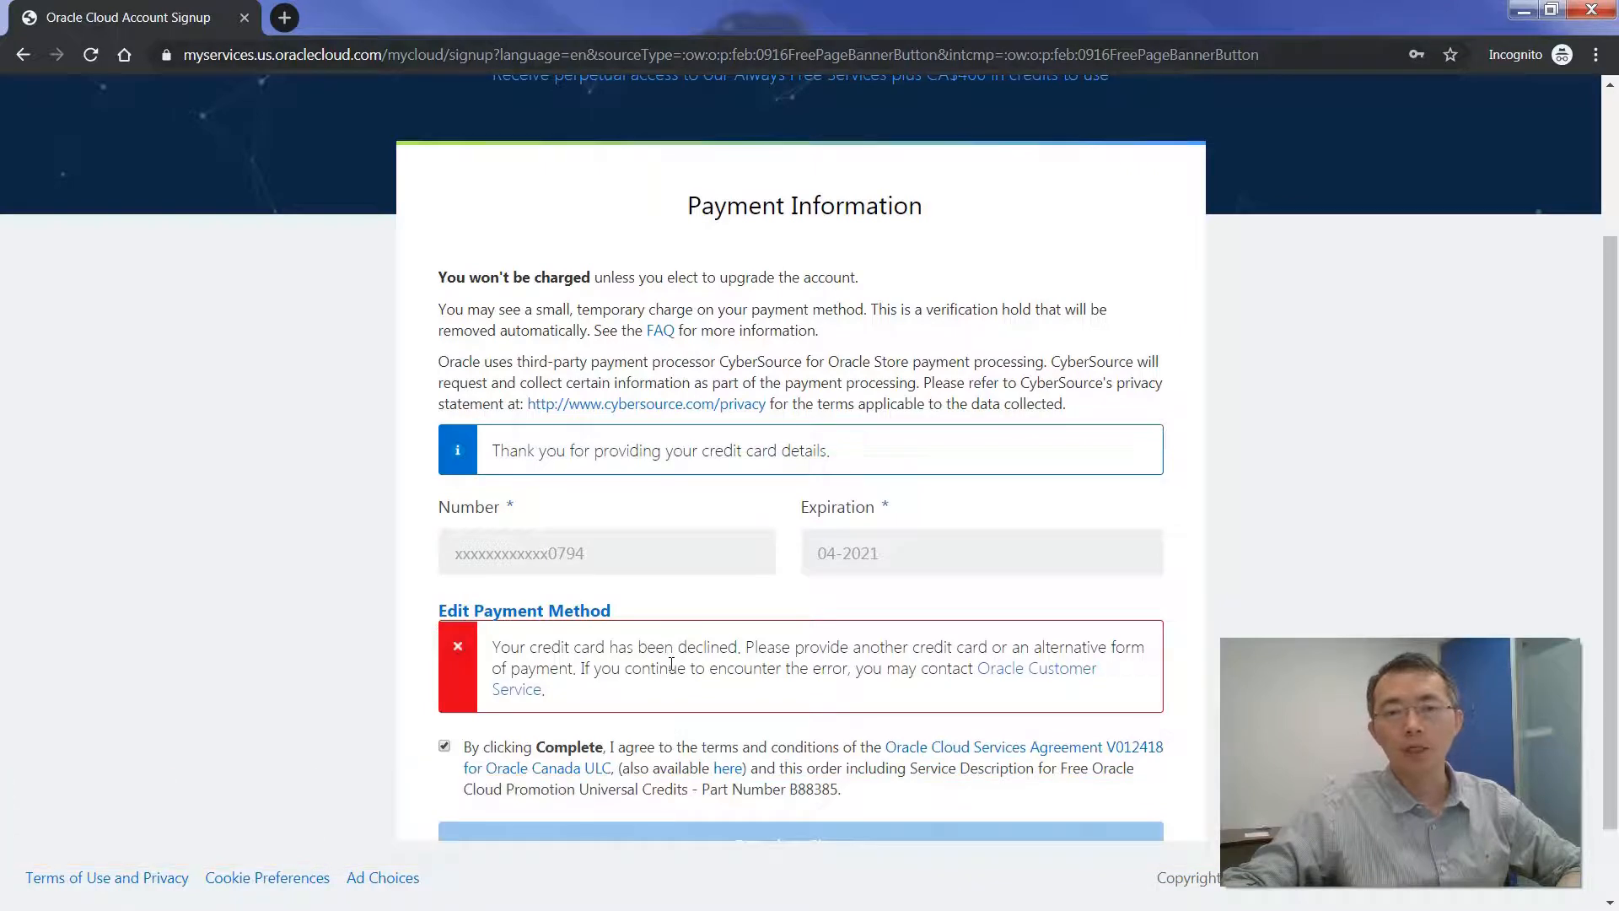
scroll("down", 3)
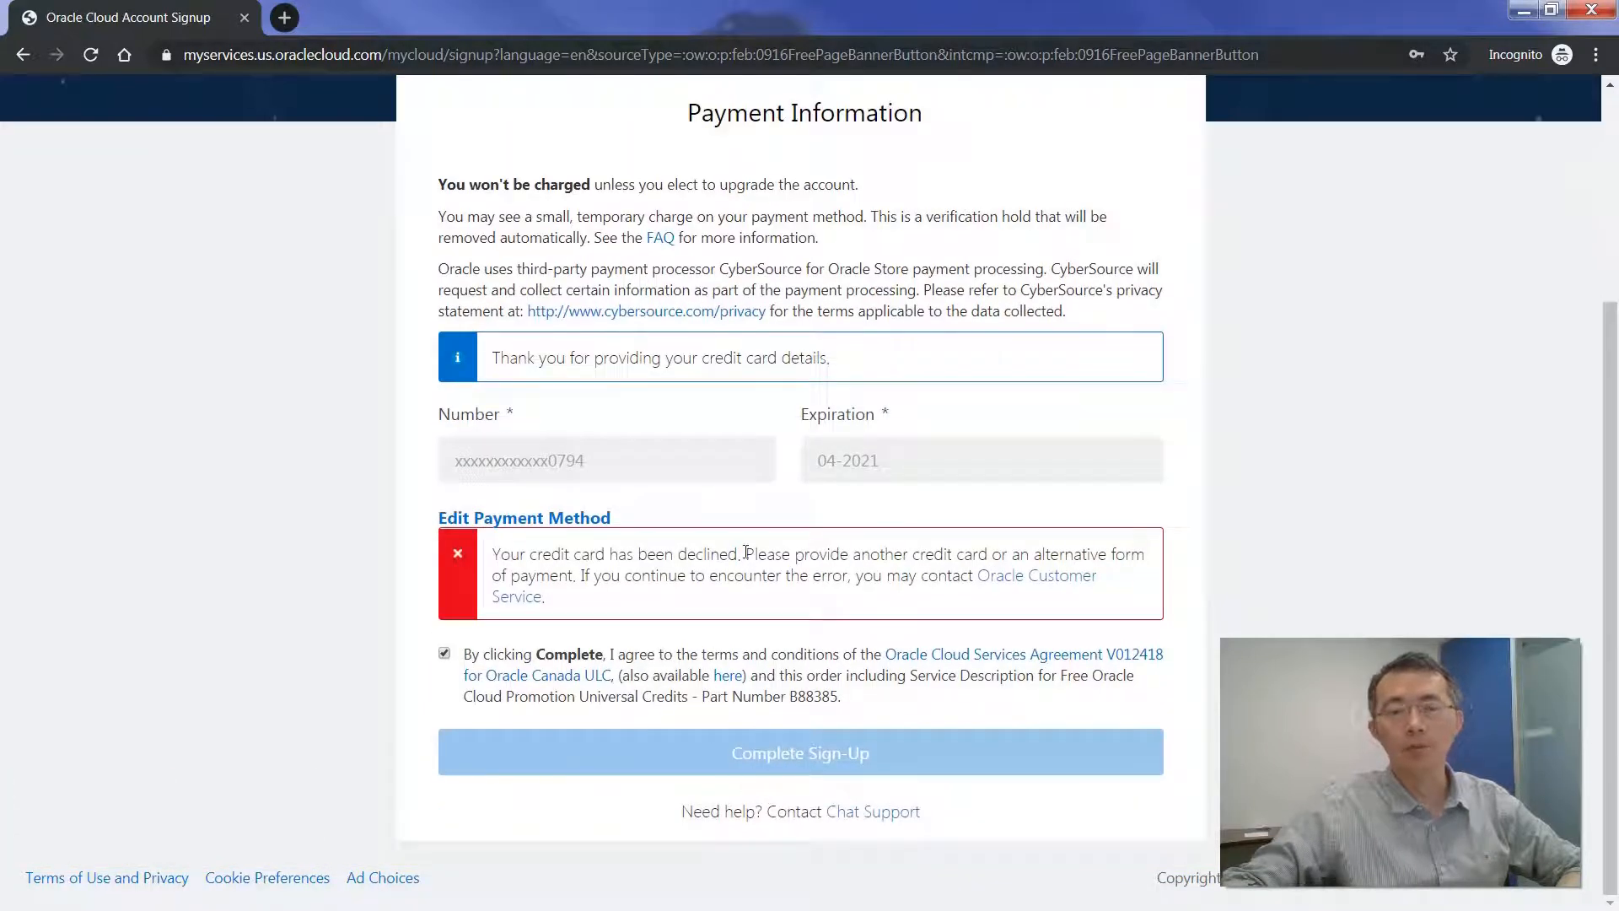
scroll("up", 3)
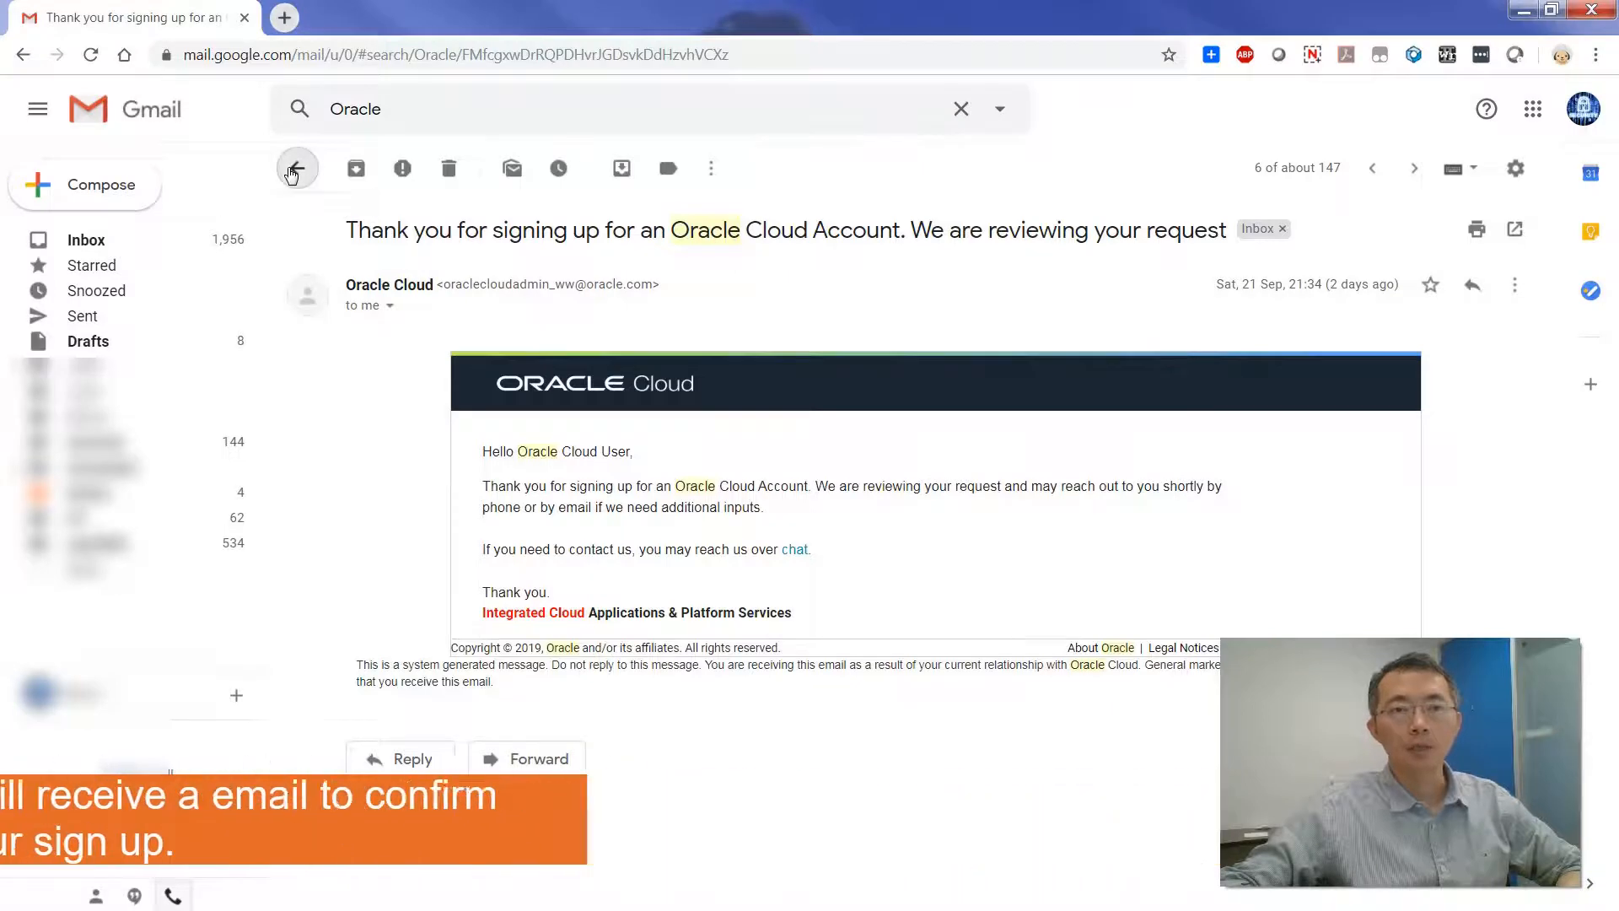
Step: Open the 'Your Oracle Cloud Account is Fully Provisioned' email and sign in from it
left_click(296, 167)
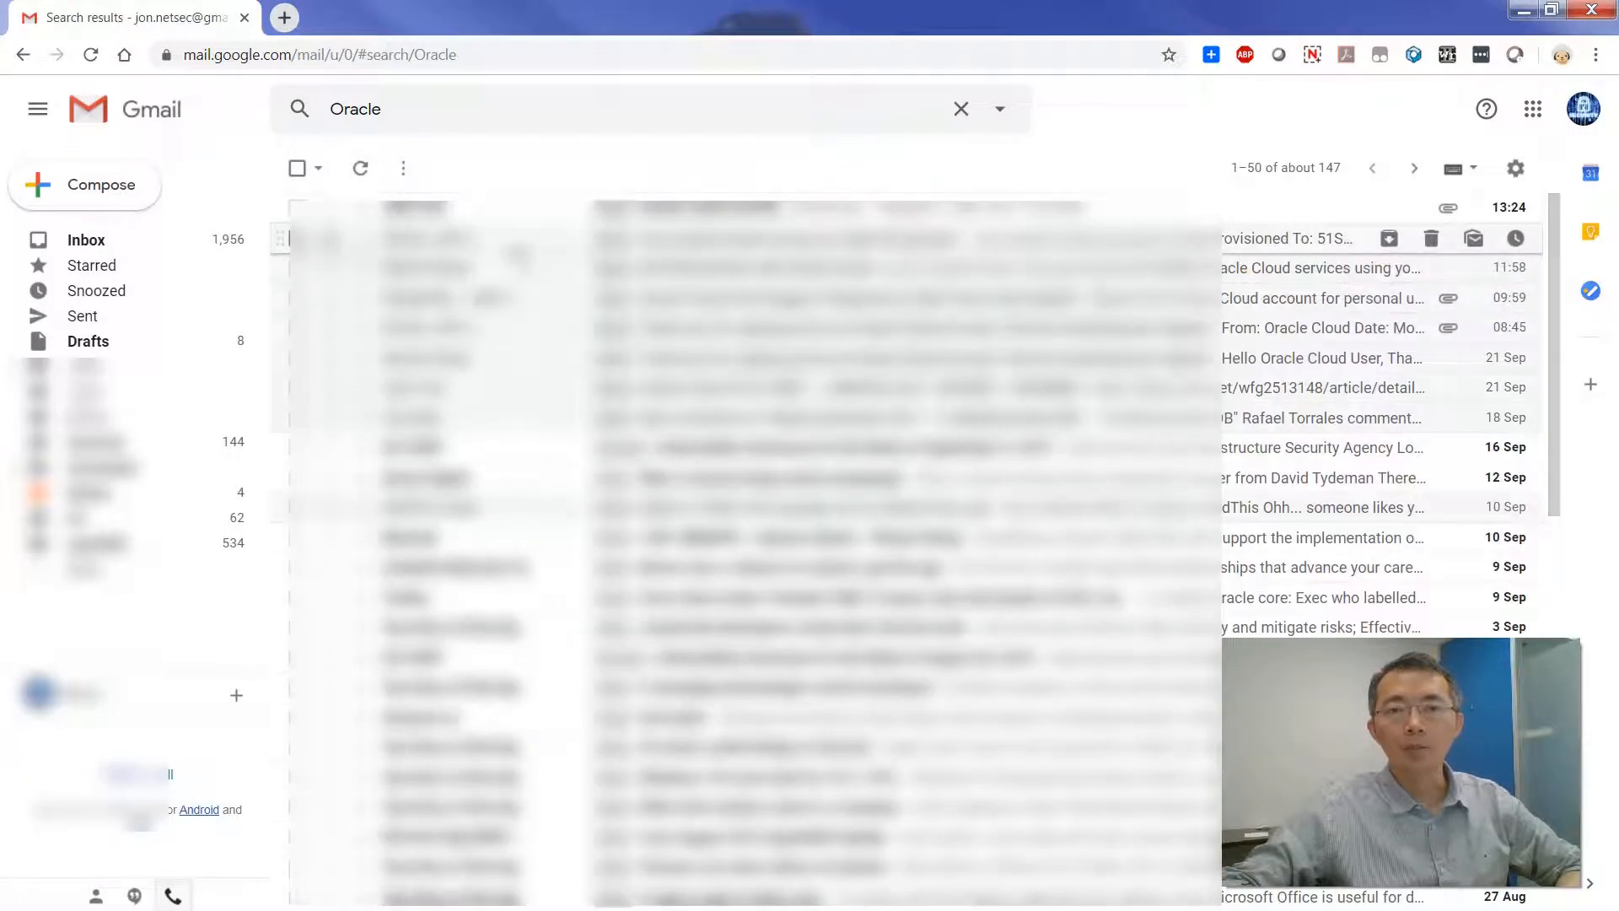
left_click(1321, 238)
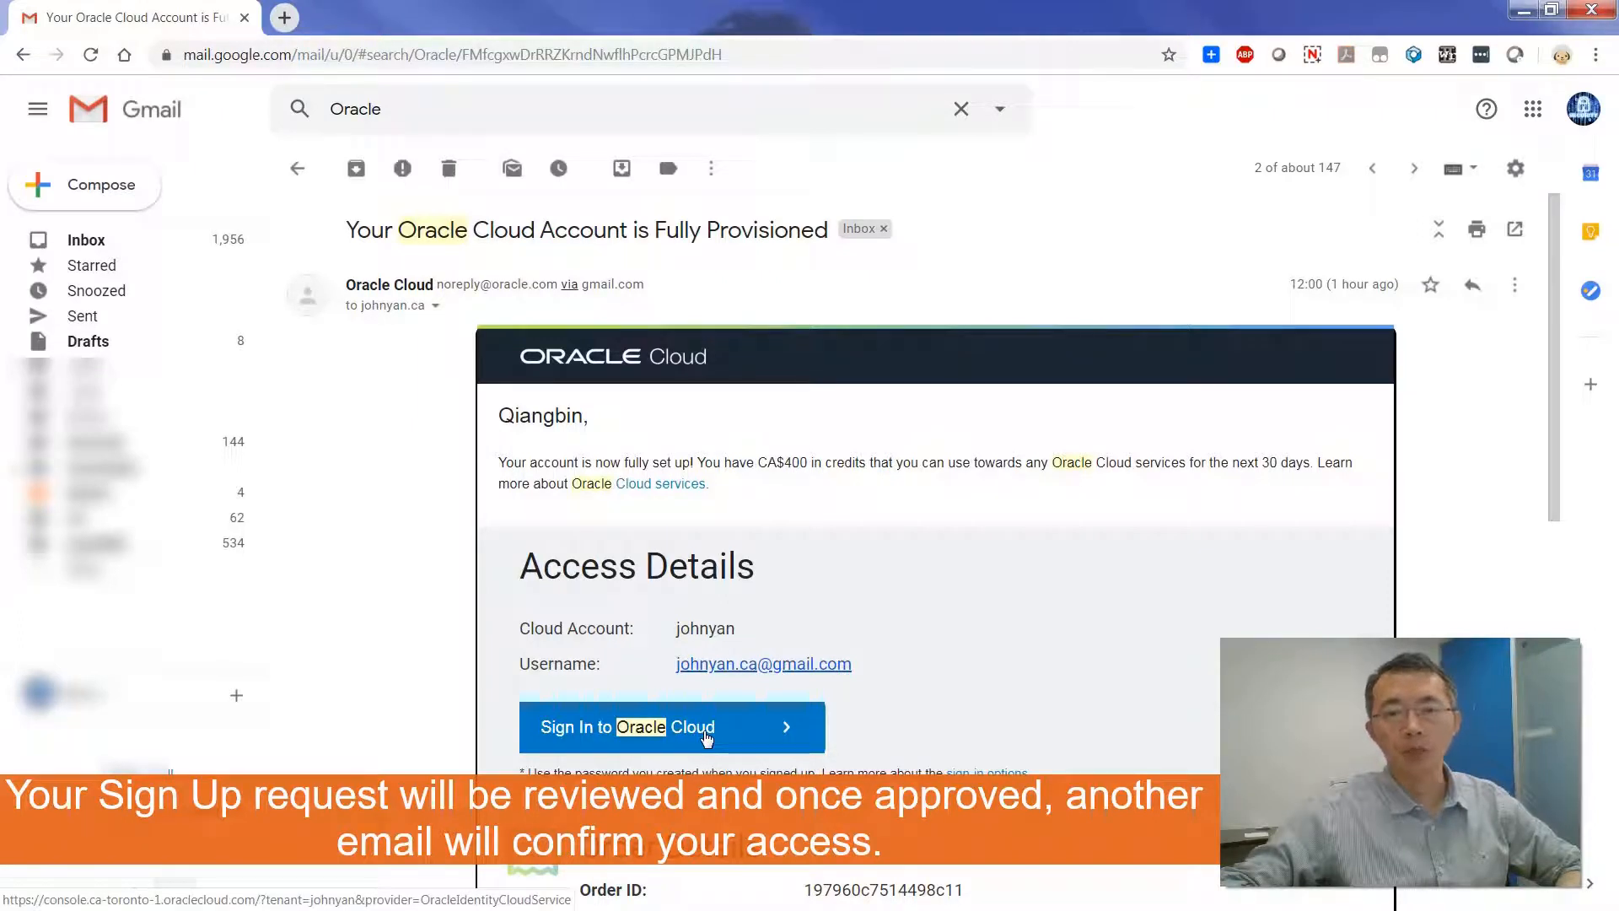
left_click(673, 726)
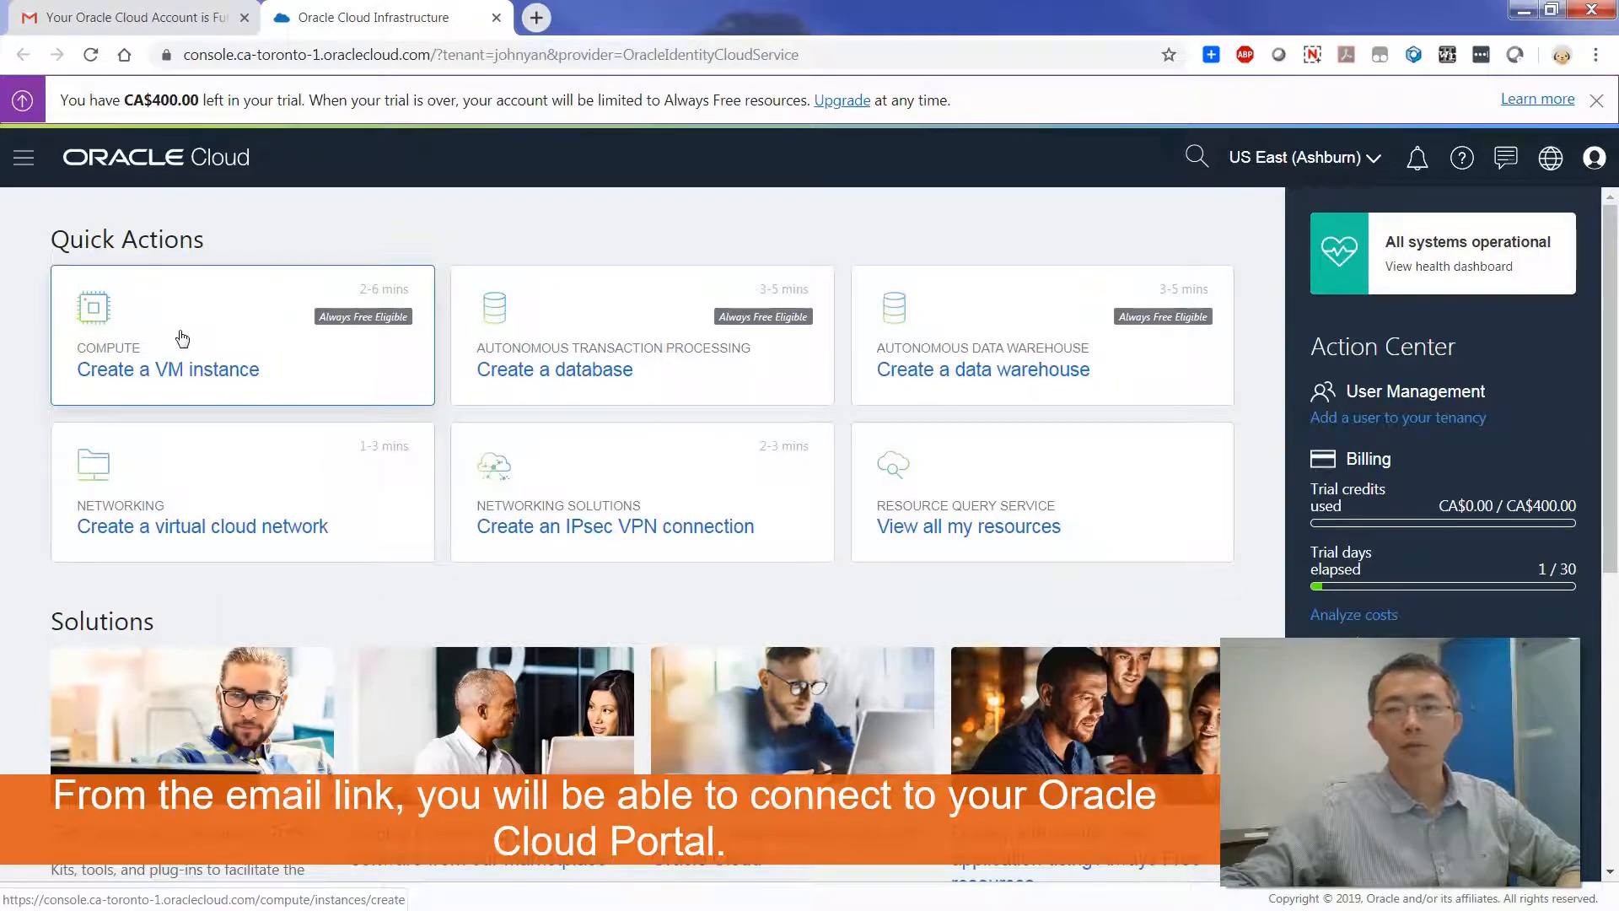
Step: Start creating a new VM instance from the console's quick actions
left_click(167, 368)
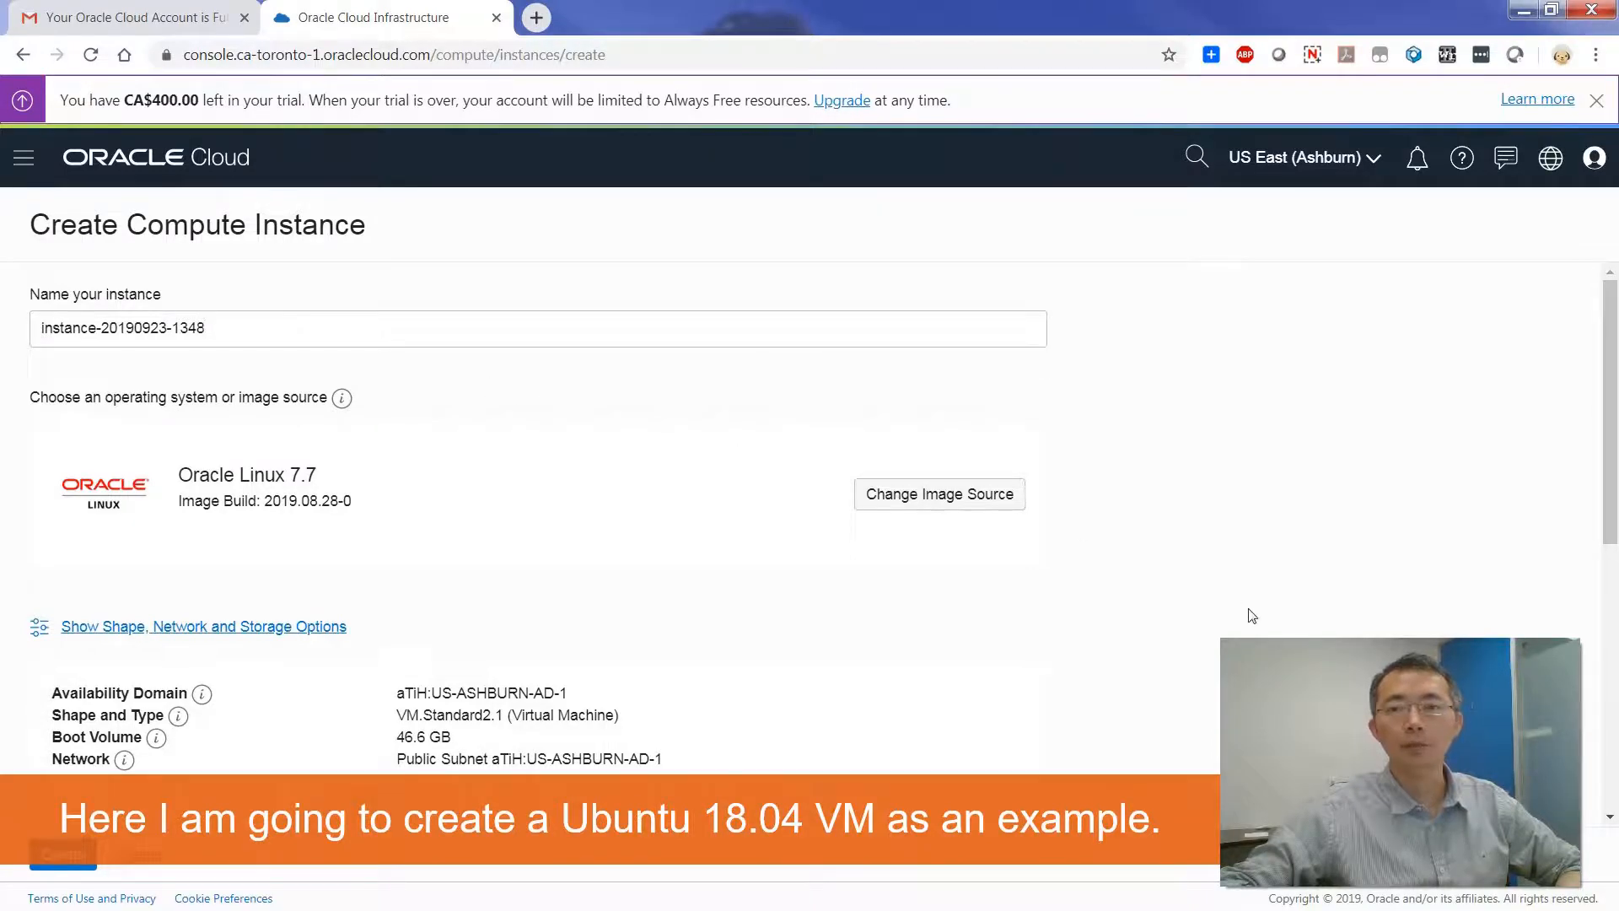
Step: Replace the new instance's default Oracle Linux 7.7 image with the Ubuntu image
scroll("down", 3)
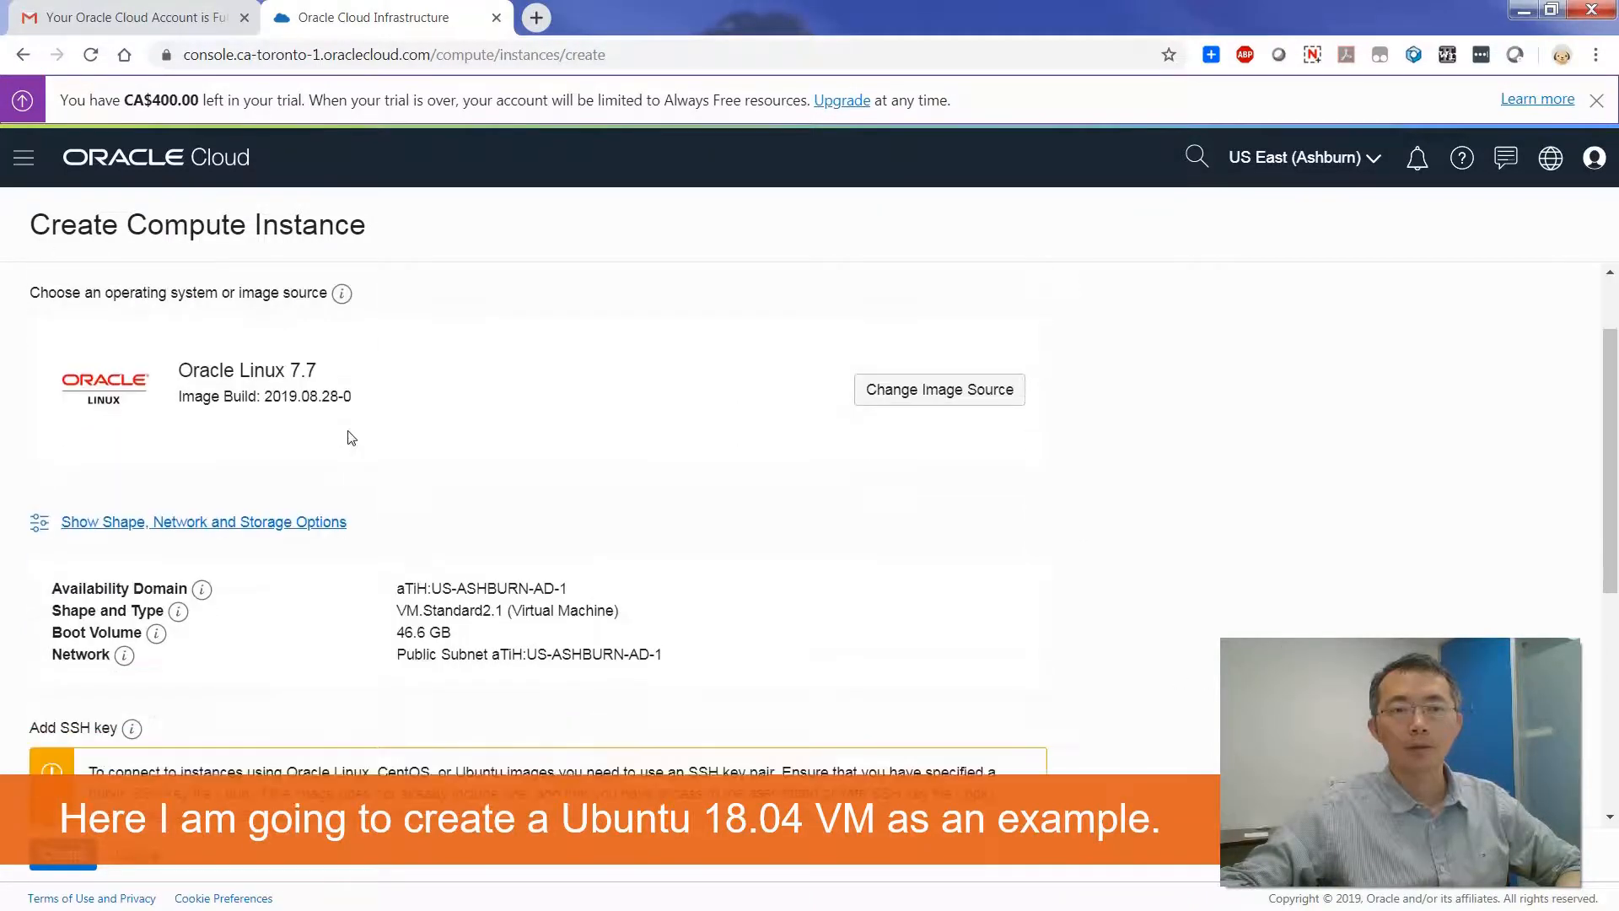
left_click(938, 389)
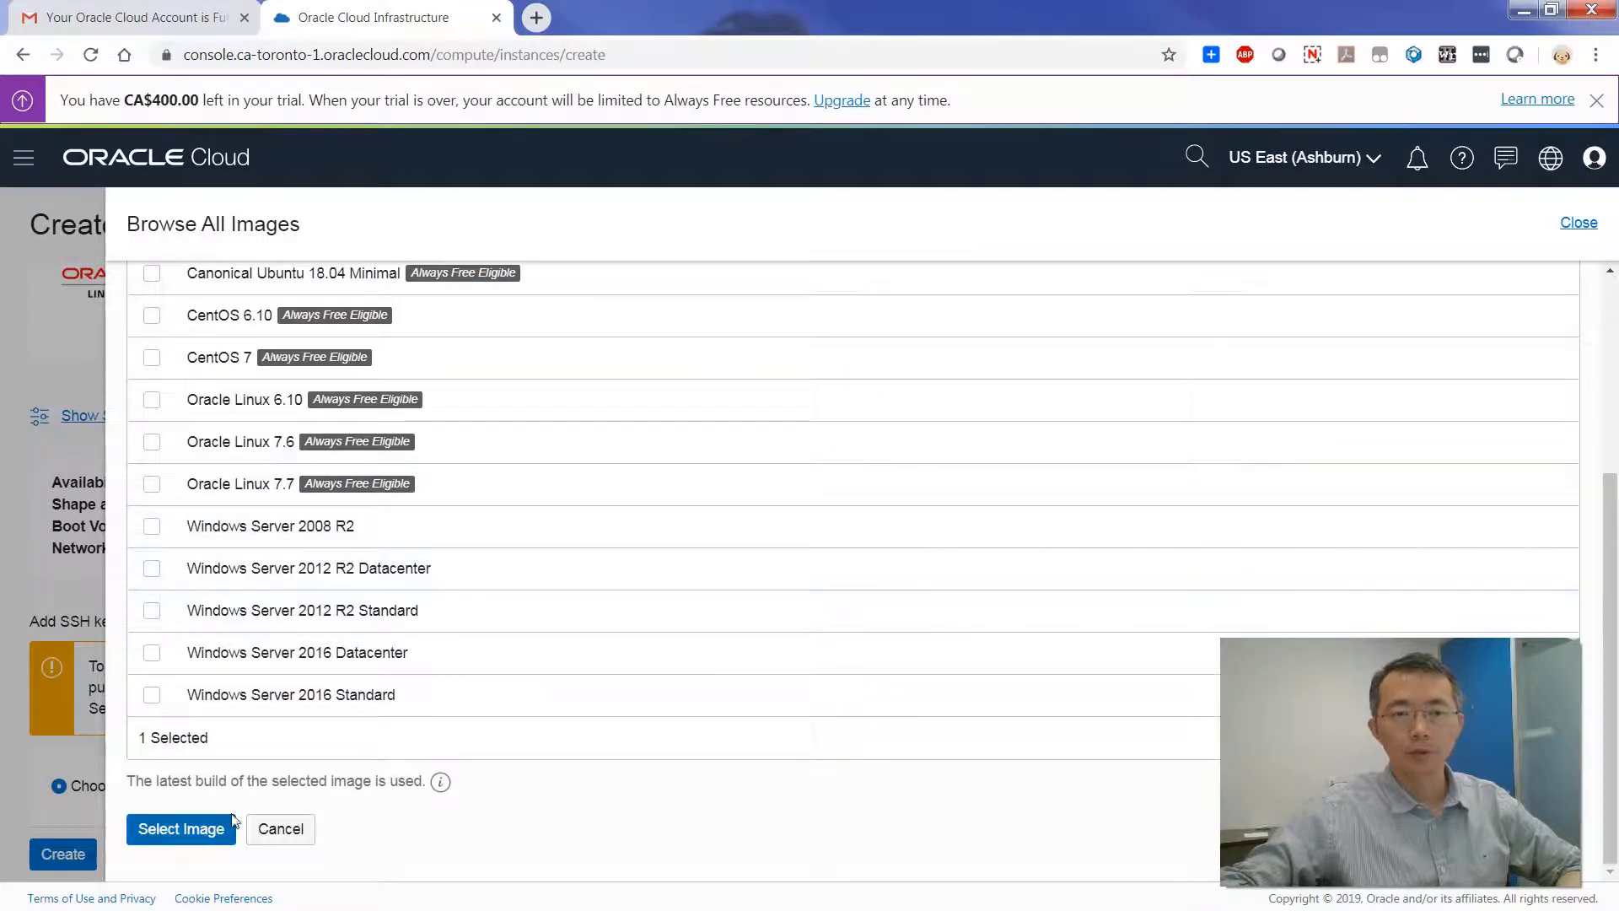
left_click(181, 828)
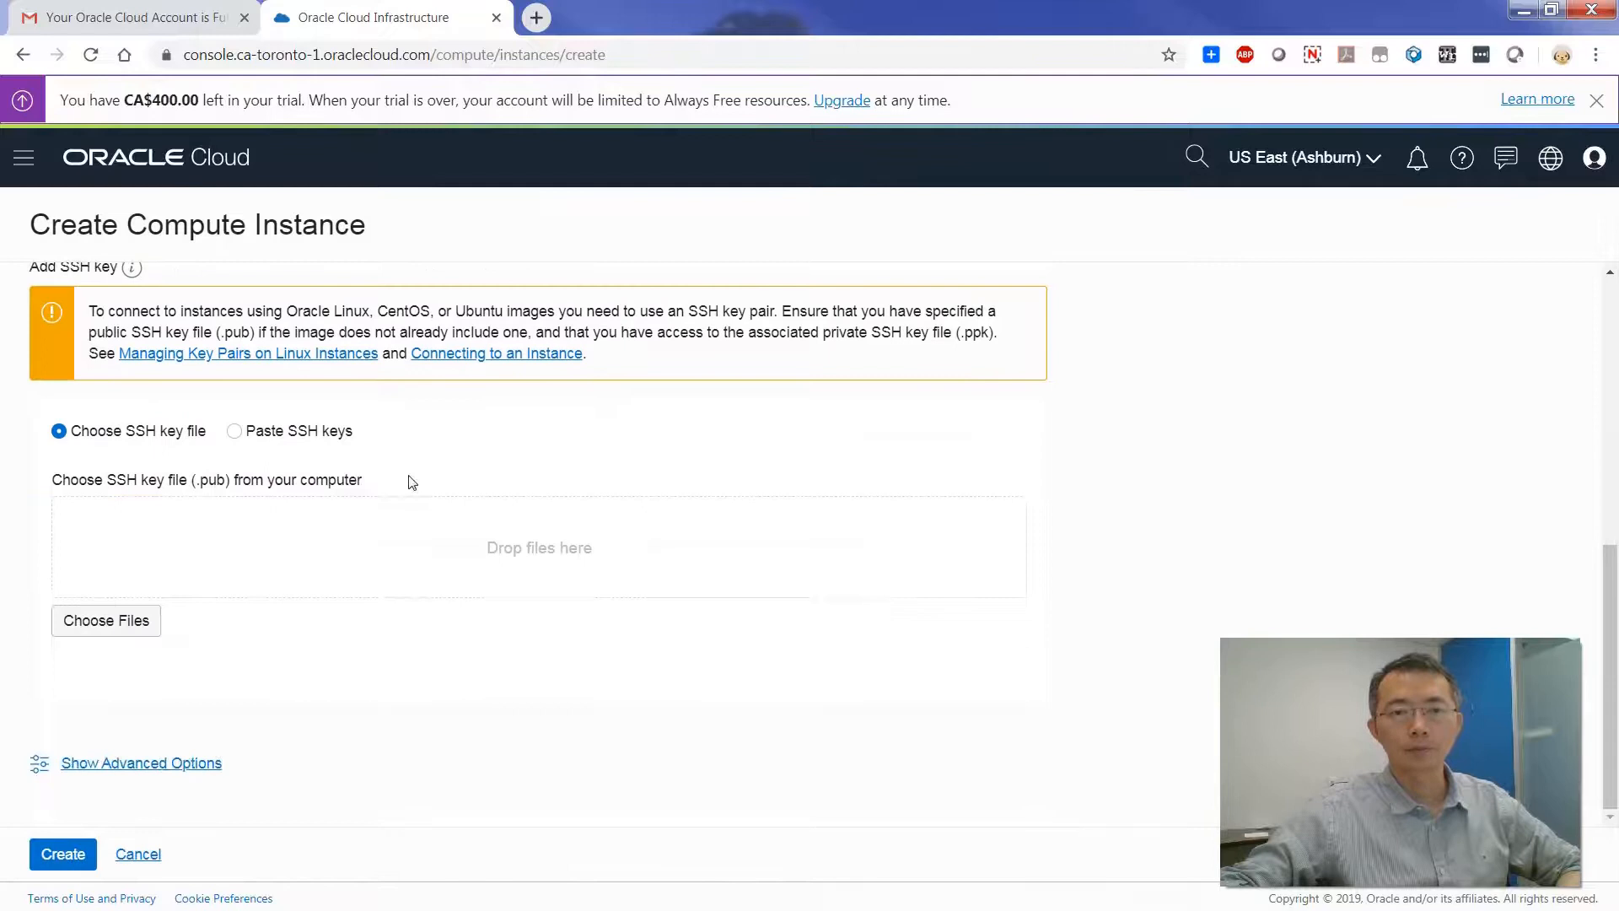
mouse_move(562, 486)
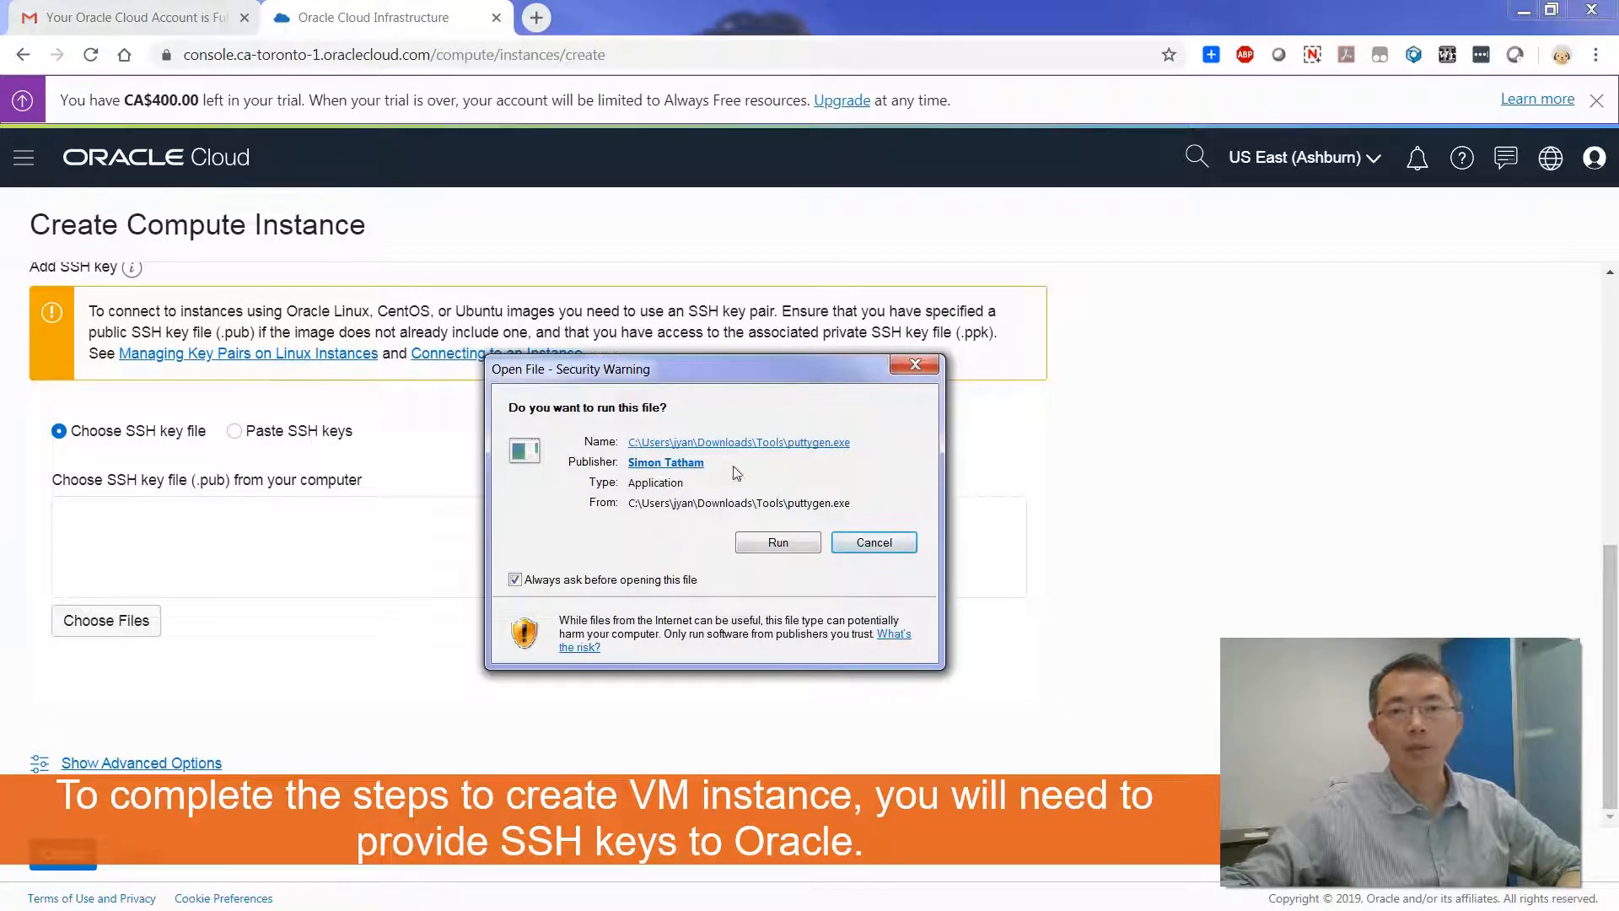
Step: Generate an RSA 2048-bit key pair in PuTTYgen and save the private key without a passphrase
left_click(873, 542)
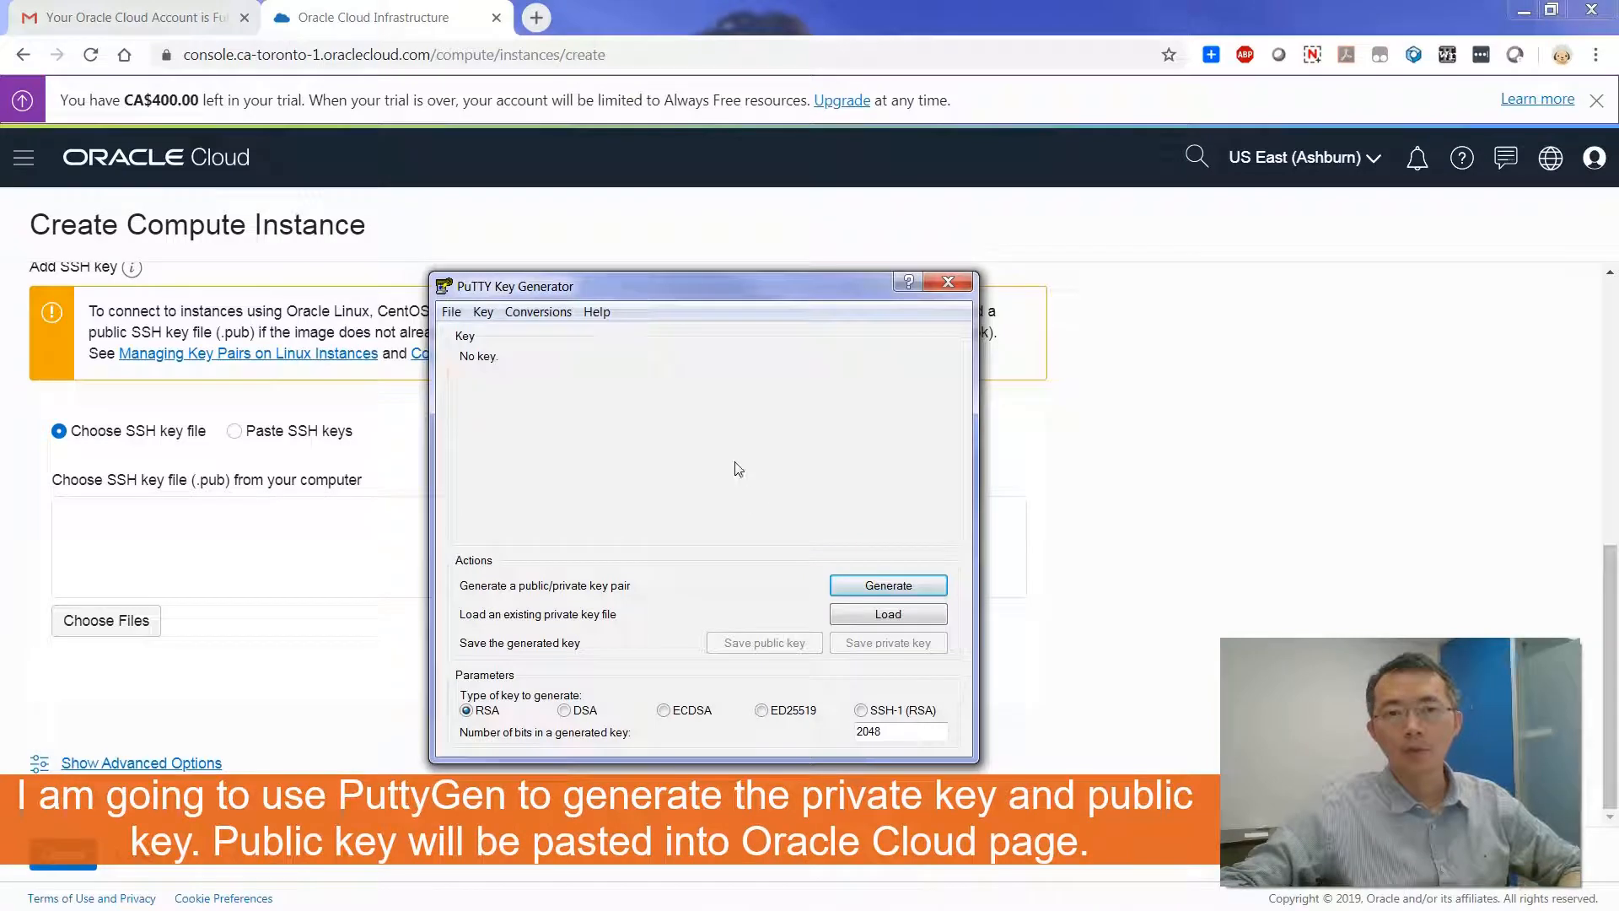
left_click(483, 312)
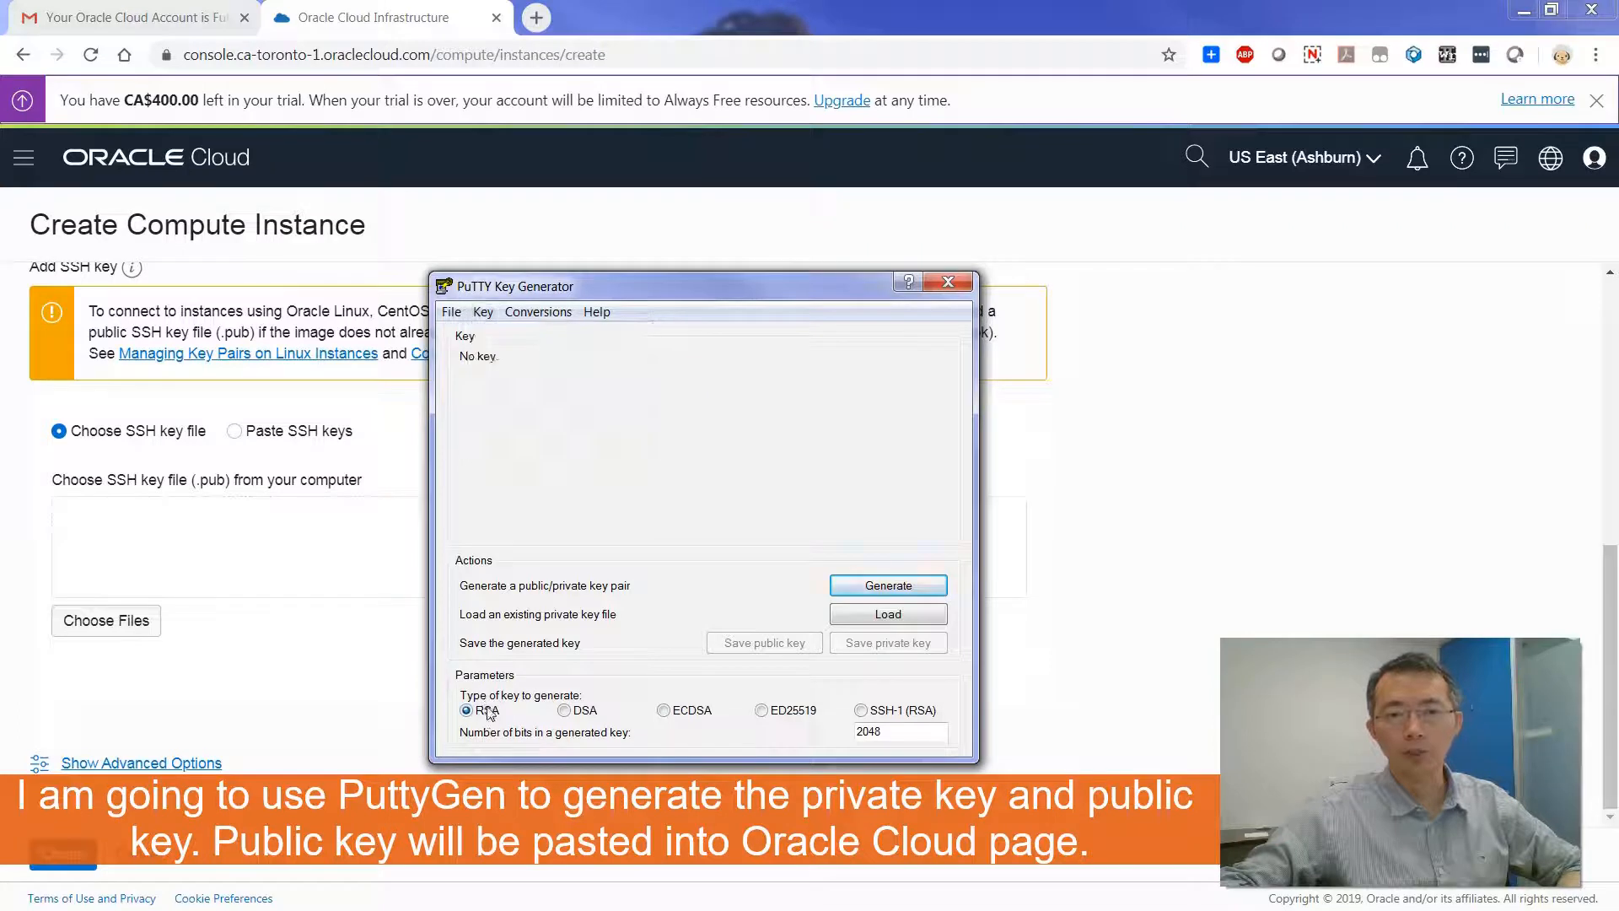
left_click(887, 585)
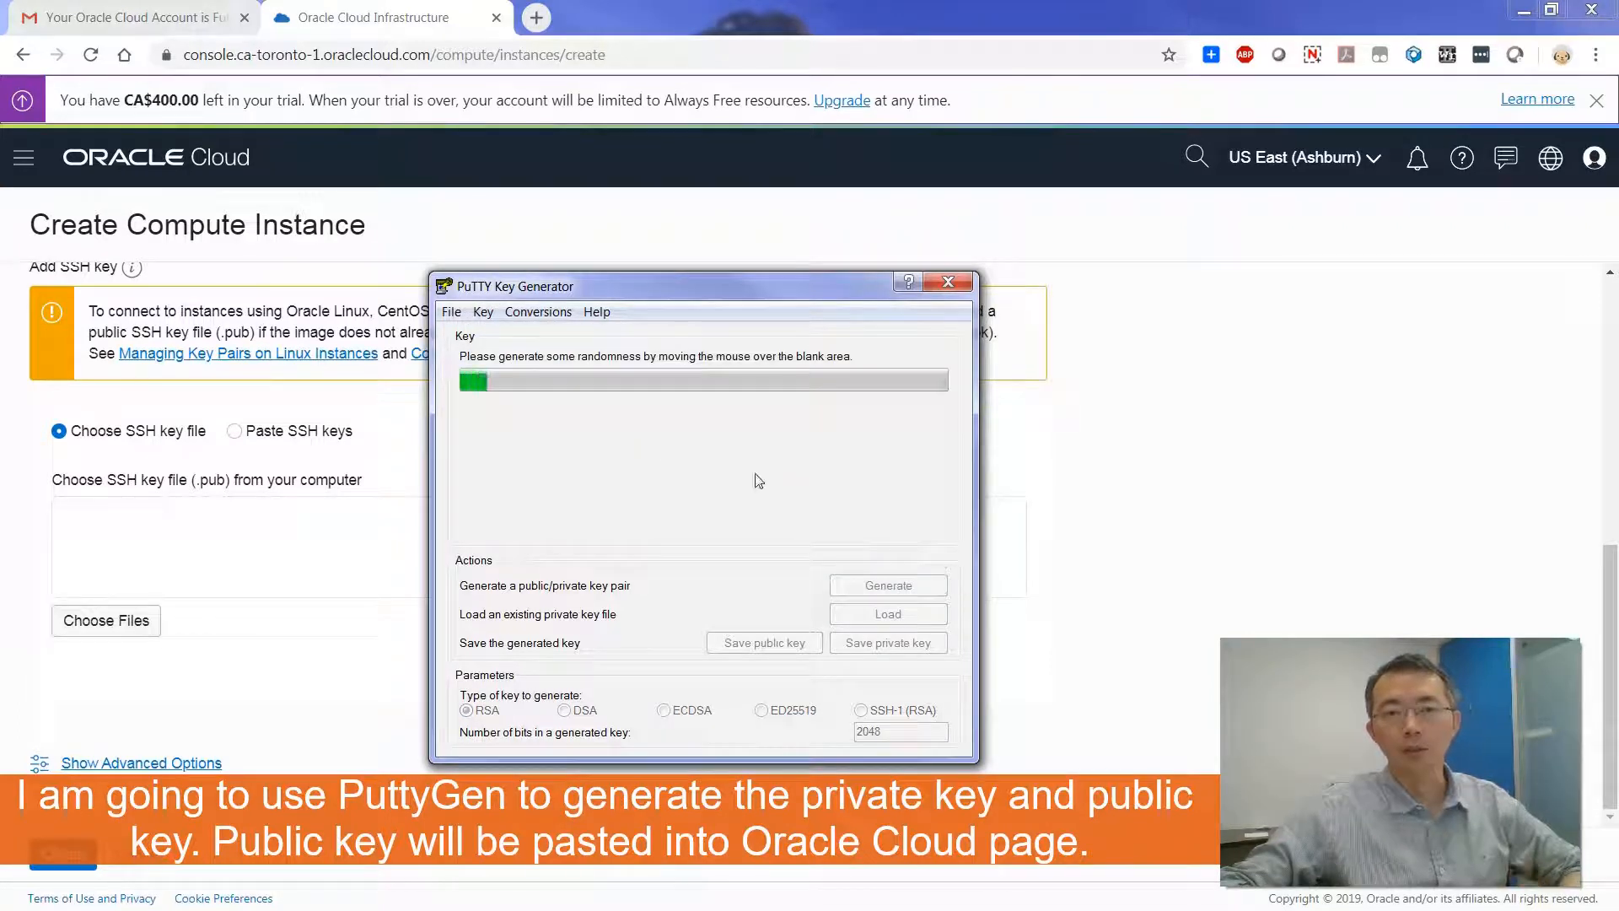
mouse_move(744, 413)
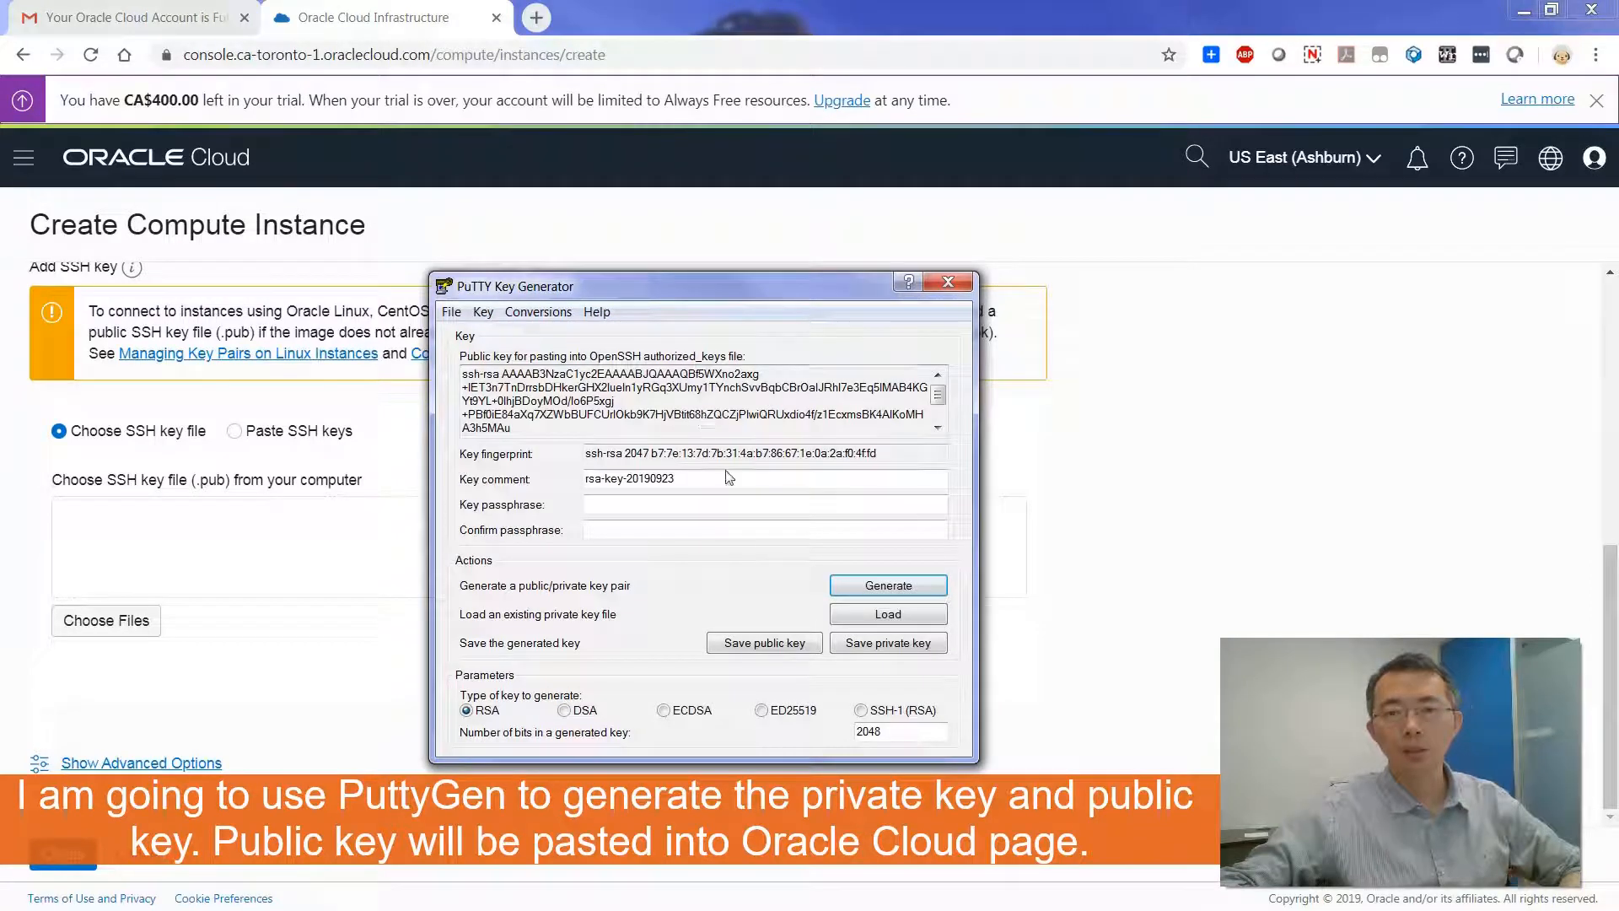
left_click(886, 642)
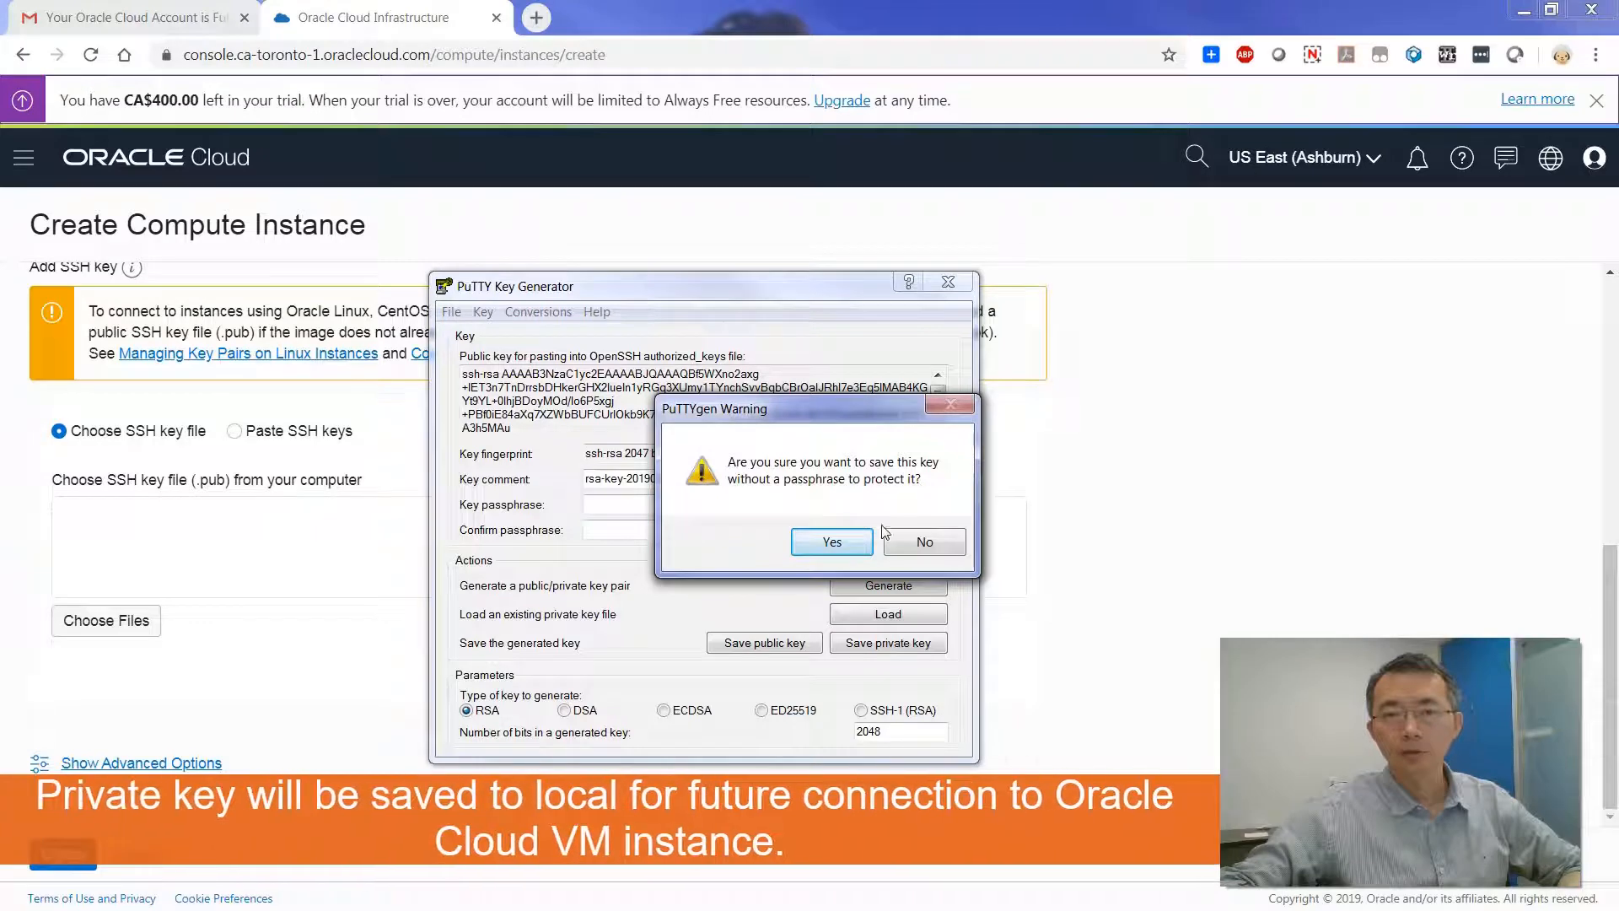
Step: Accept the no-passphrase warning and save the private key as a .ppk file
left_click(832, 542)
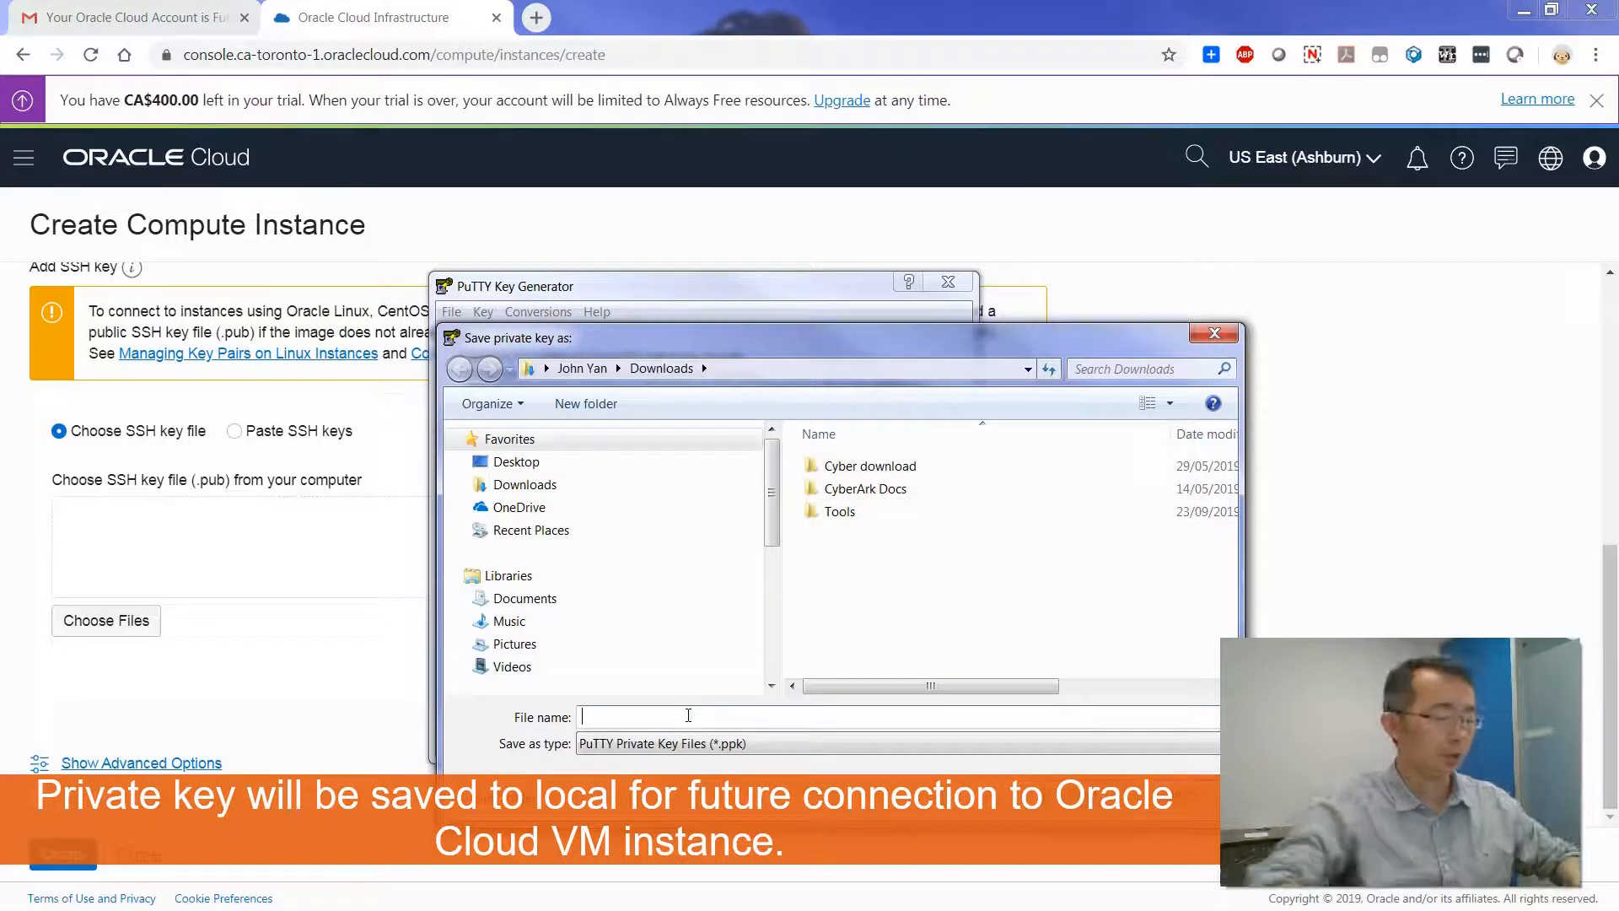
type("Prav")
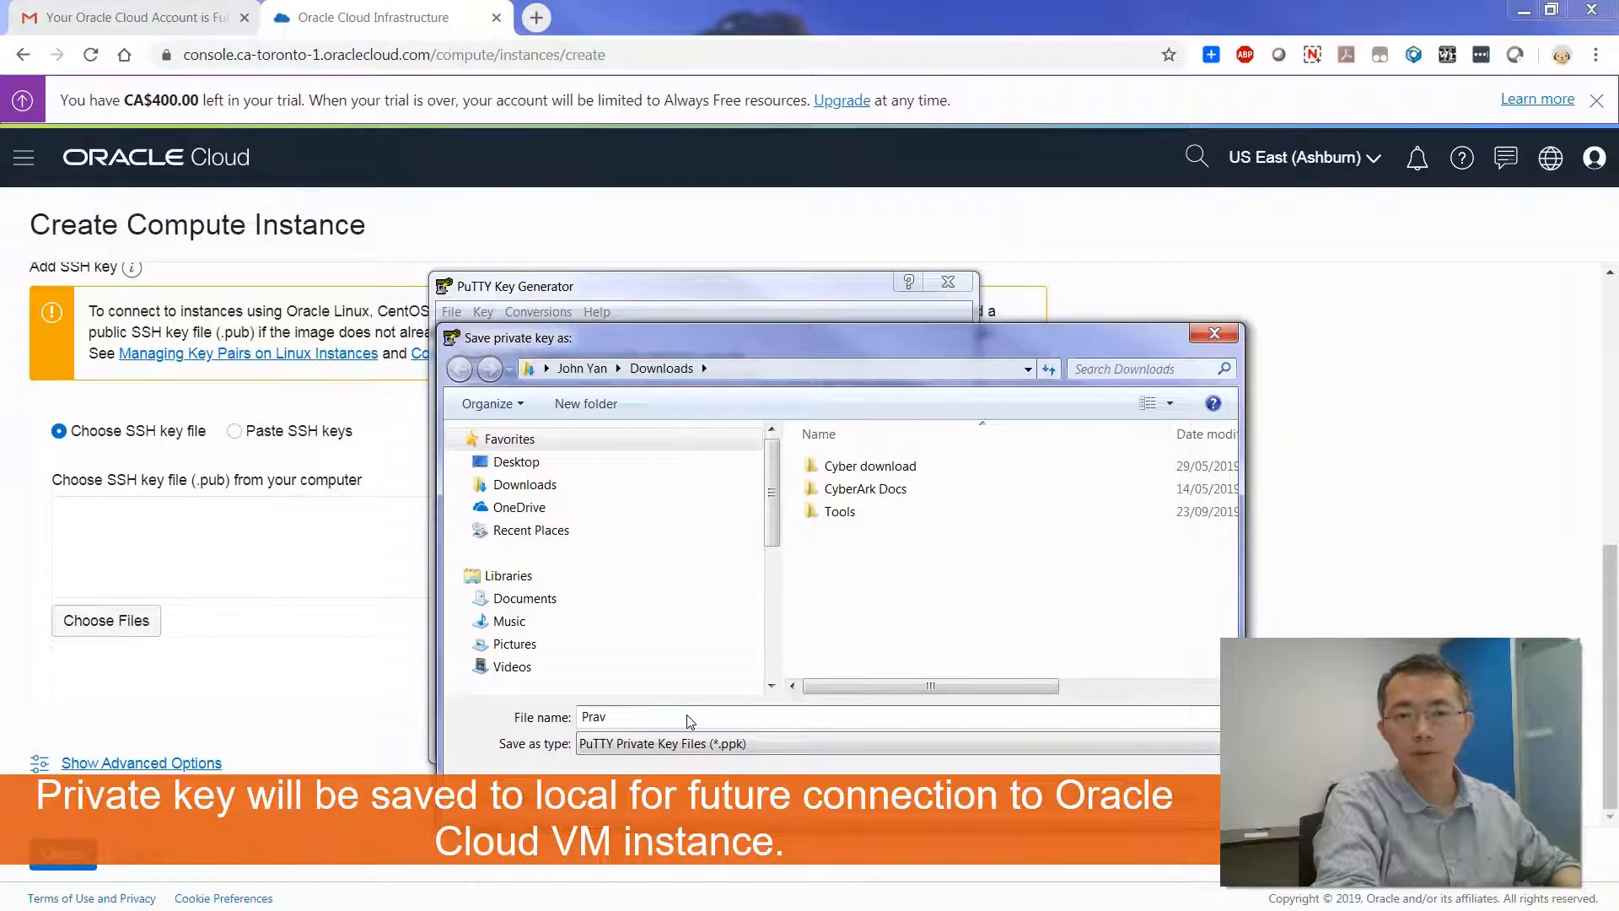
type("Pri")
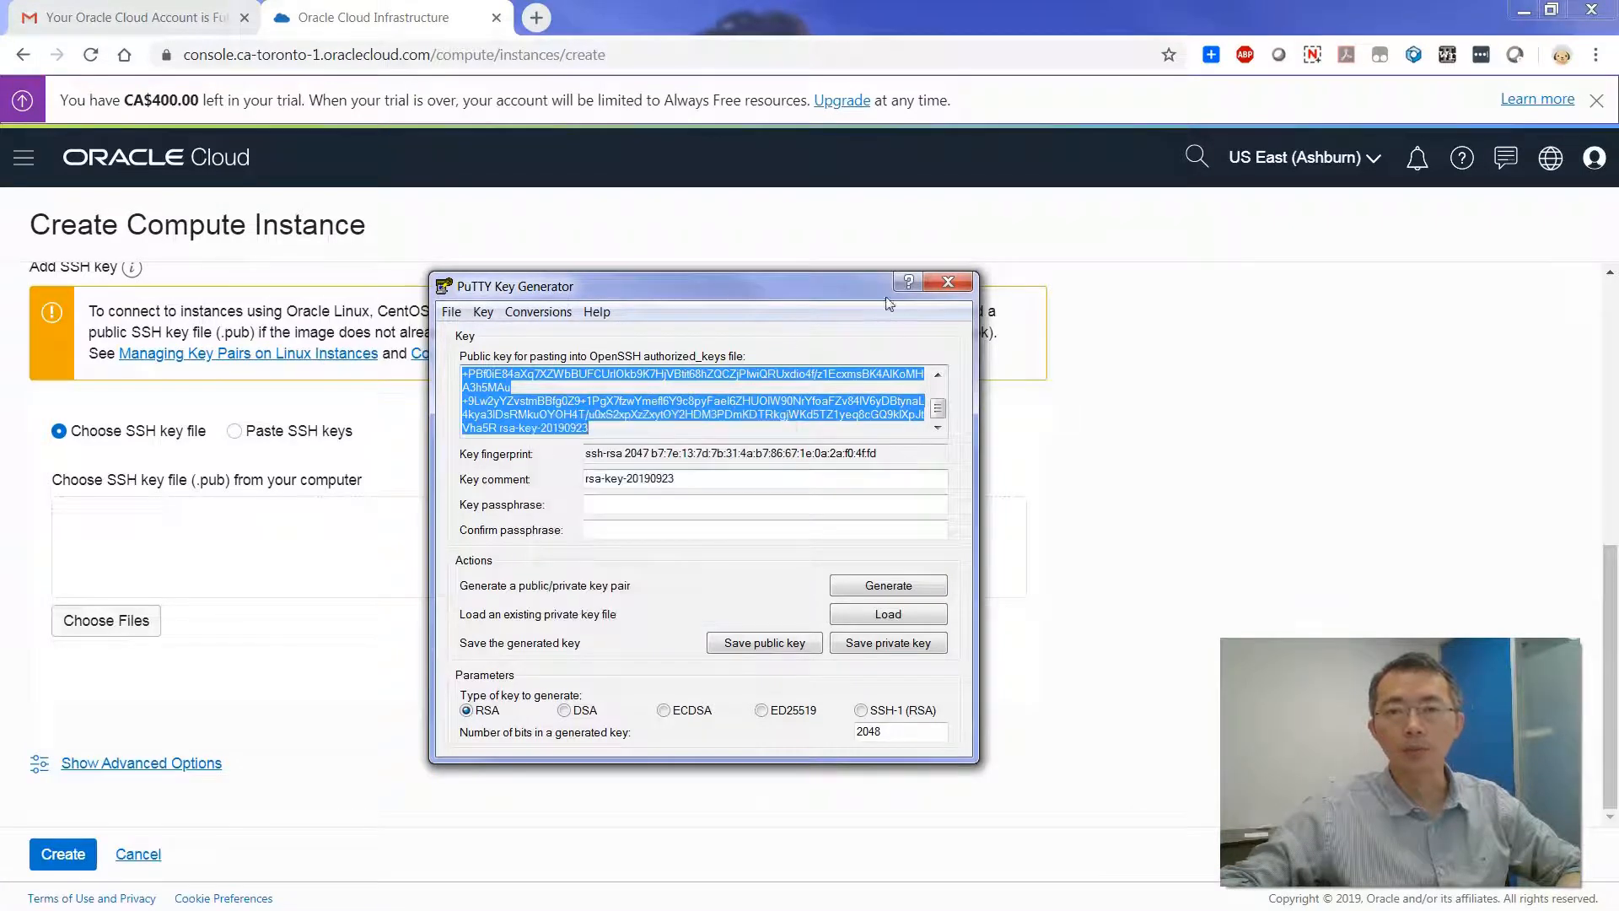
left_click(946, 281)
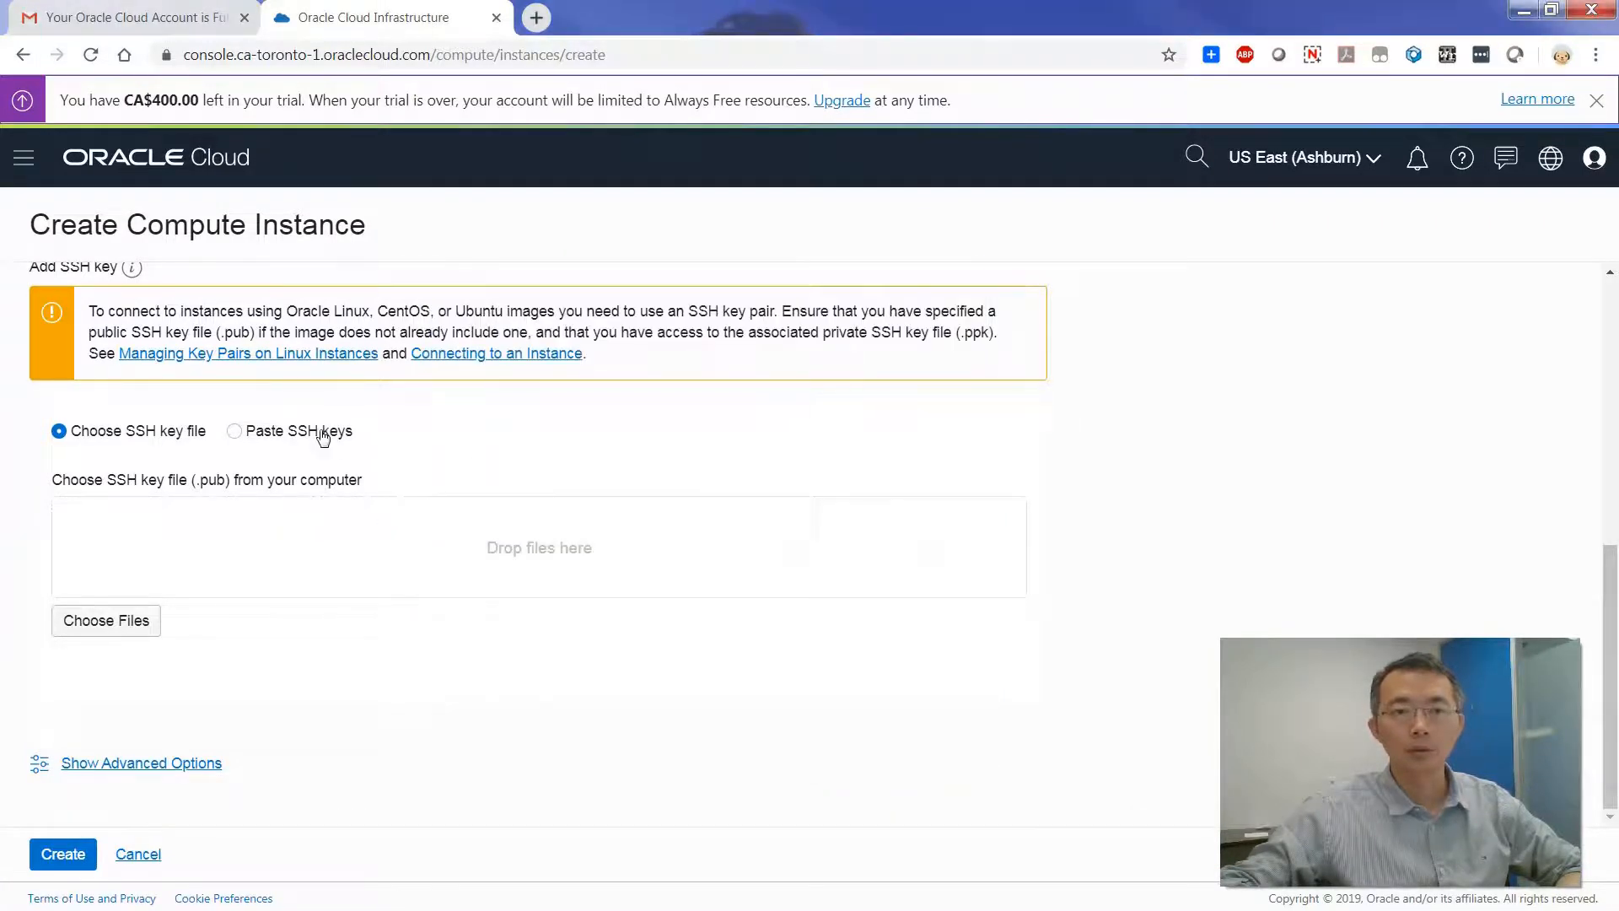
left_click(248, 353)
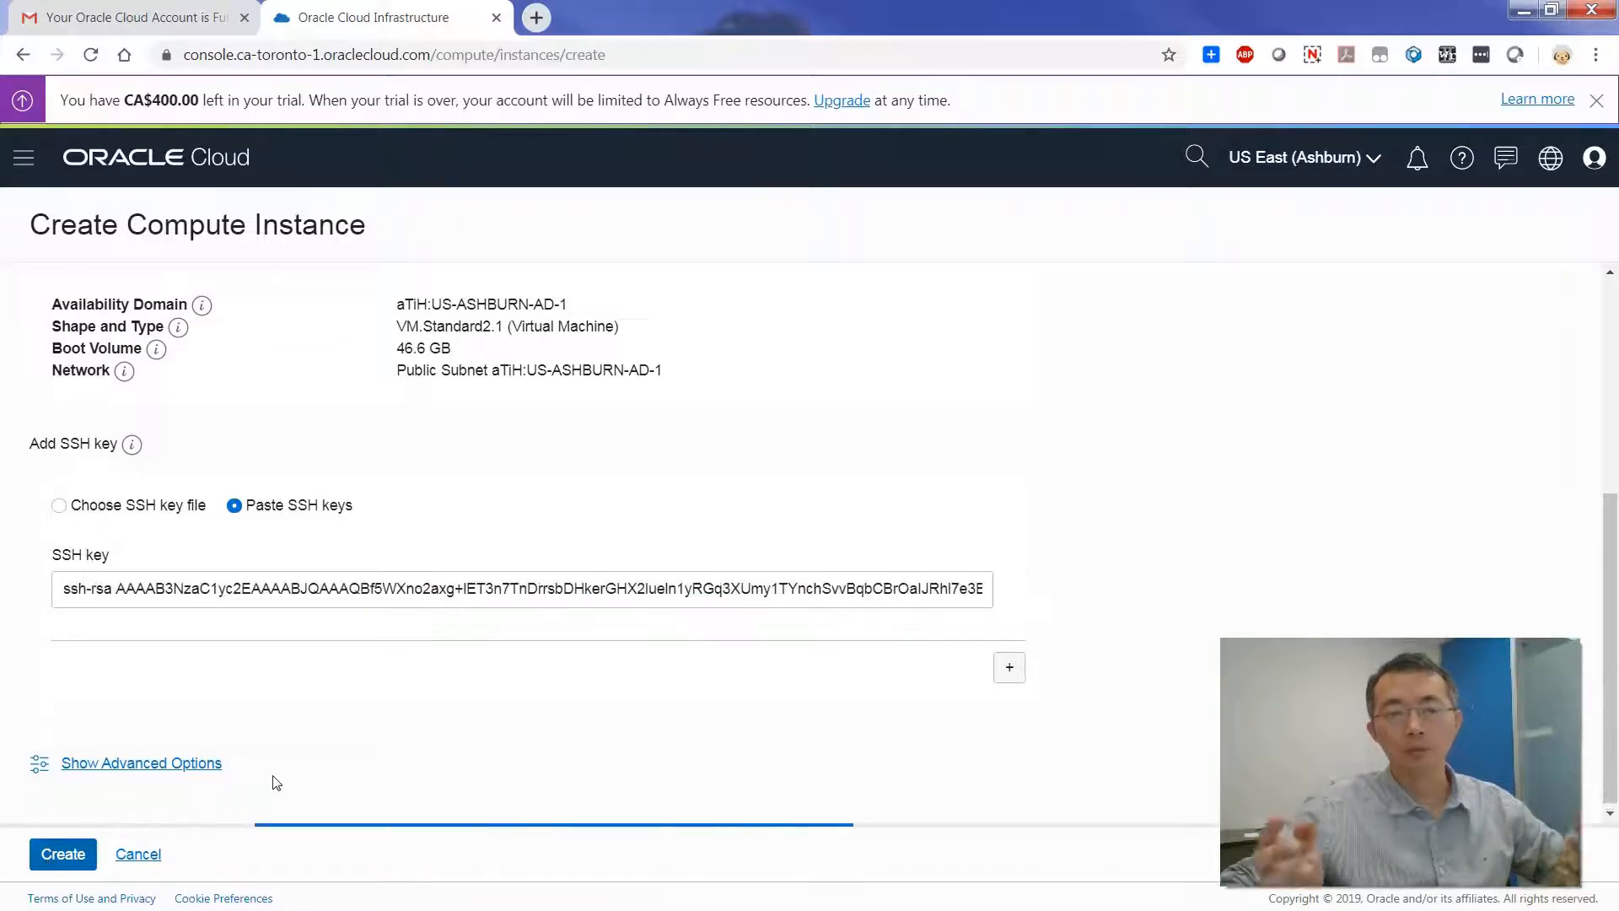
left_click(61, 853)
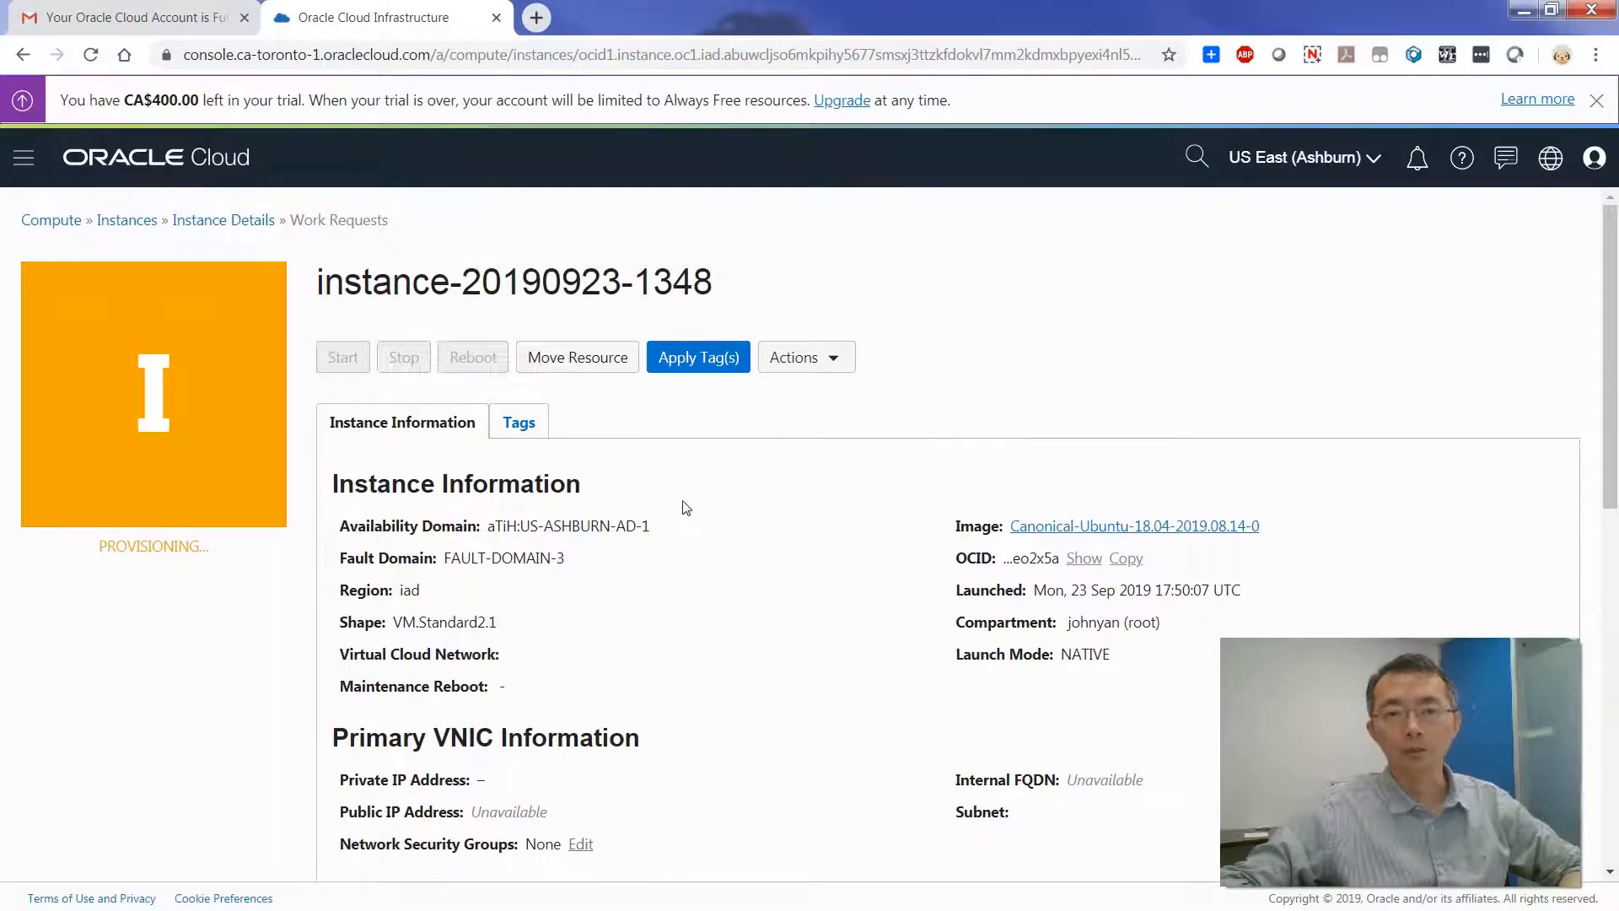
Step: View the running instance's details to find public IP 129.213.45.64
scroll("down", 3)
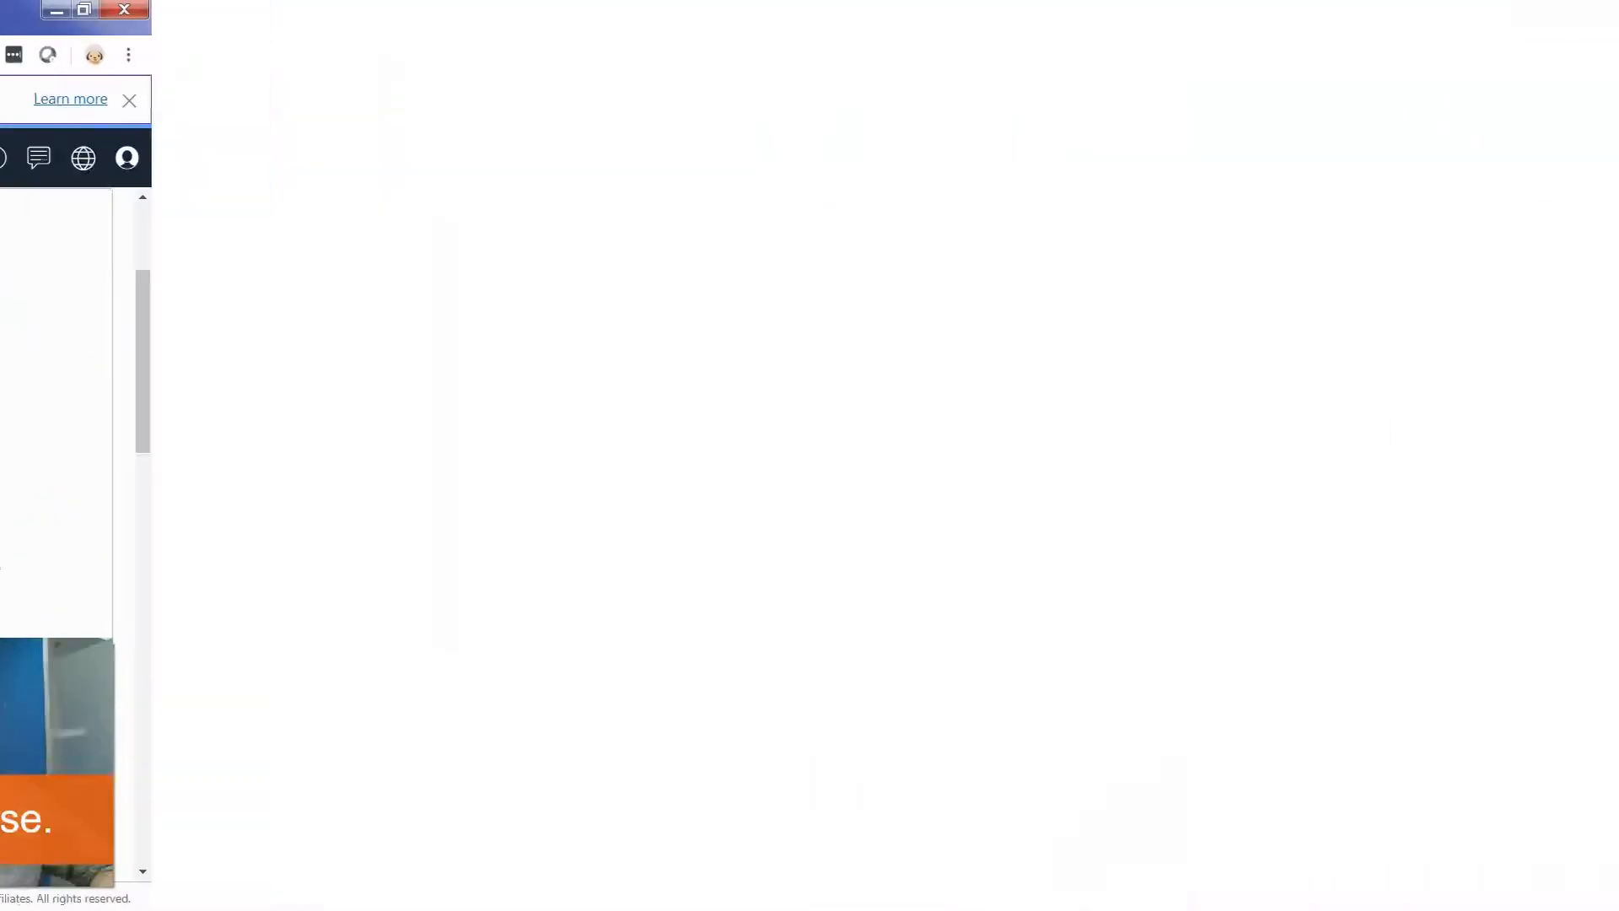
left_click(83, 9)
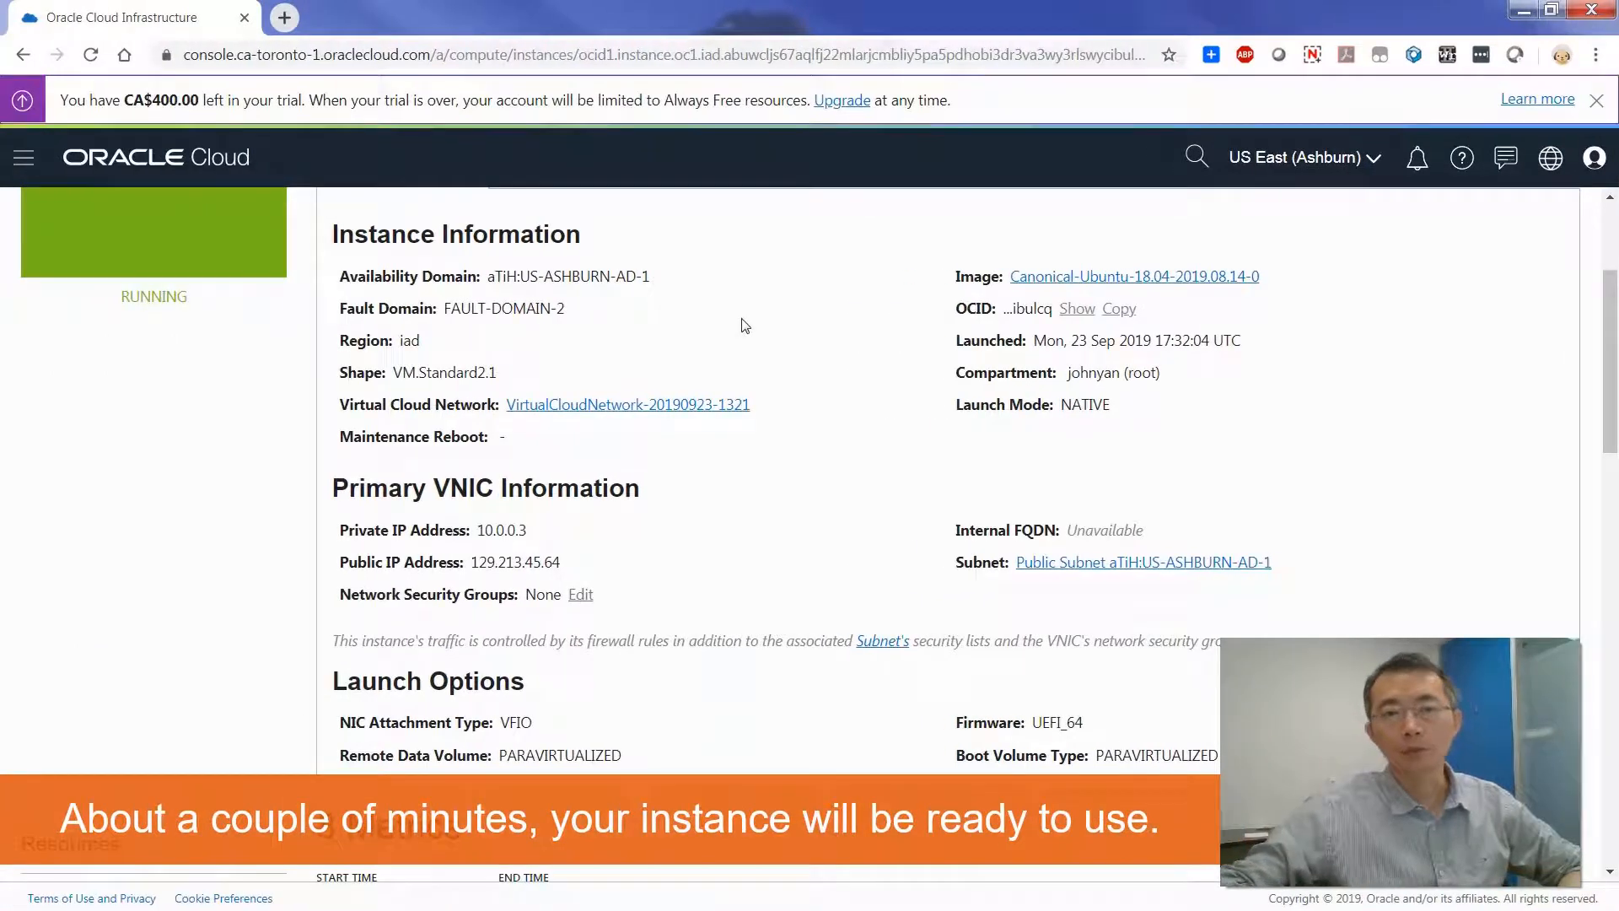
scroll("down", 3)
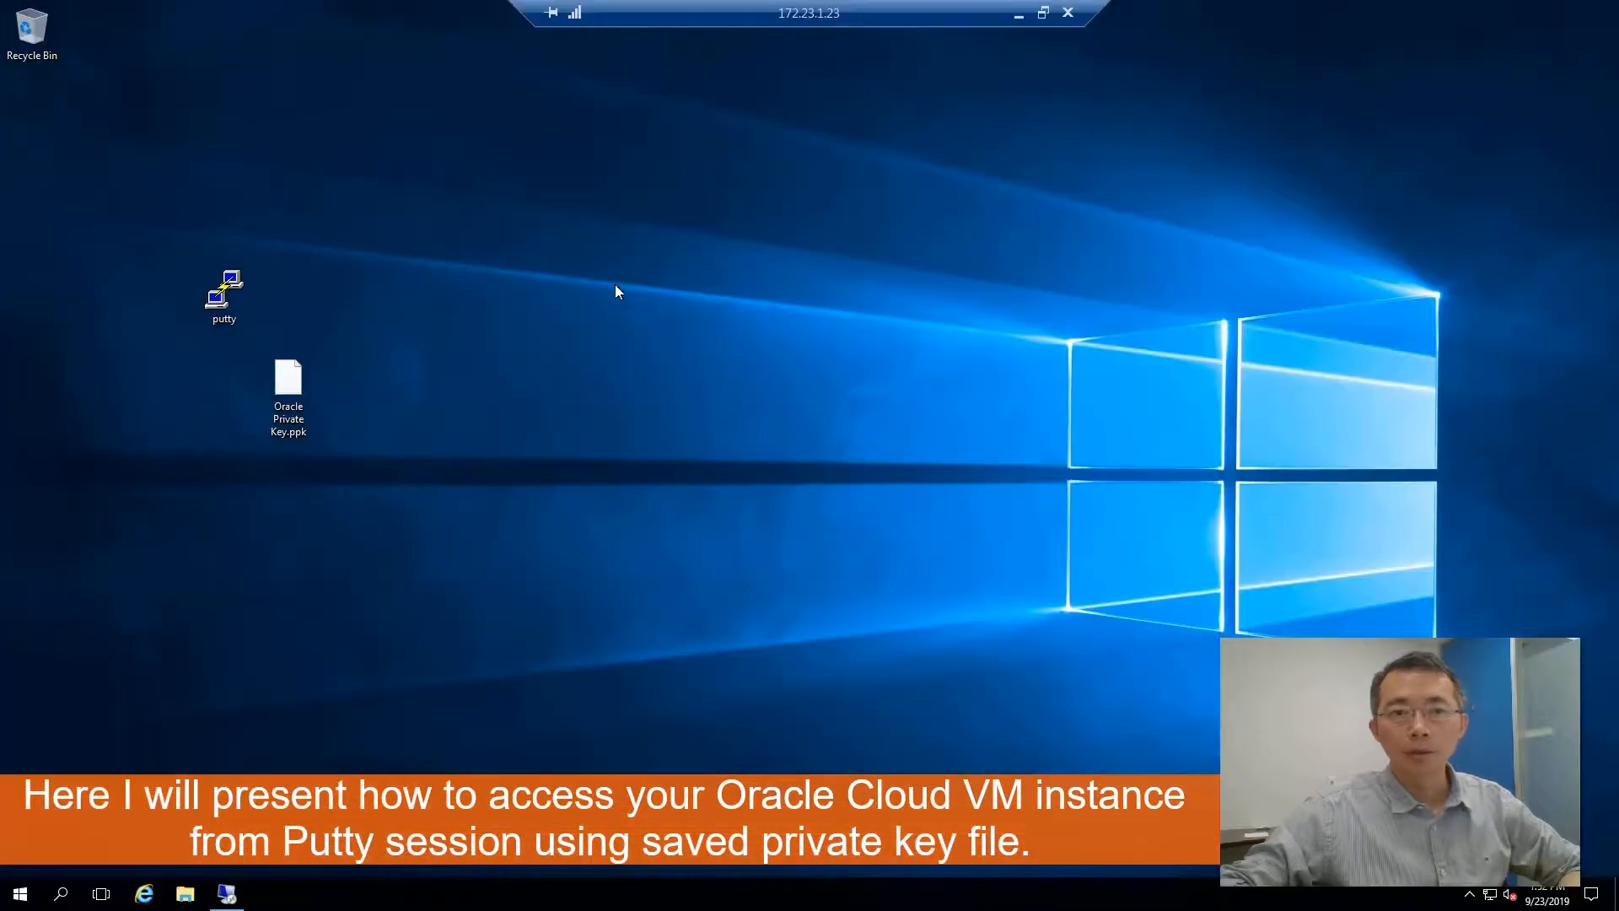
Step: Start a PuTTY session for 129.213.45.64 on SSH port 22, with a matching session name
double_click(222, 294)
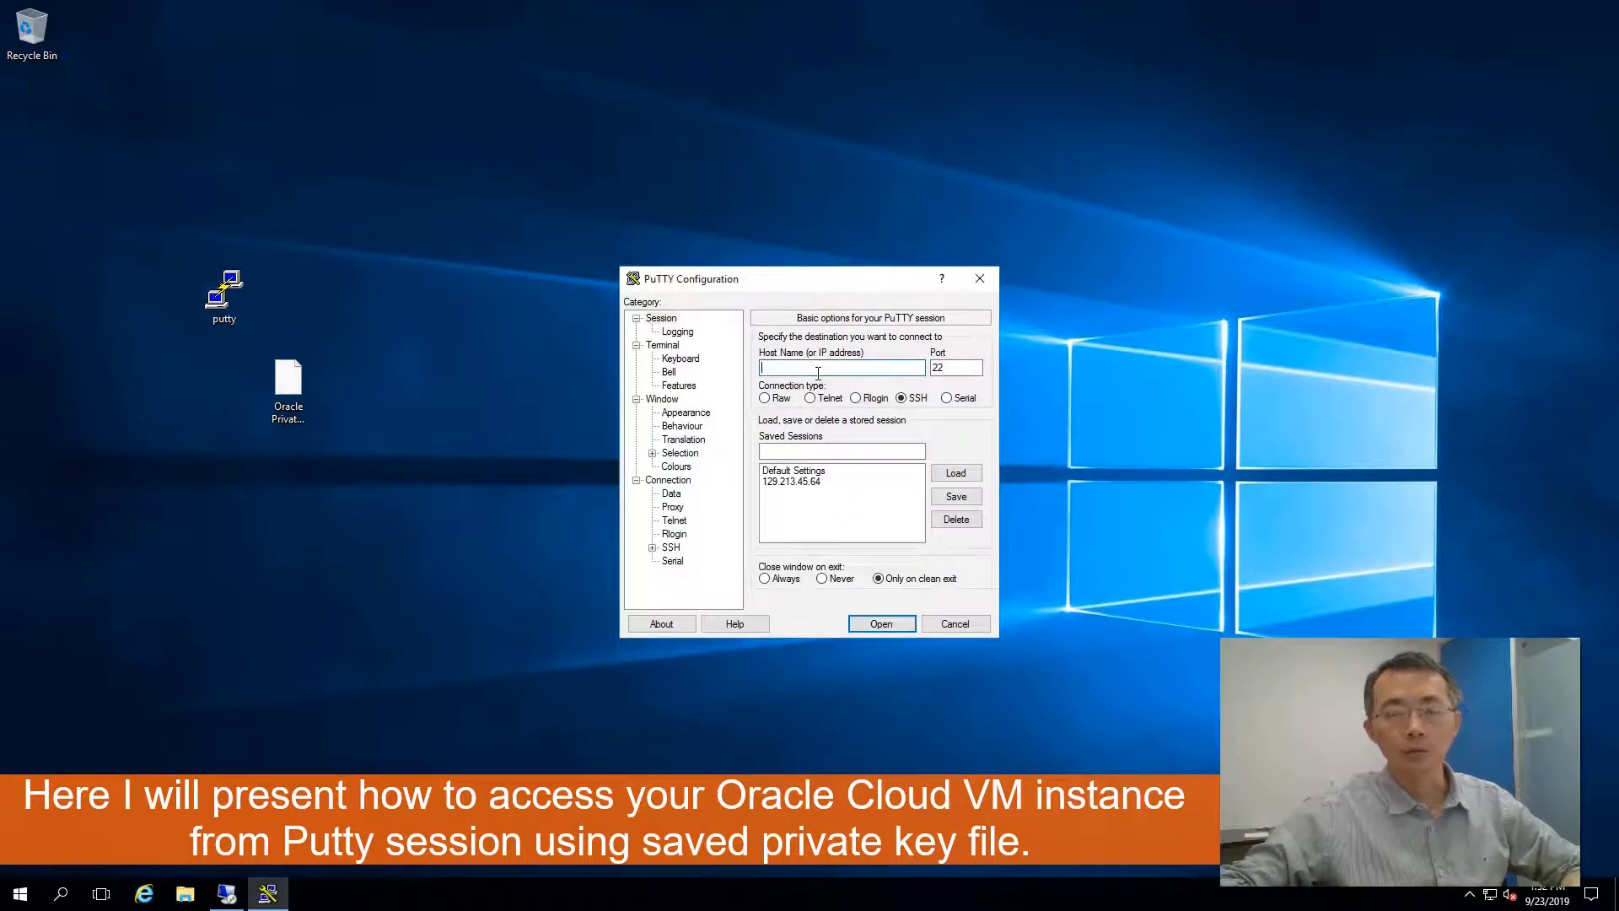
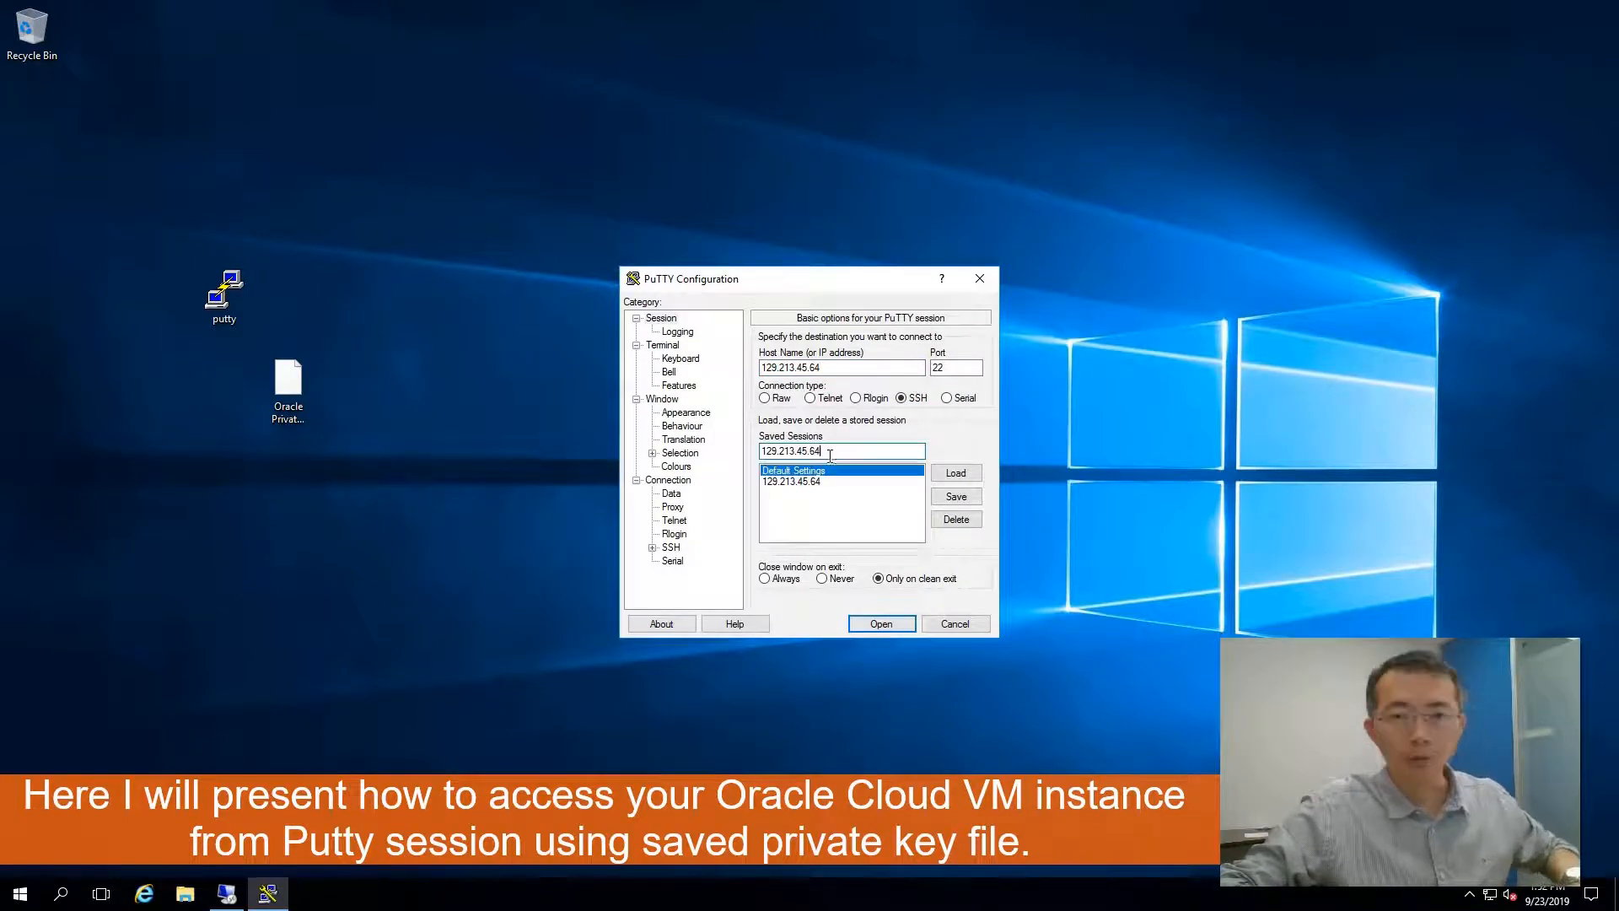
left_click(955, 497)
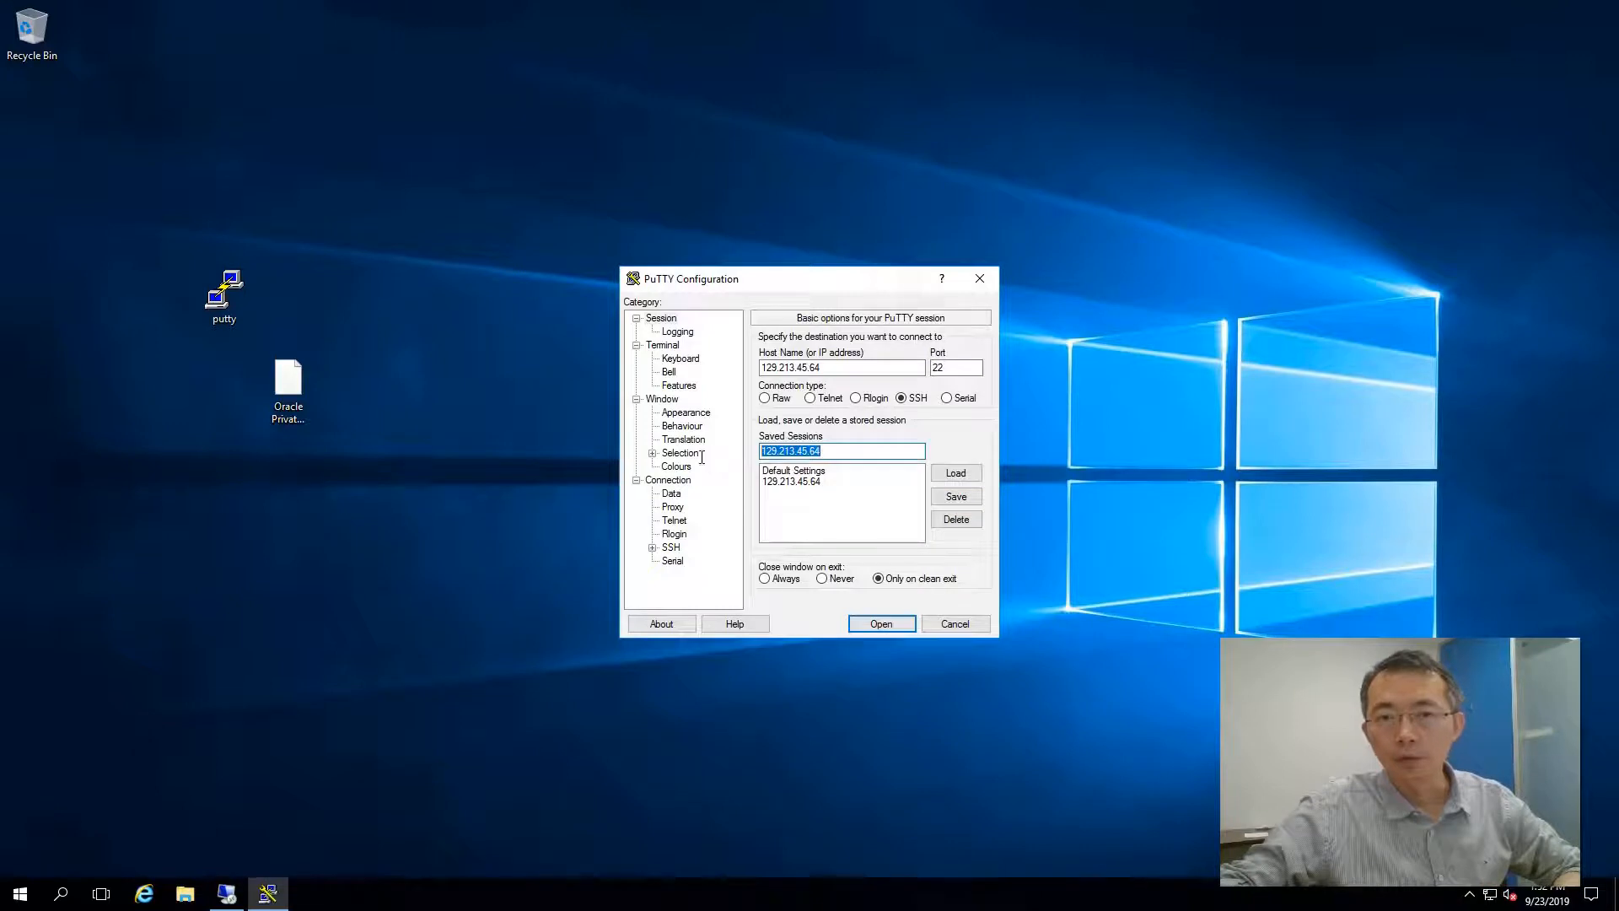
left_click(840, 367)
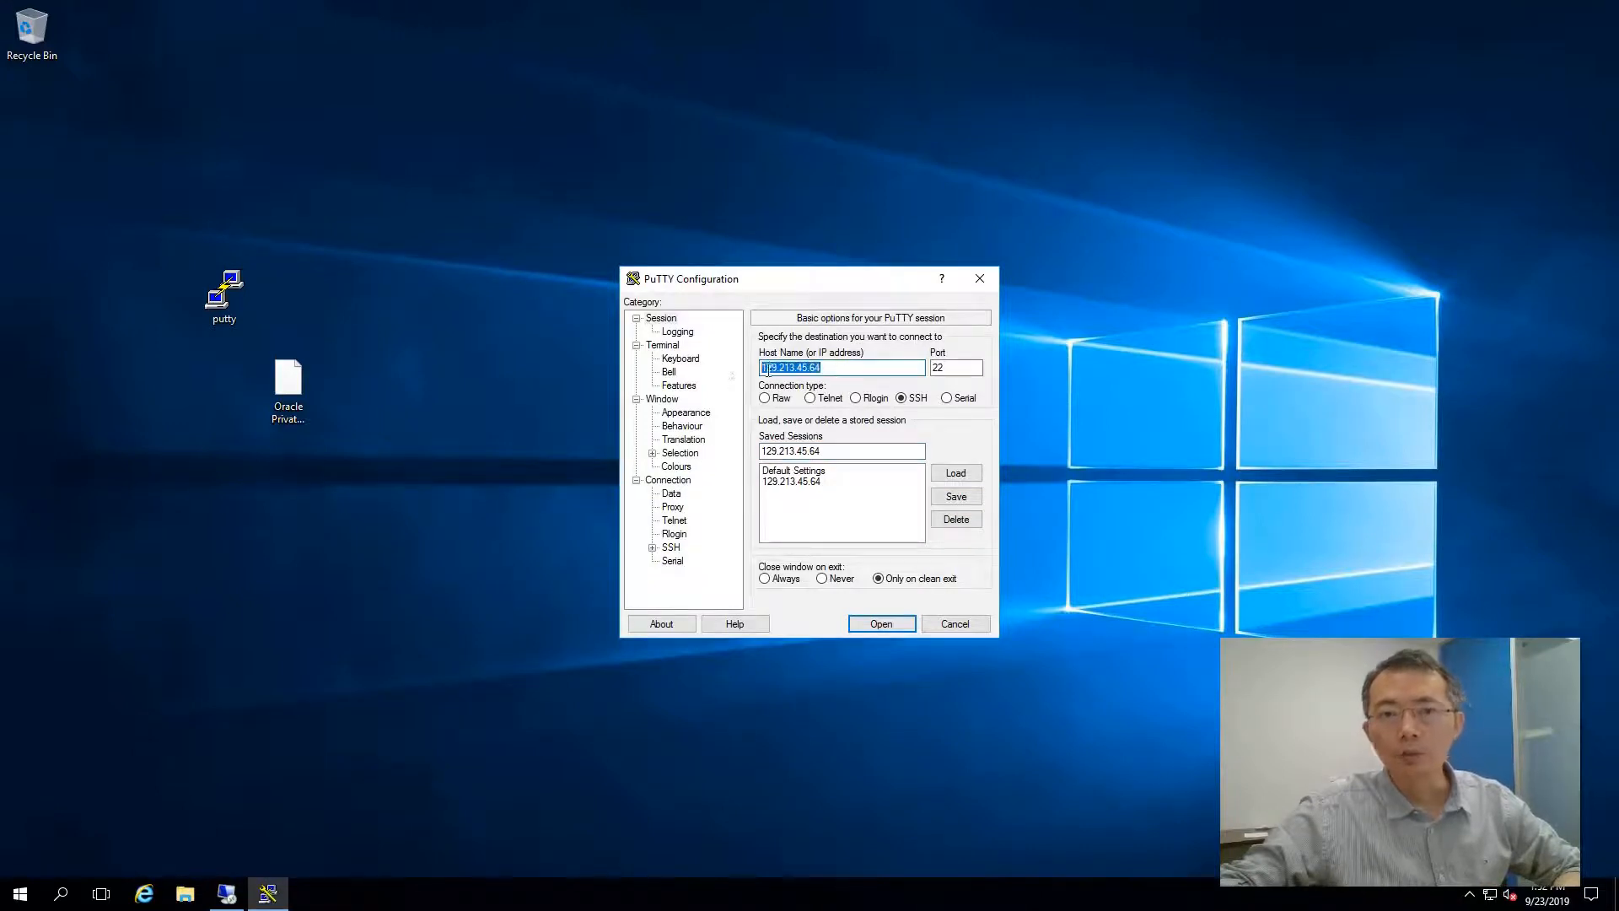
left_click(954, 368)
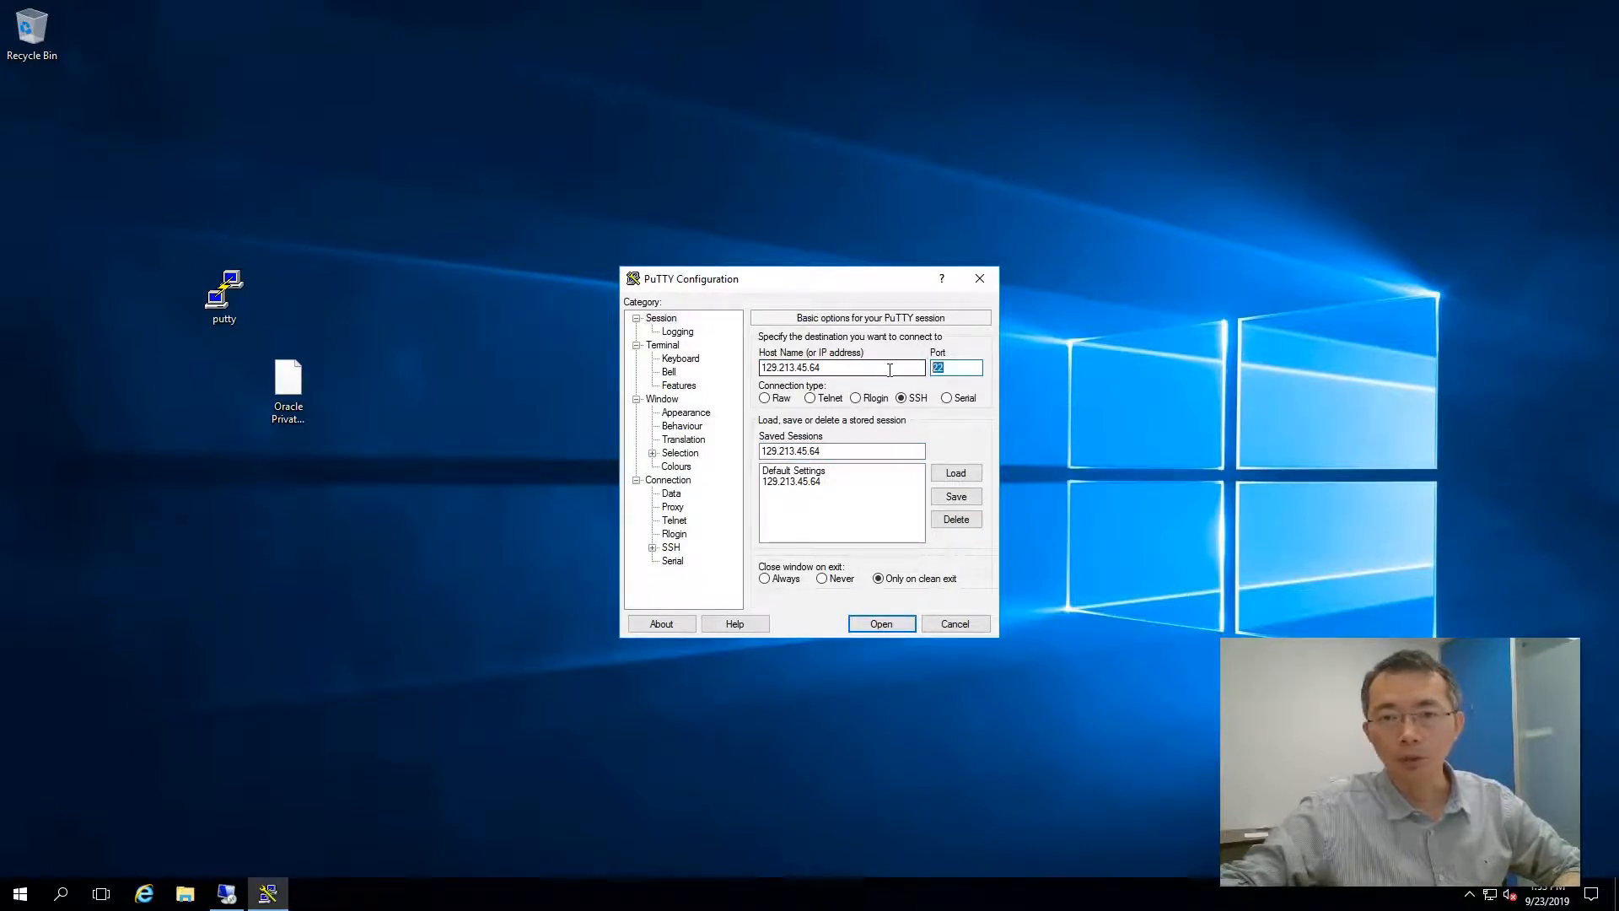
left_click(671, 548)
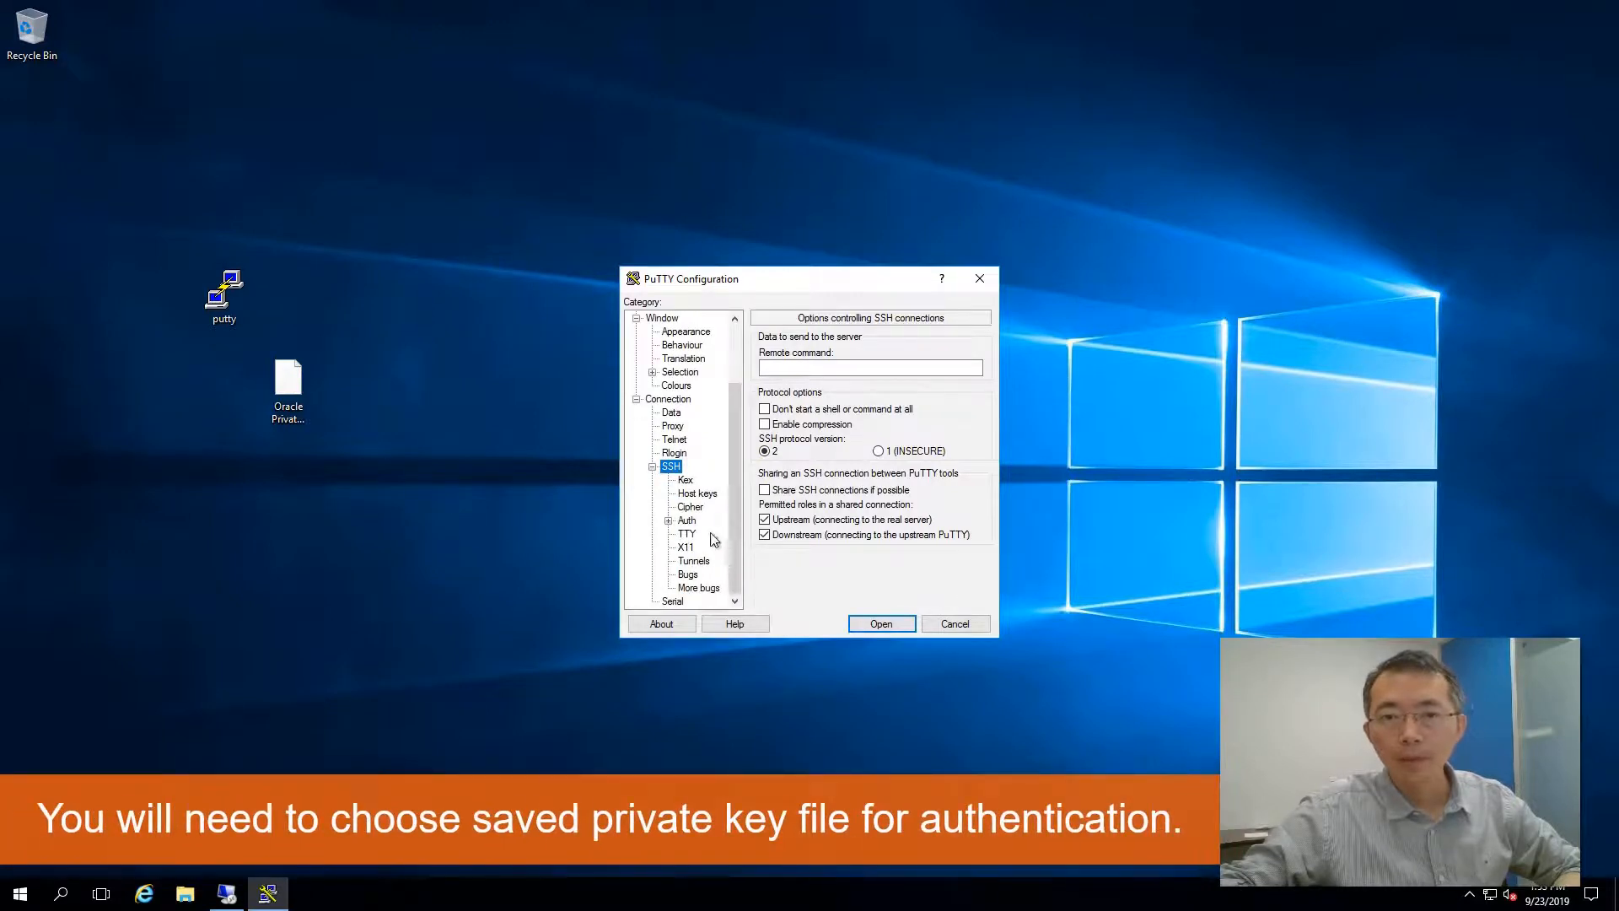
Step: Attach the saved .ppk key under SSH Auth and connect to 129.213.45.64
left_click(685, 519)
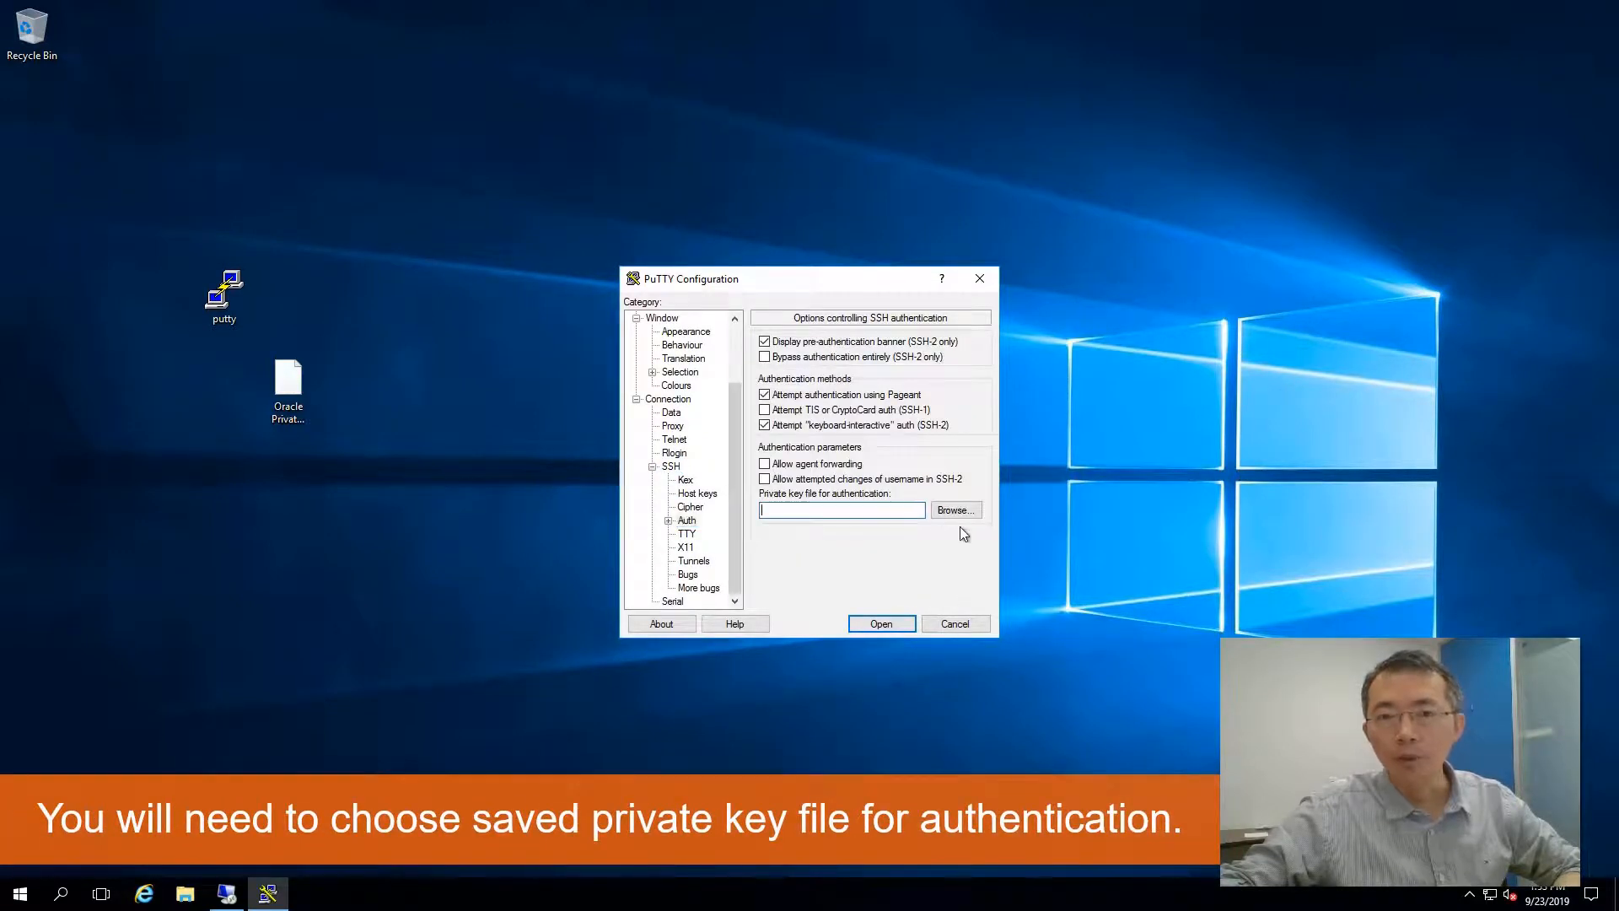
left_click(953, 509)
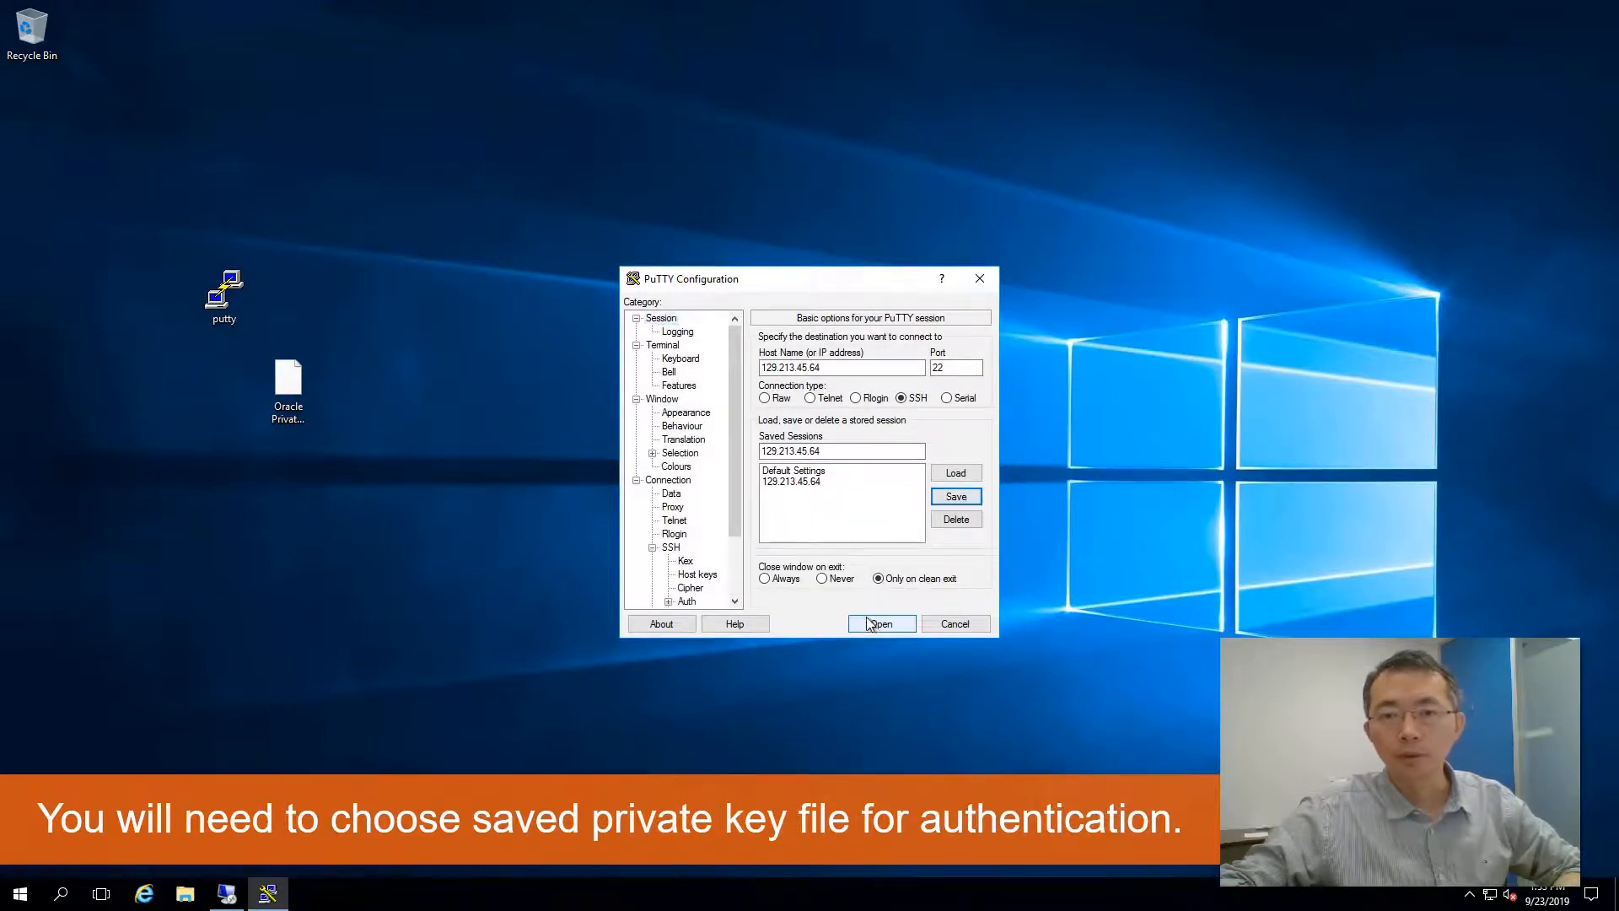
left_click(878, 622)
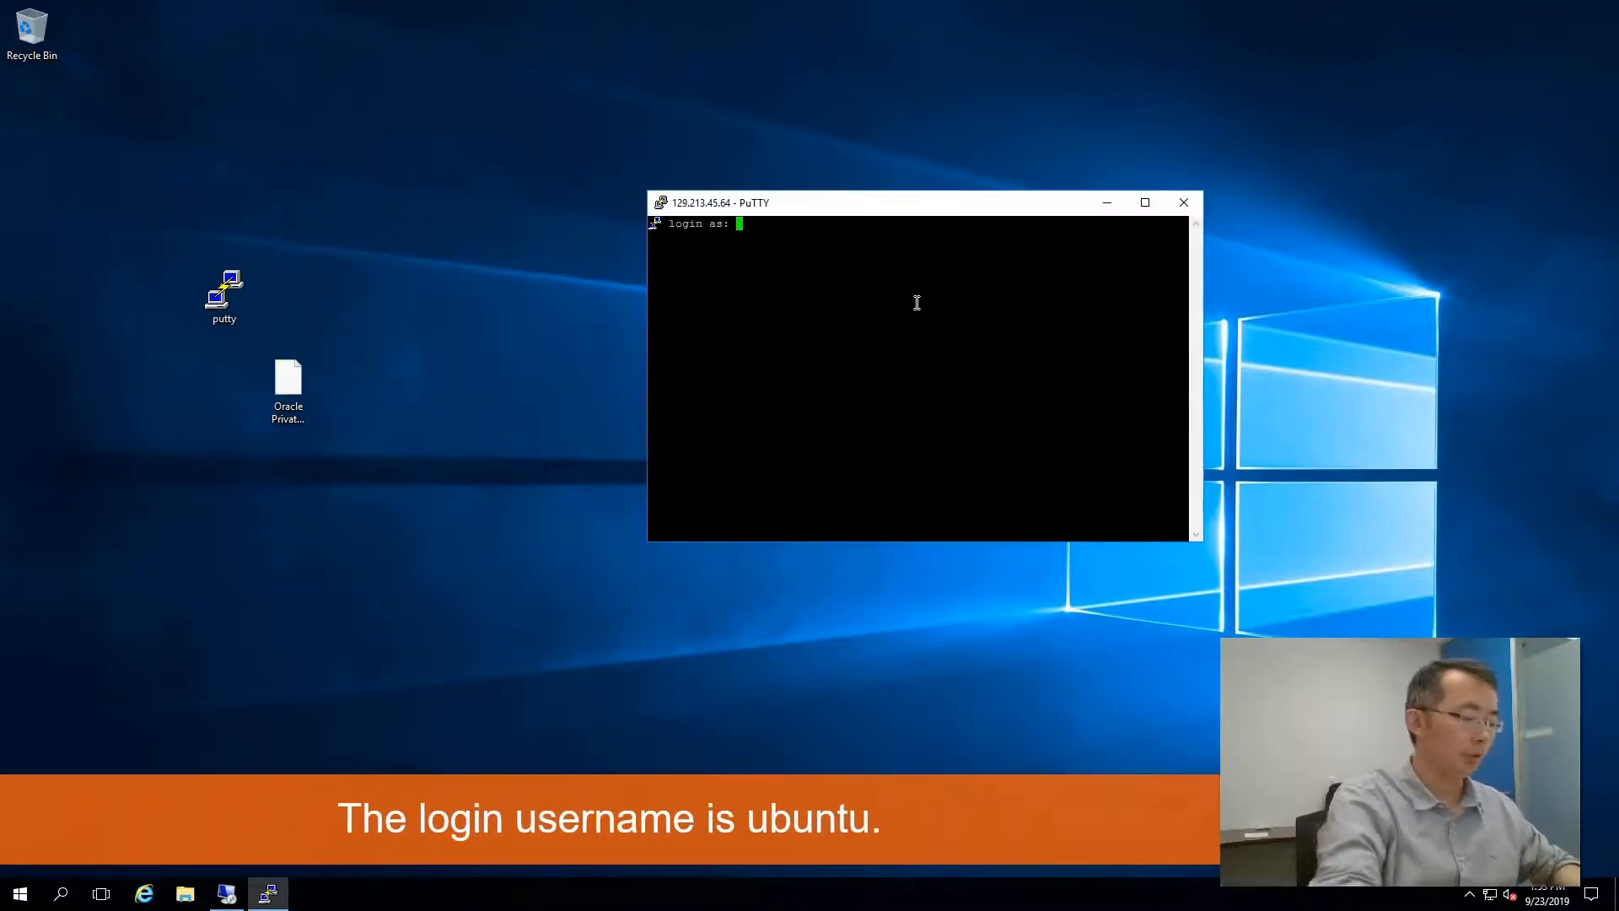
Step: Log in as ubuntu and move the terminal window higher on the desktop
type("ubuntu")
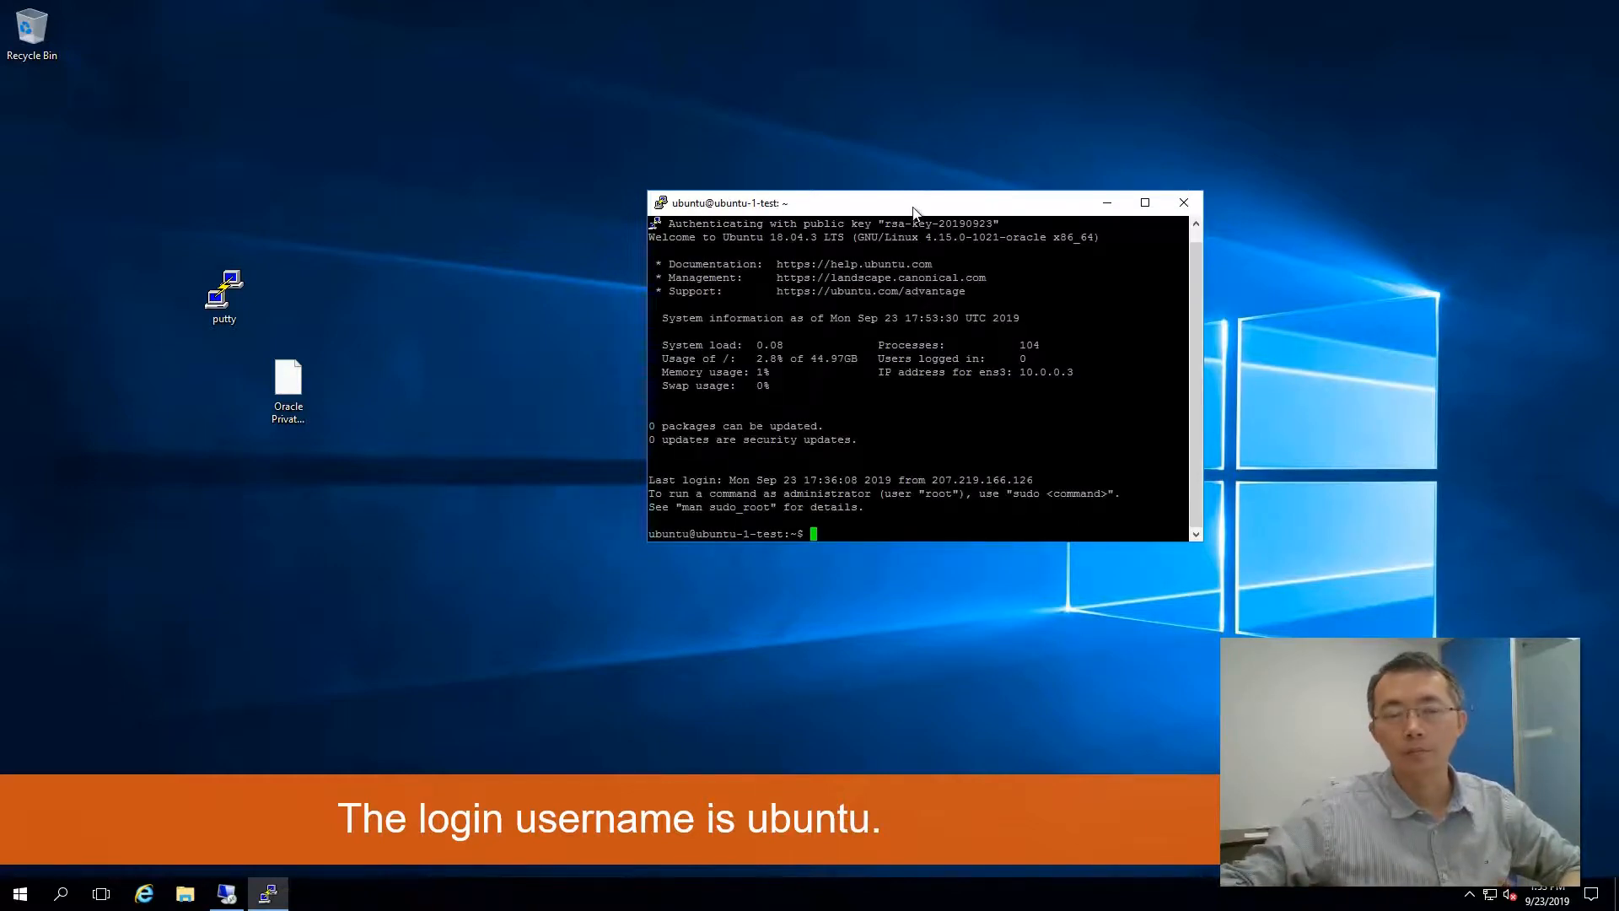
left_click_drag(914, 202, 722, 119)
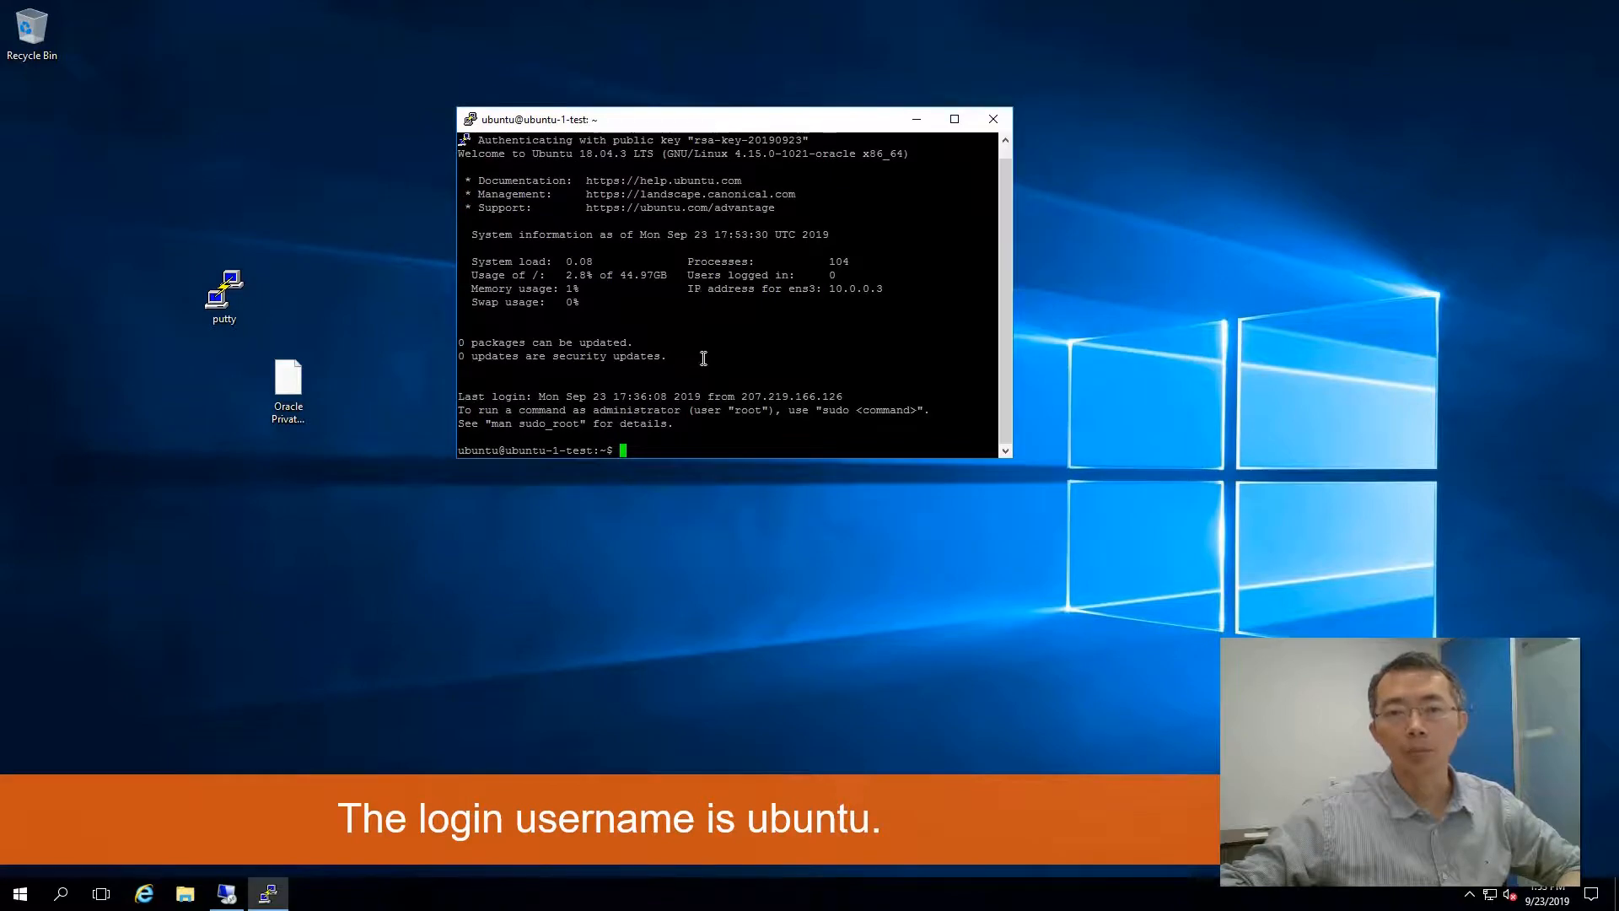